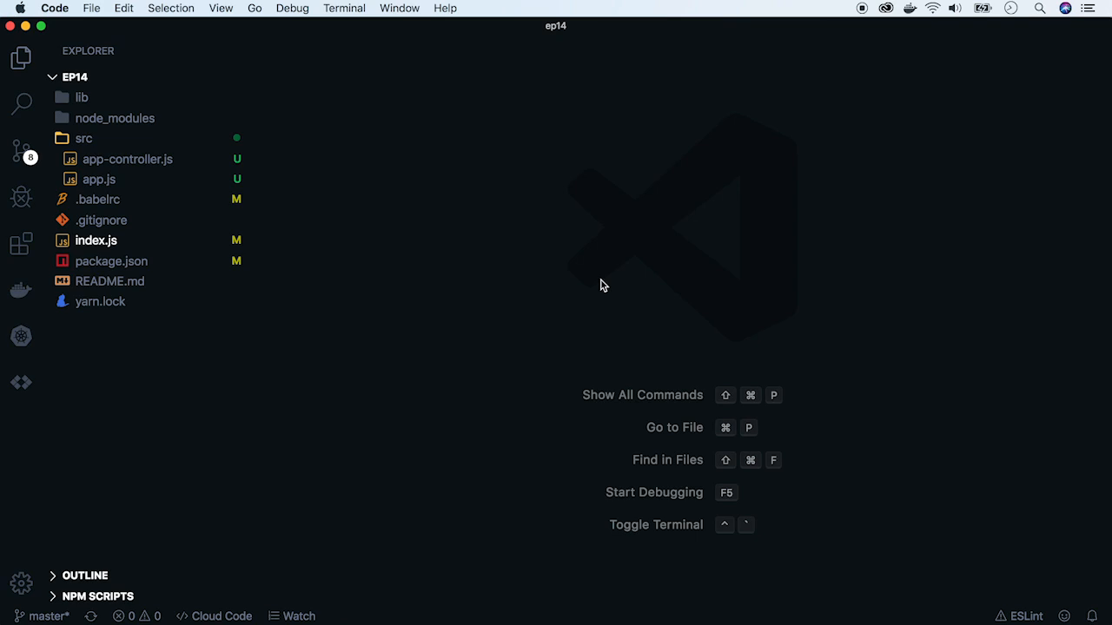
Open .babelrc to view its preset-env (node 4) preset and transform-runtime plugin.
left_click(97, 199)
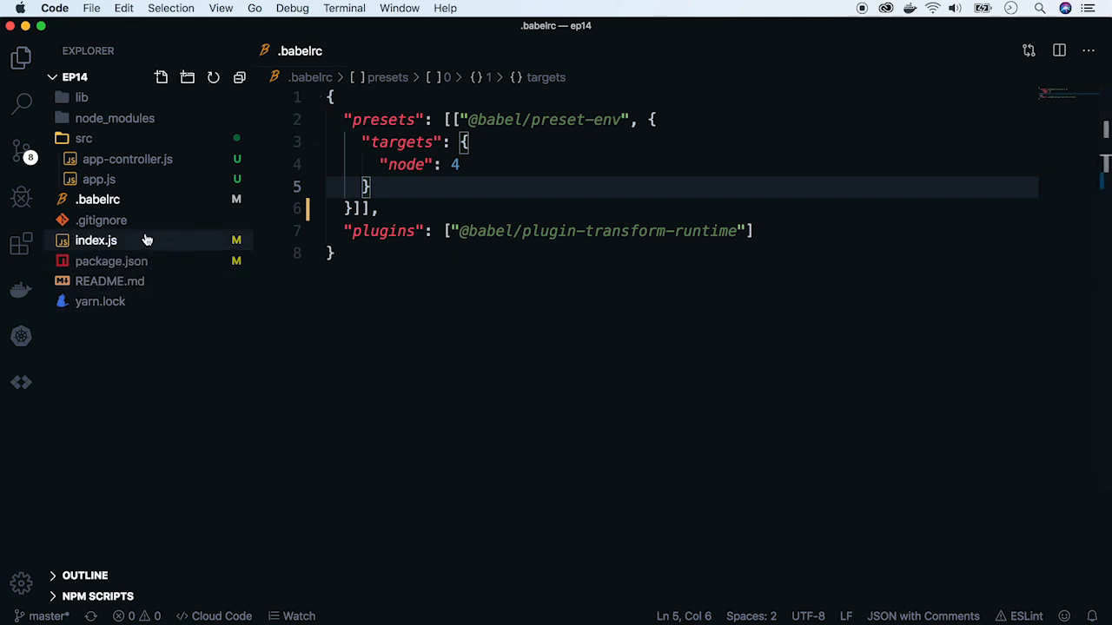
Open and pin app.js, then open app-controller.js with its 'Hello world' index method.
left_click(98, 179)
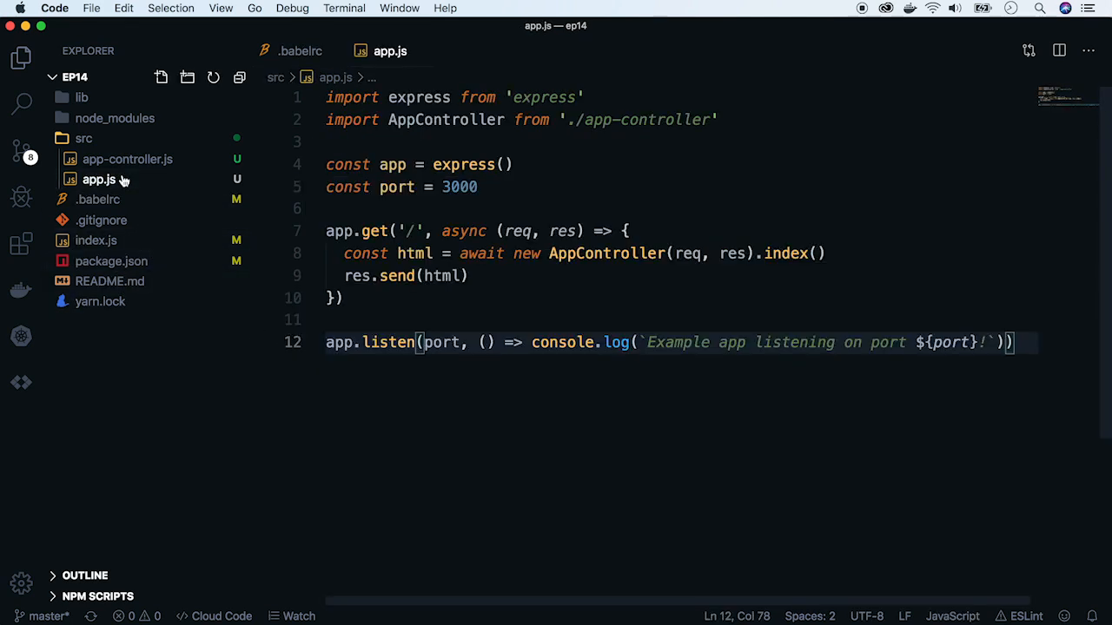
double_click(464, 164)
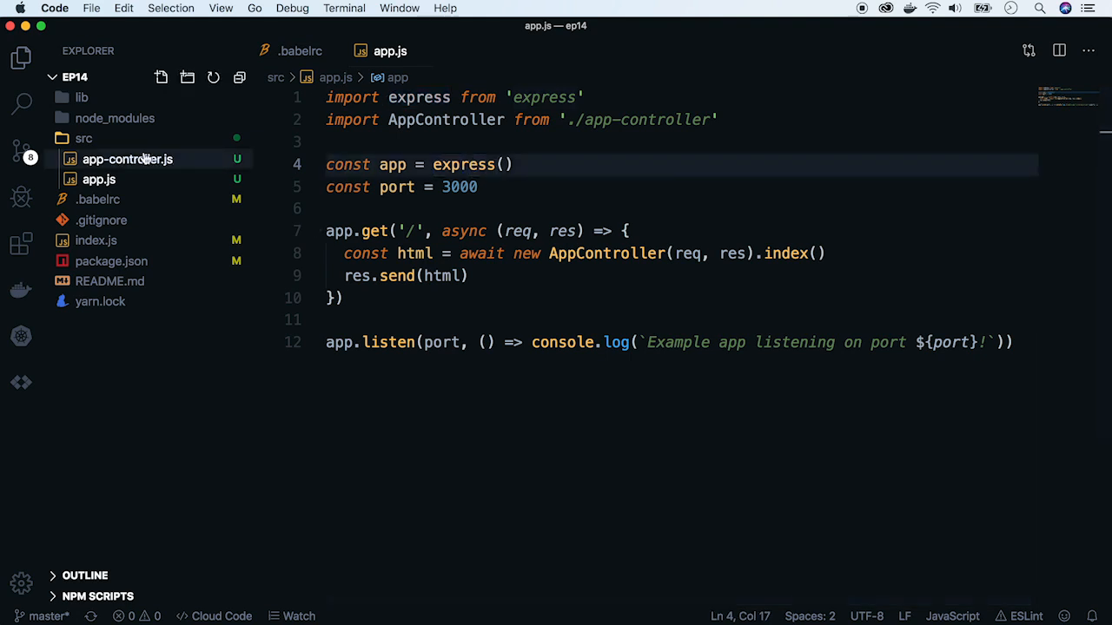
left_click(126, 159)
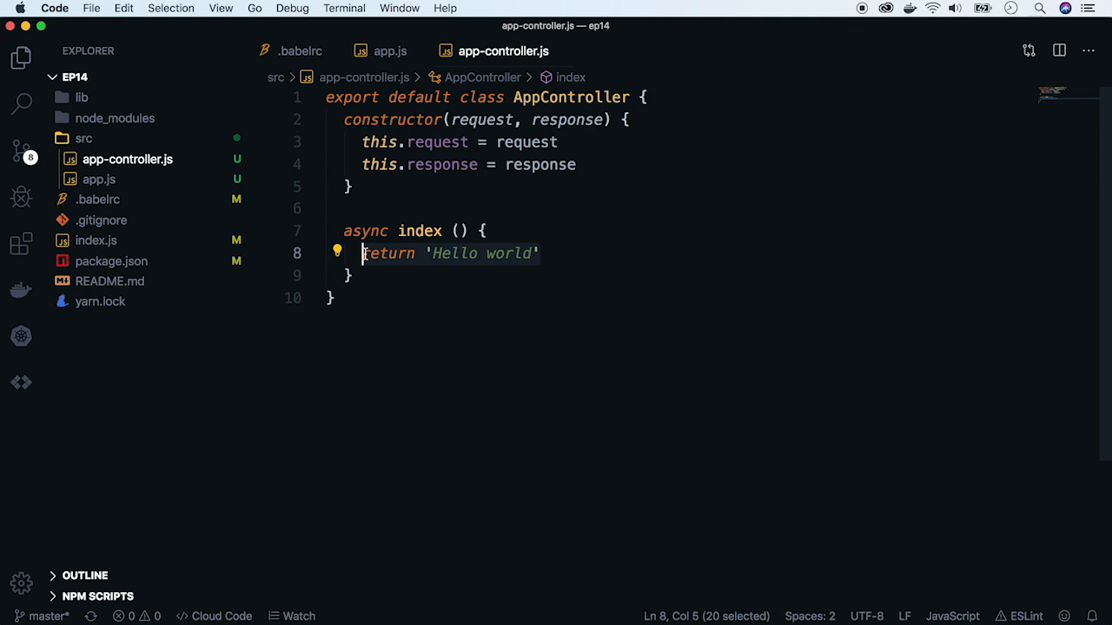
left_click(382, 253)
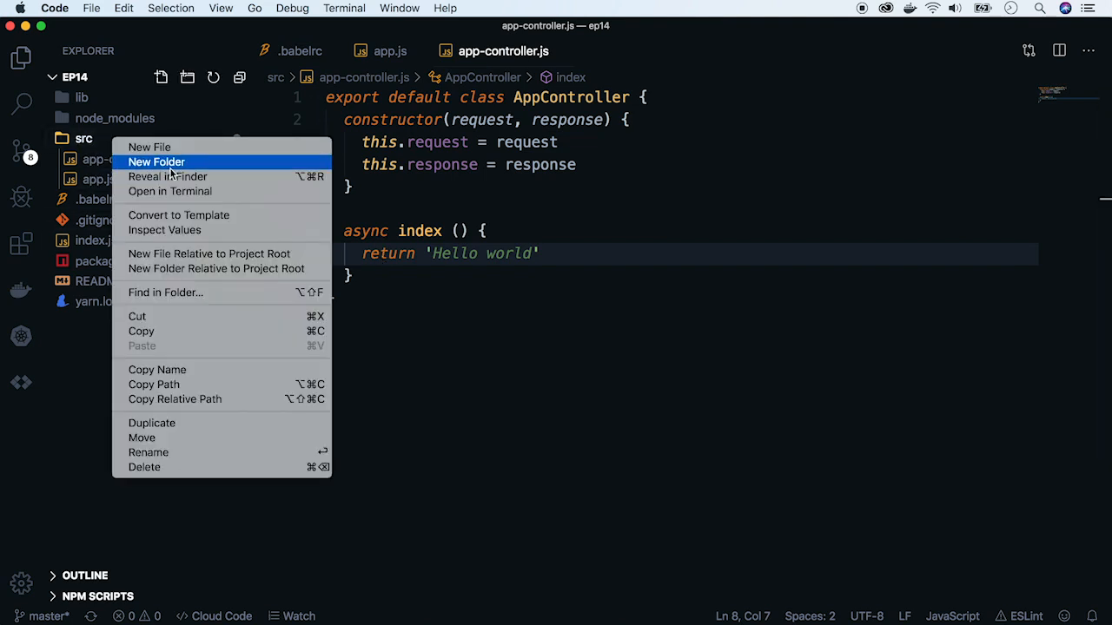
Create a frontend folder under src and start a new file inside it.
left_click(156, 161)
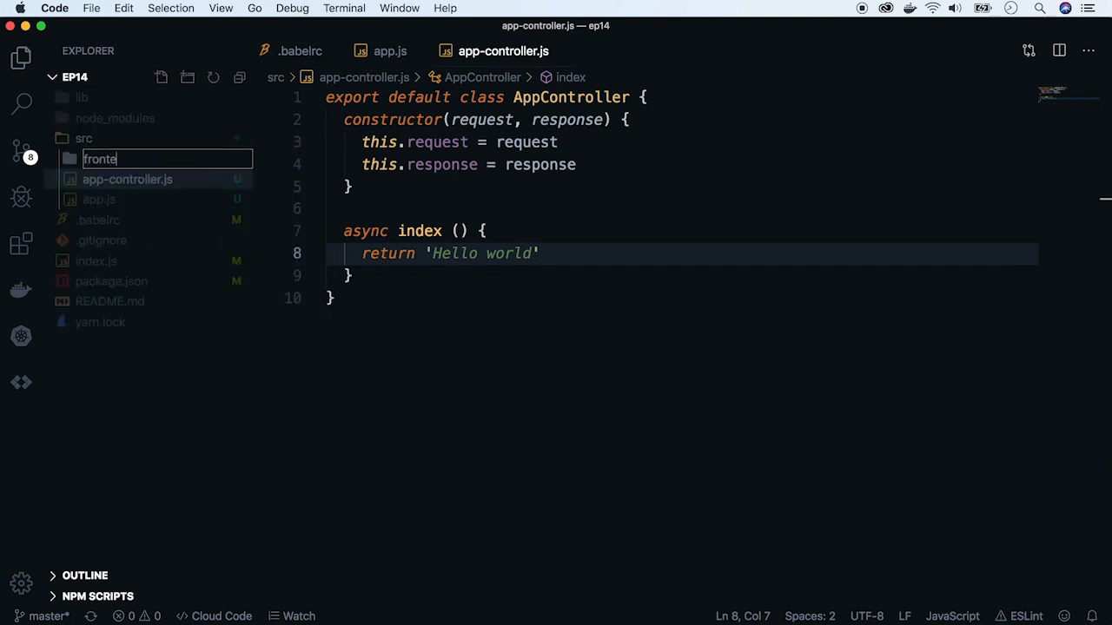
right_click(106, 159)
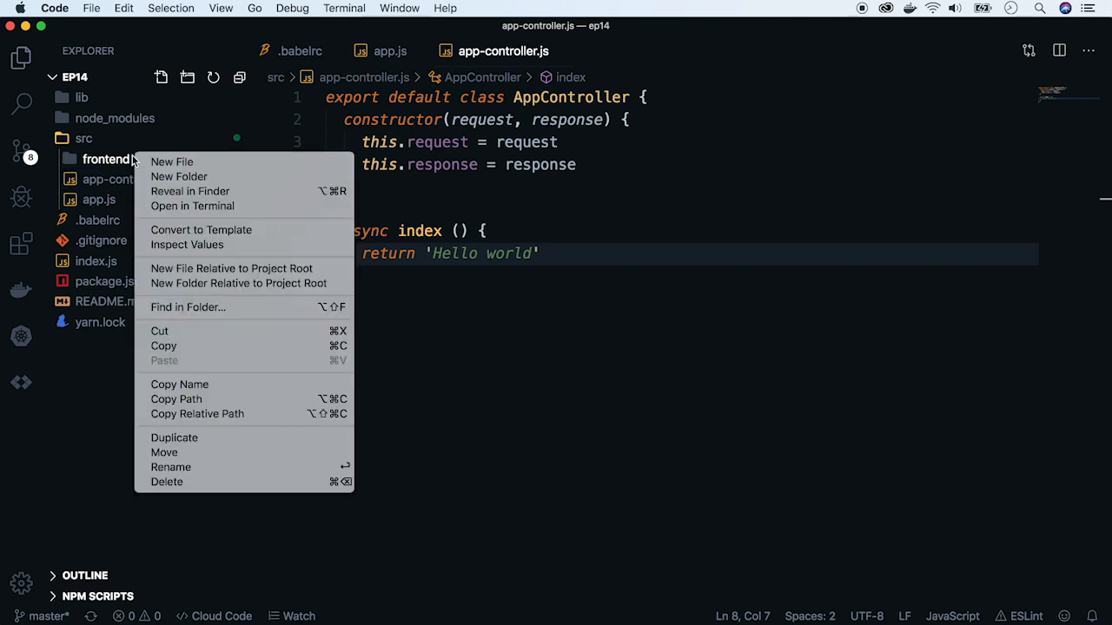
left_click(171, 162)
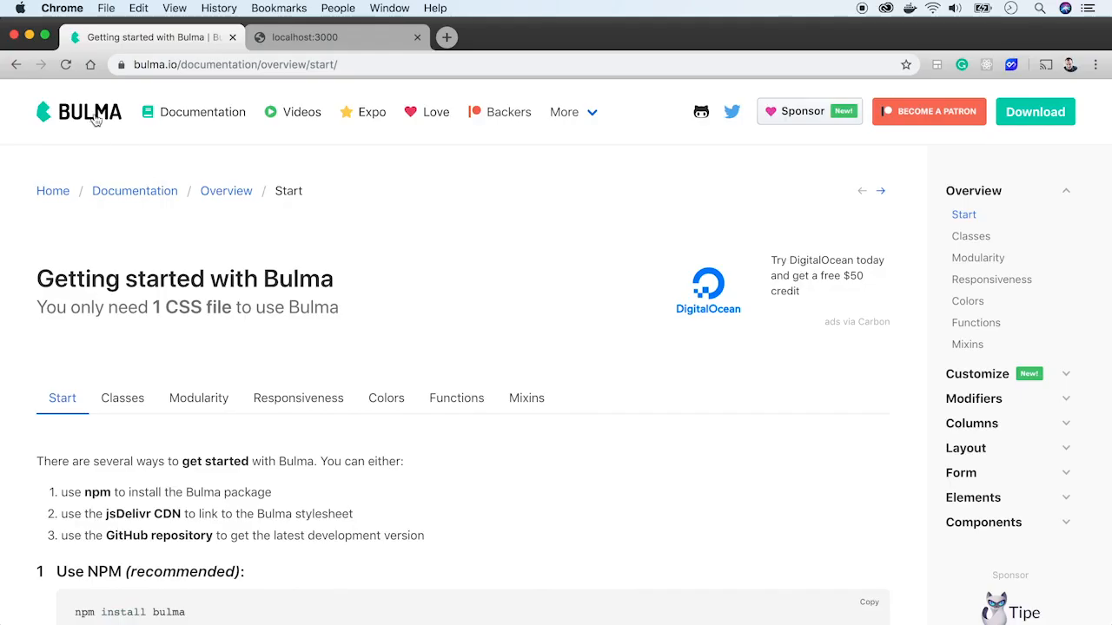
Scroll through Bulma's Getting Started page to the starter template.
scroll("down", 3)
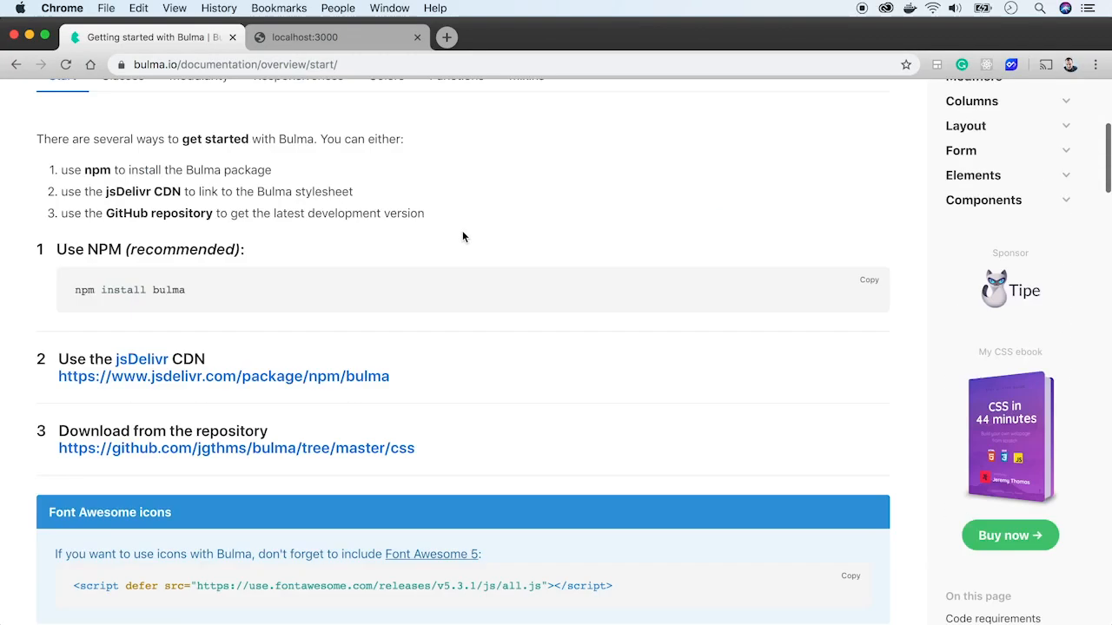
scroll("down", 3)
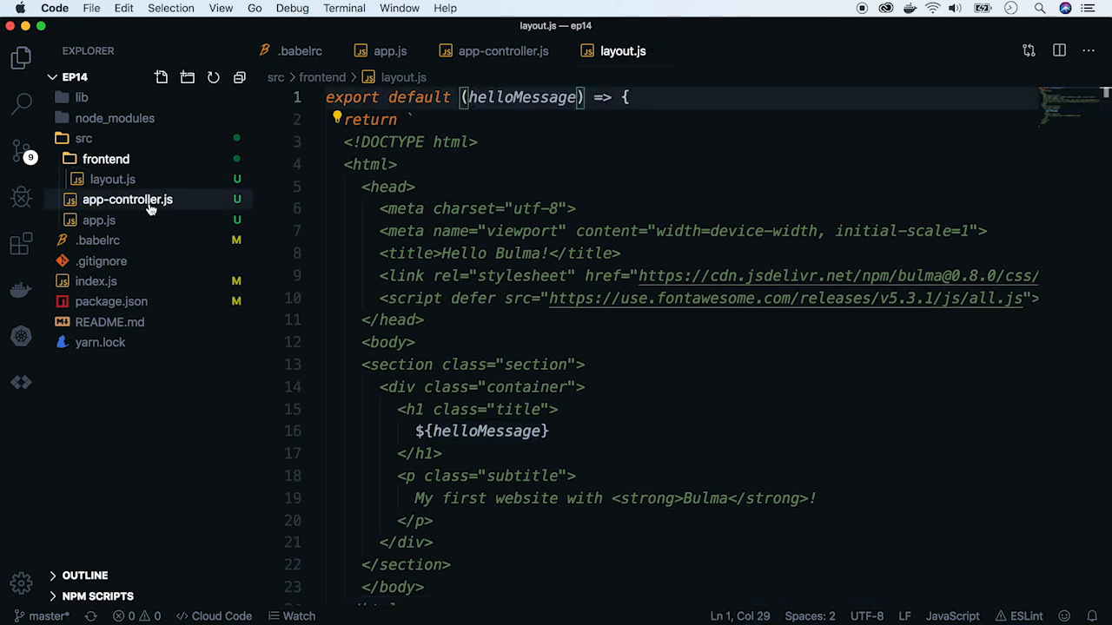
Return to app-controller.js and begin typing the layout import.
left_click(127, 199)
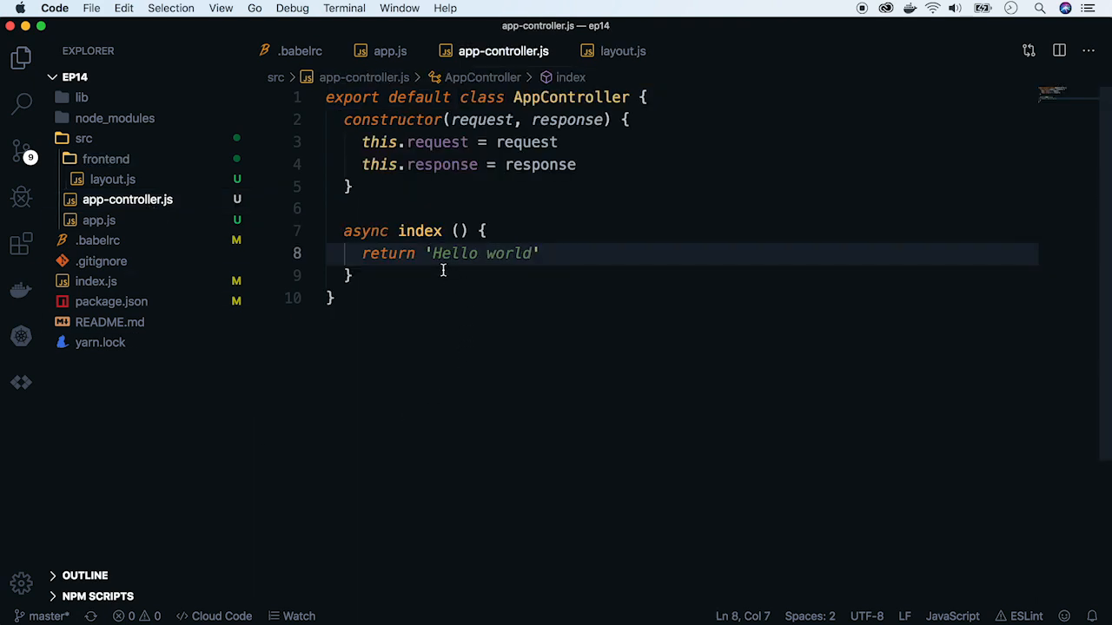
type("la")
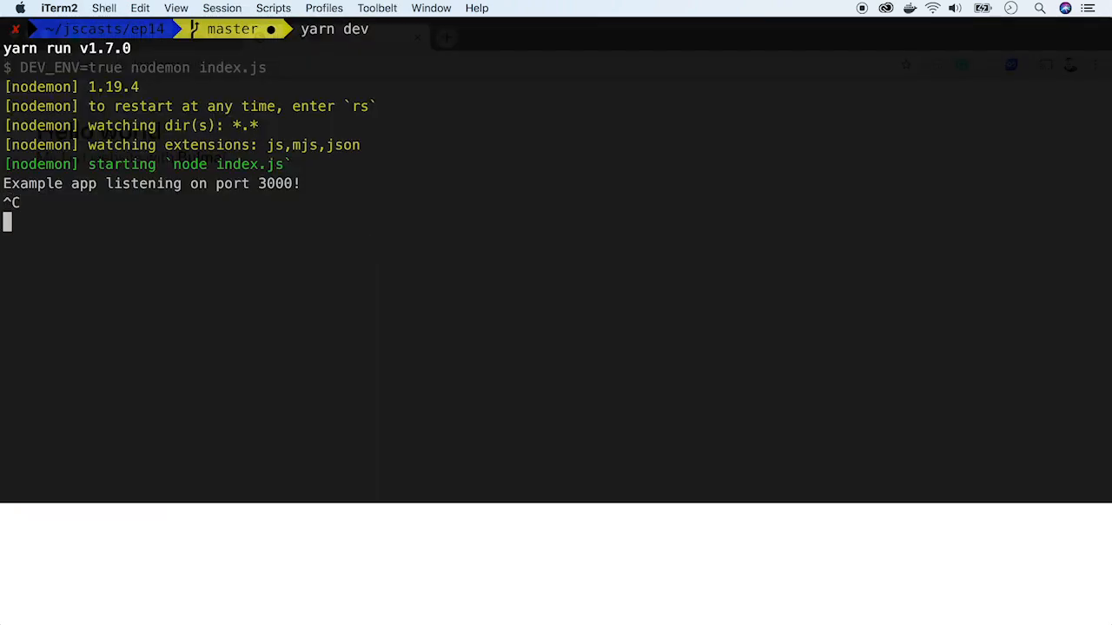
type("yarn add --dev react react-dom @")
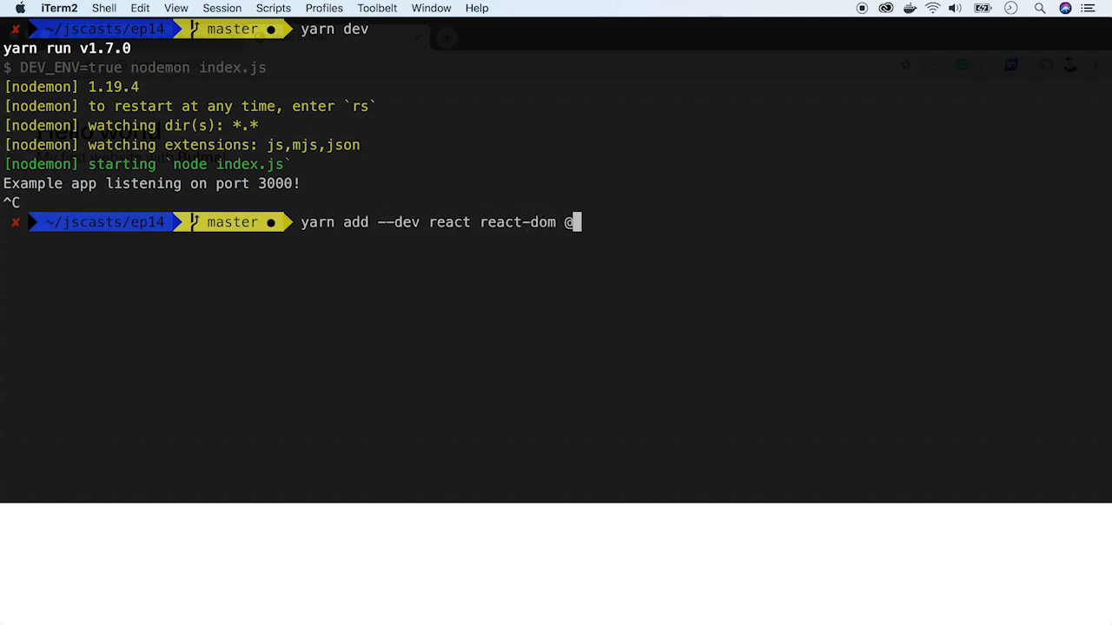
type("babel/preset-")
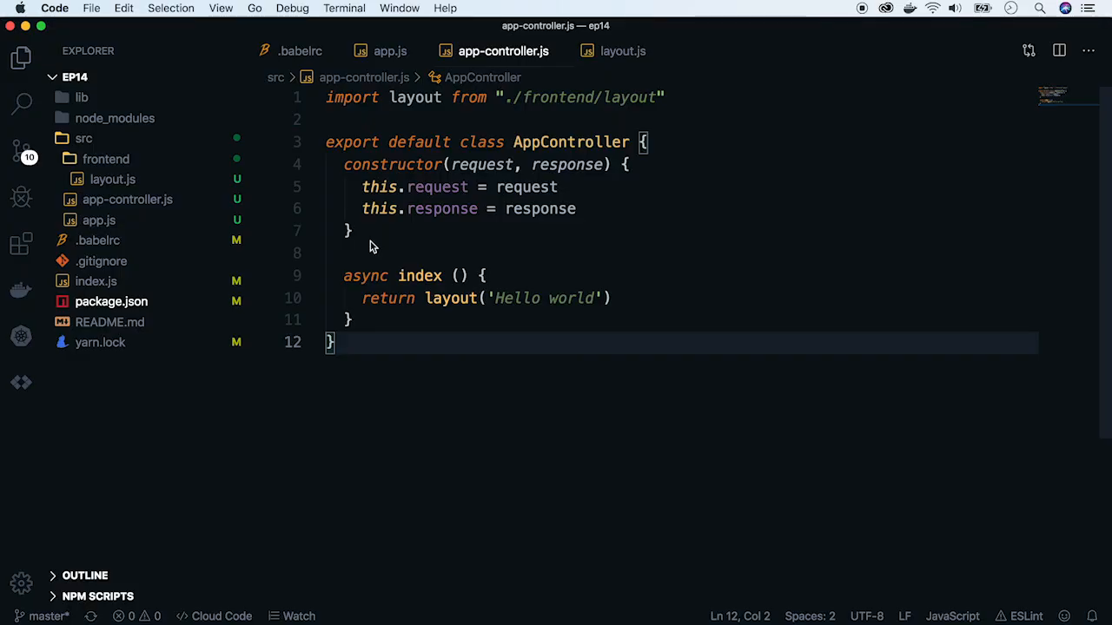
left_click(98, 241)
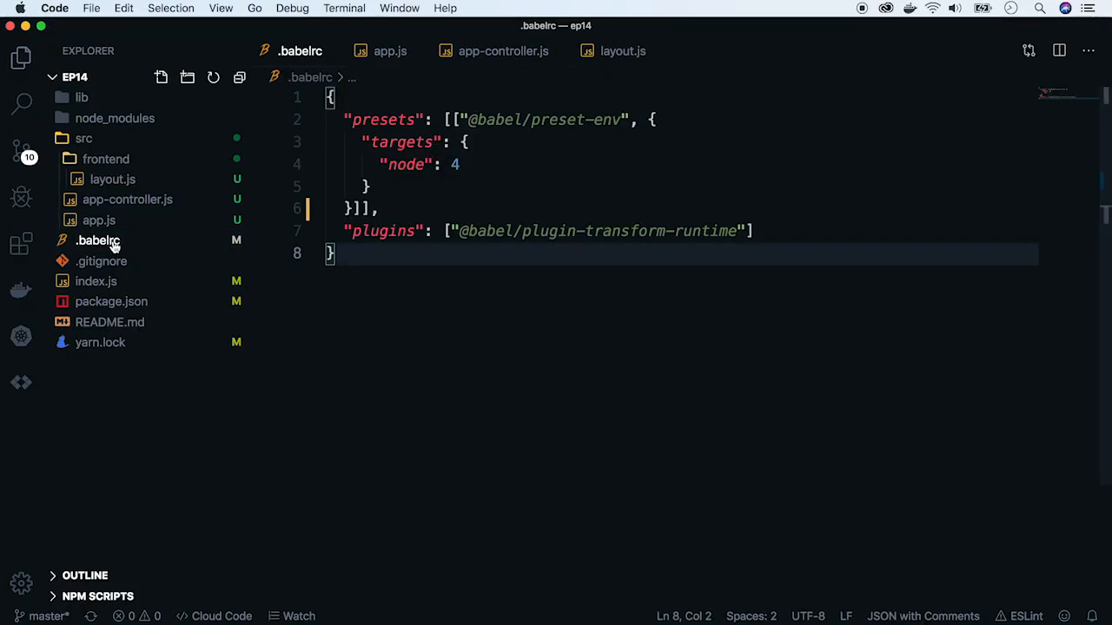
left_click(377, 208)
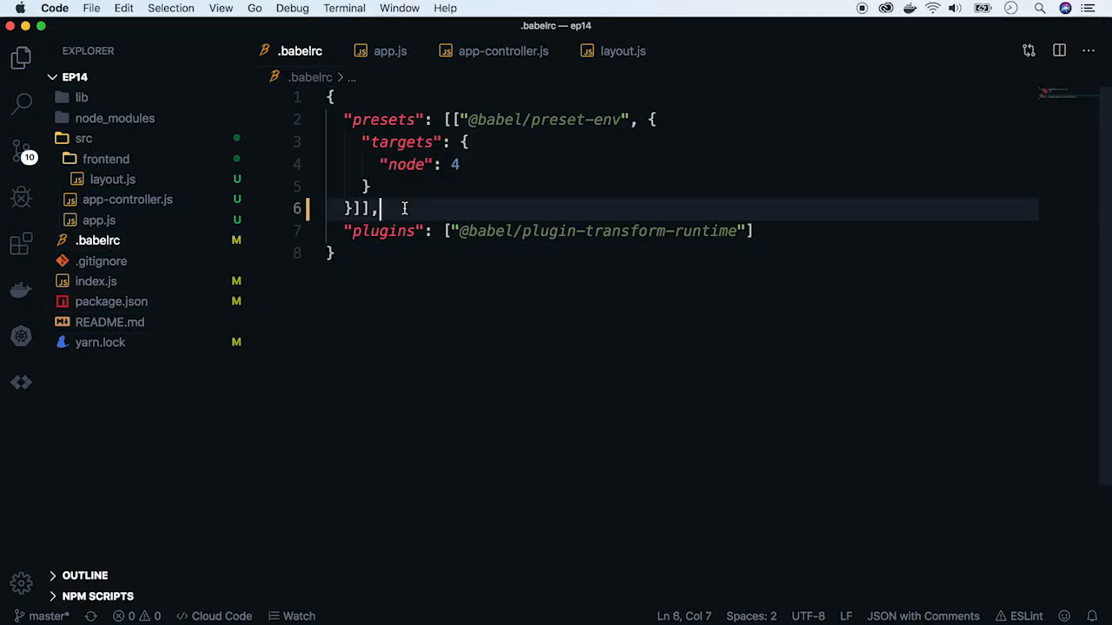
type("\"@ba\"")
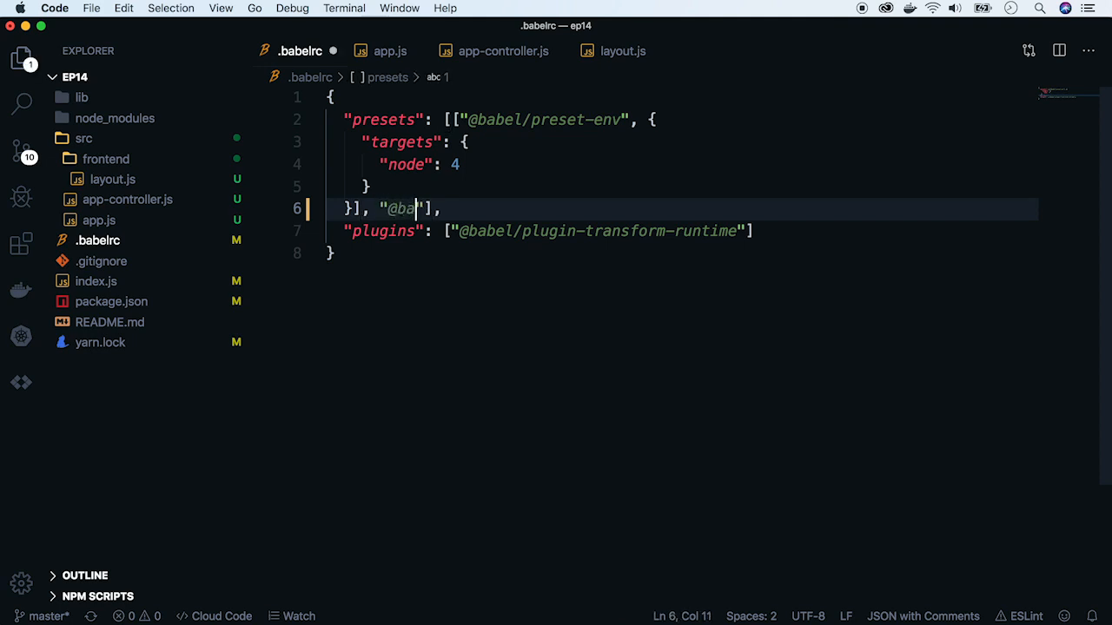
type("bel/preset-")
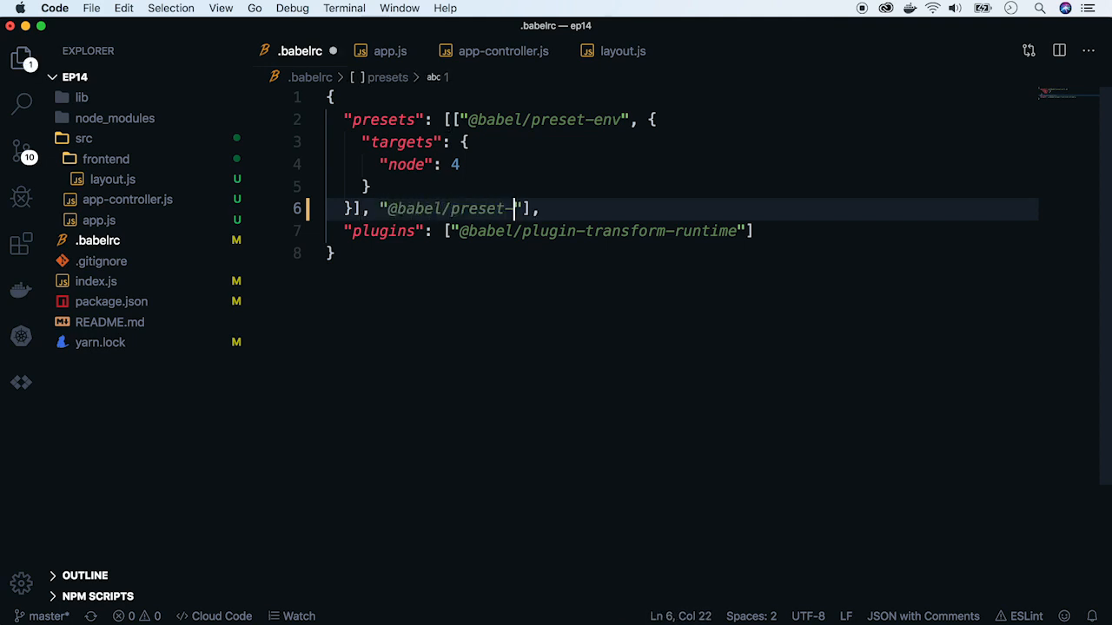
left_click(406, 50)
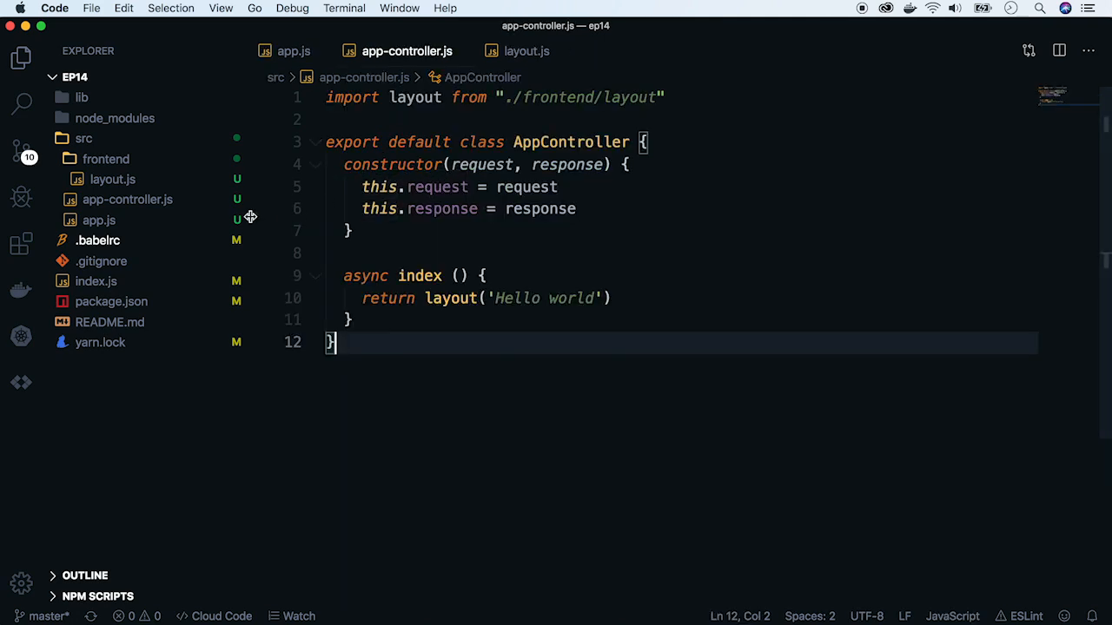
Register '.jsx' in index.js and add .jsx to package.json's build and dev scripts.
left_click(523, 50)
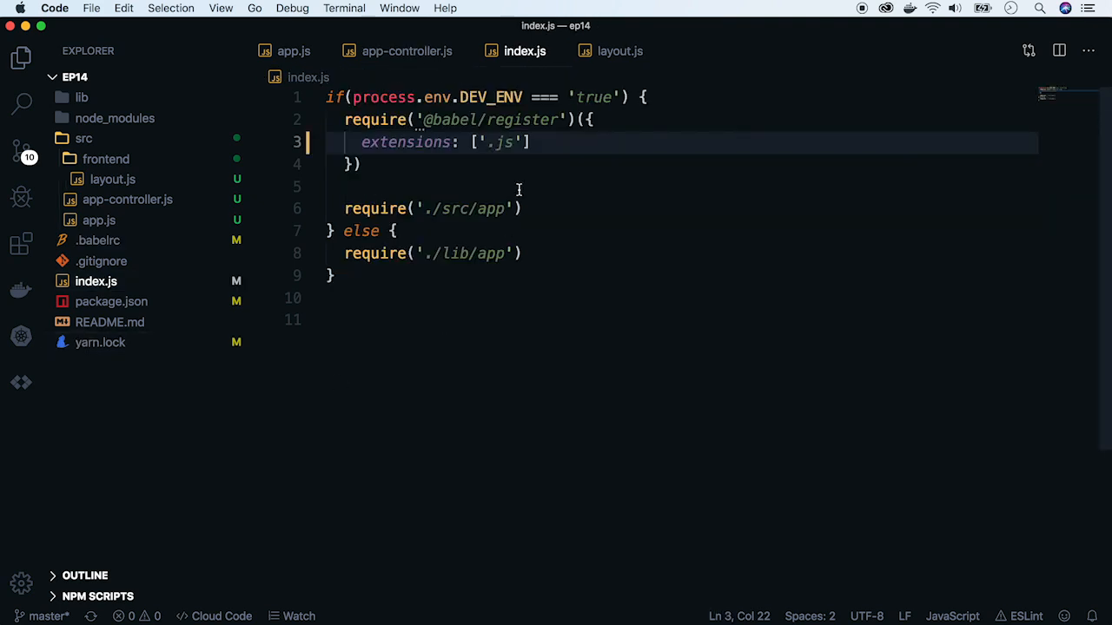
type(", '.jsx")
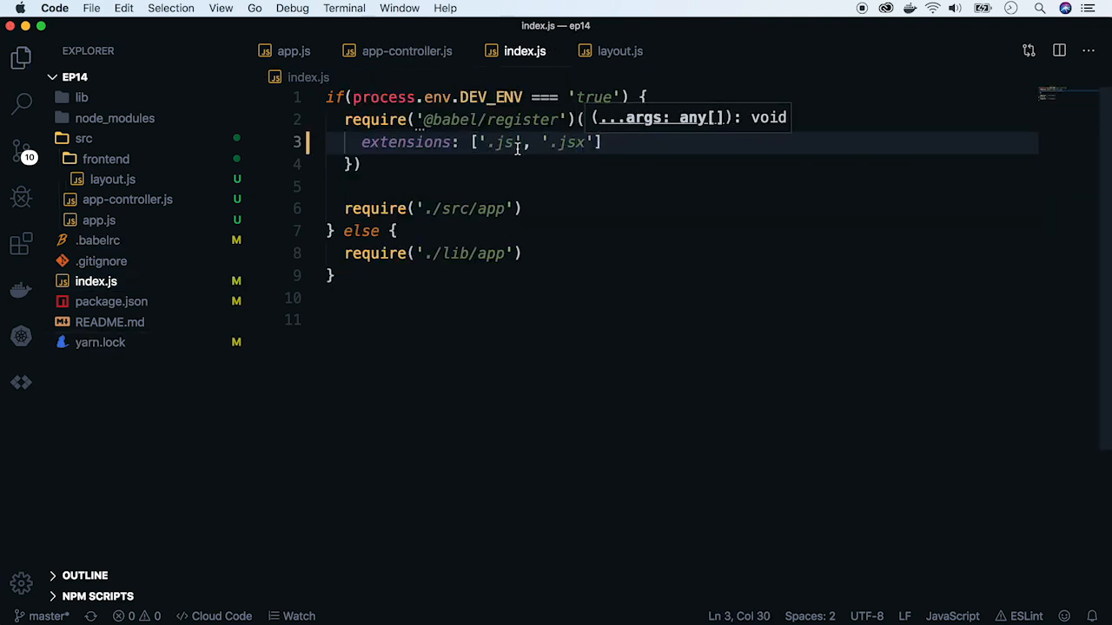
left_click(632, 51)
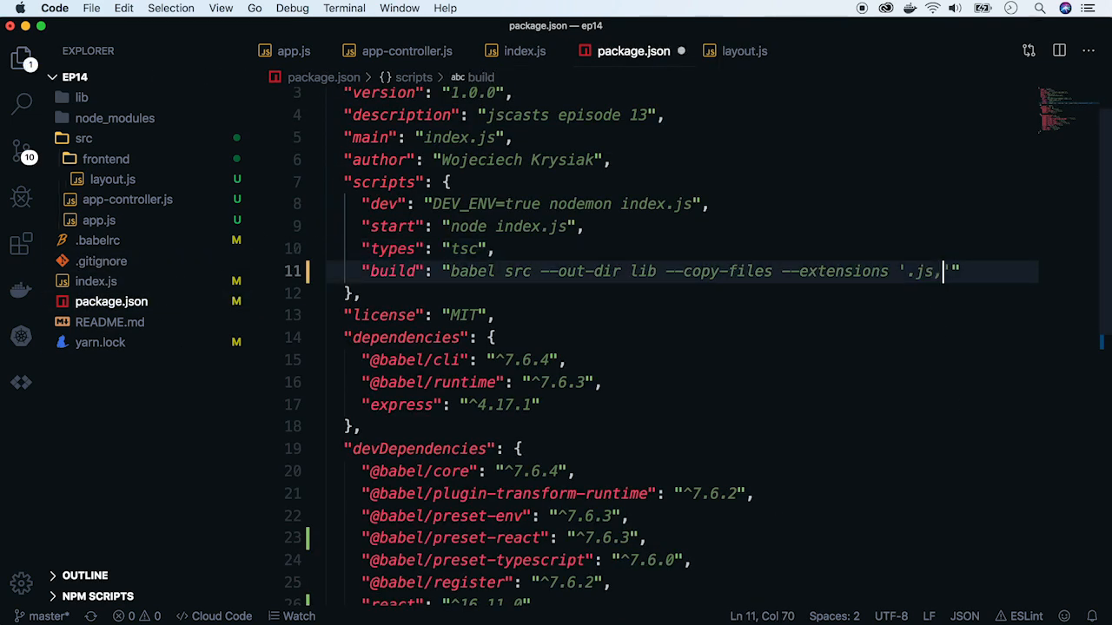
type(".jsx")
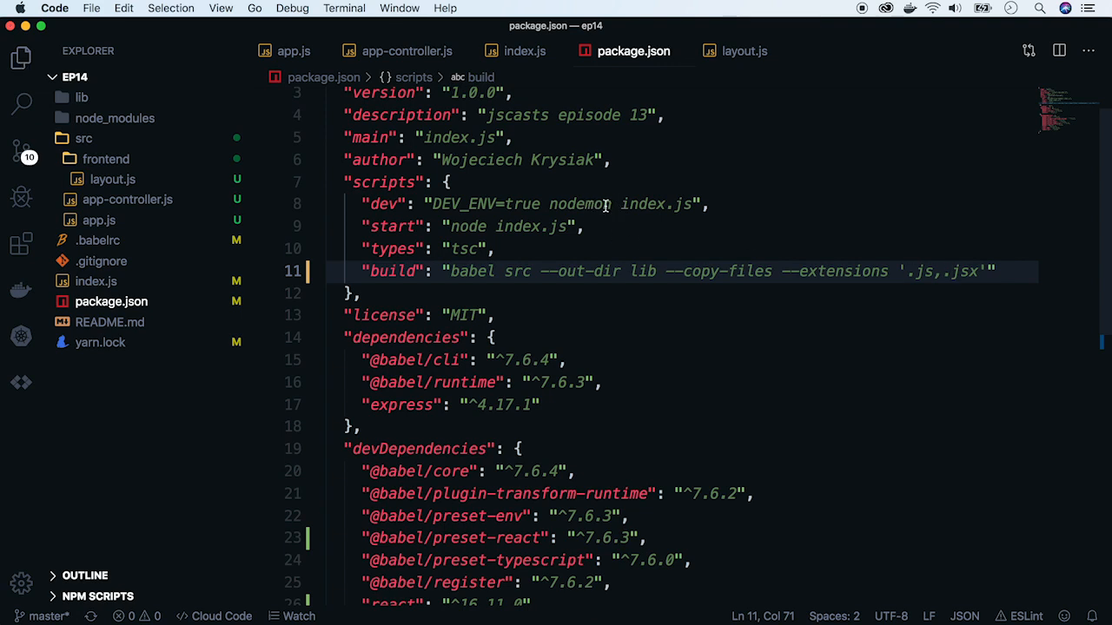
type("--ext")
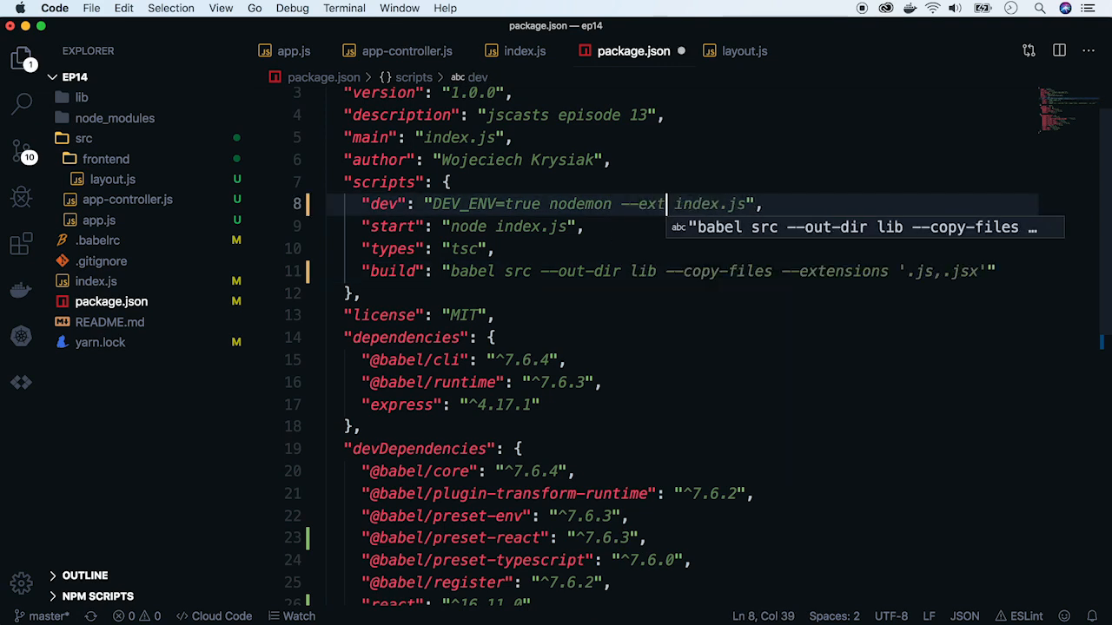
type("'.js,.j")
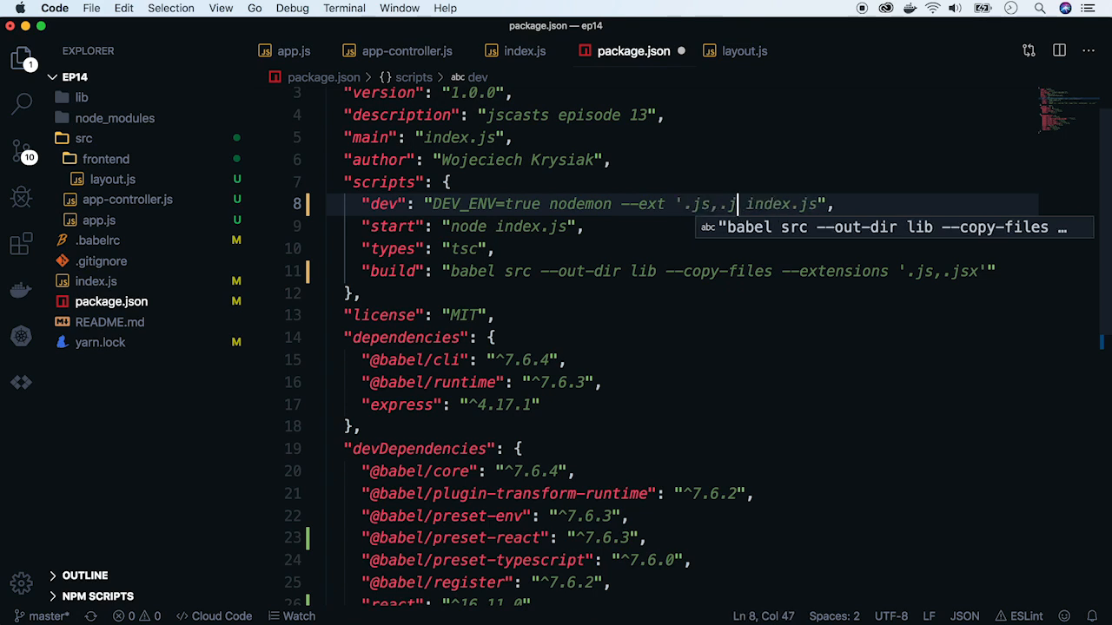
type("sx")
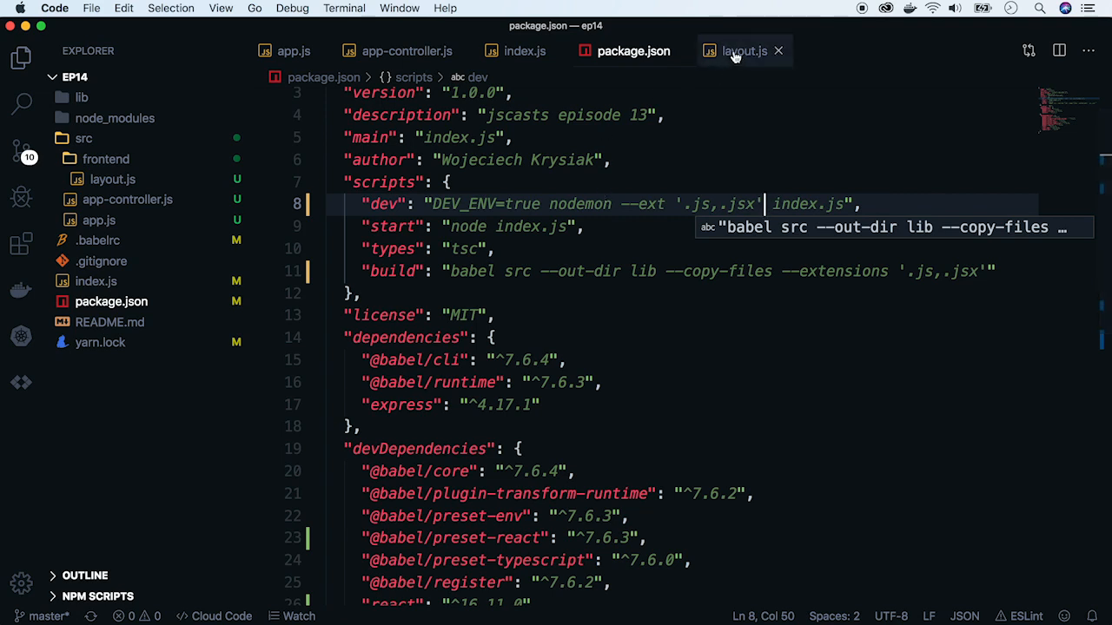
Import React from 'react' in layout.js and start the application constant.
left_click(744, 50)
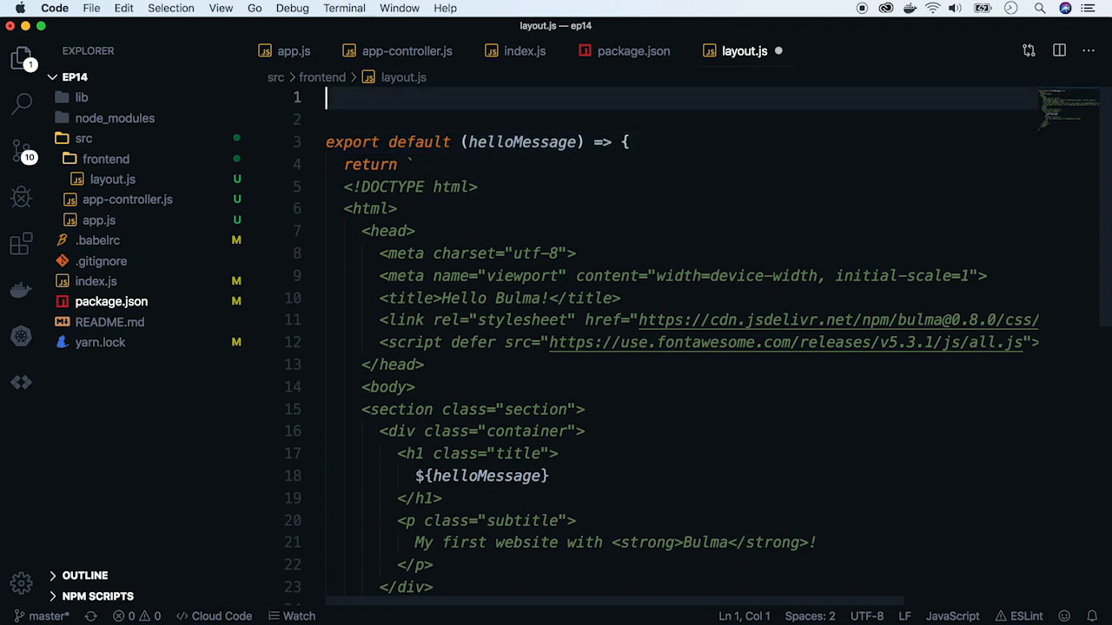
type("import Reac")
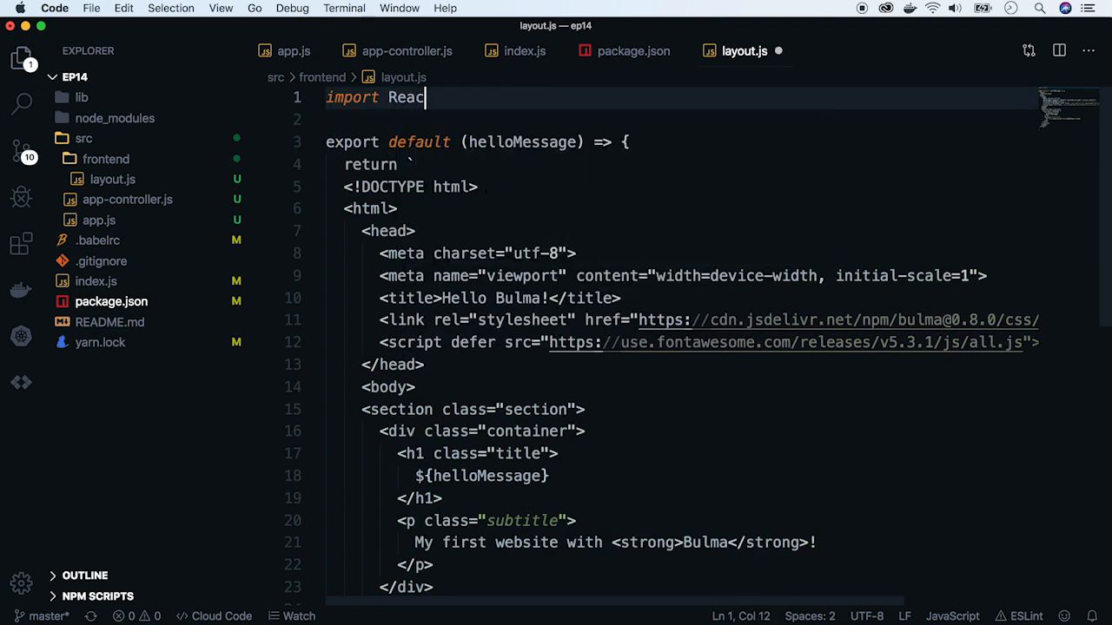
type("from 'react'")
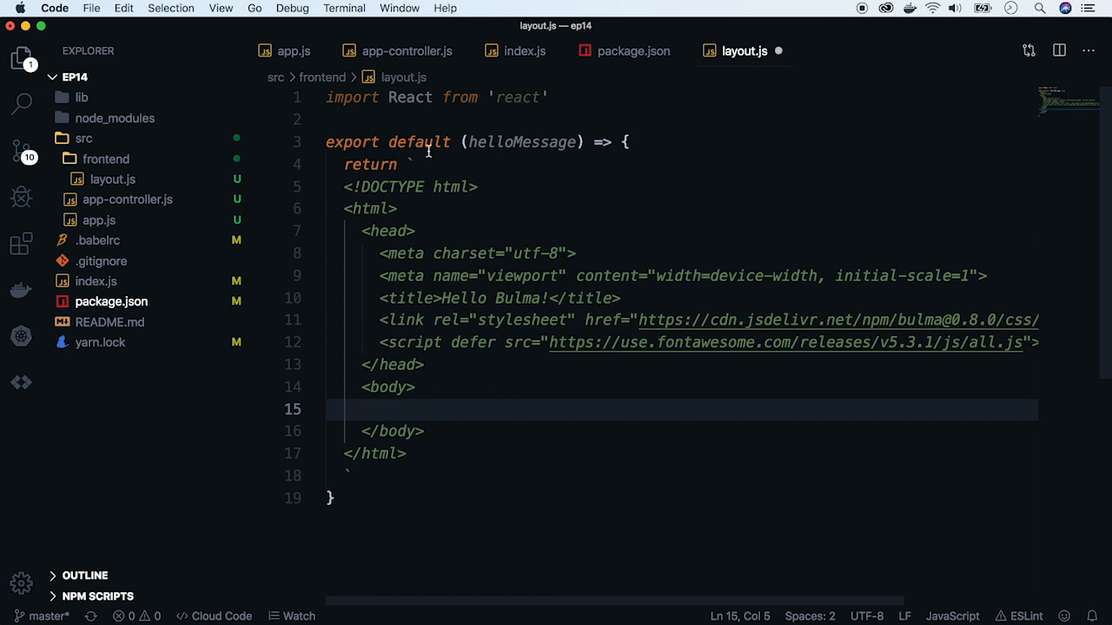
type("const application = (")
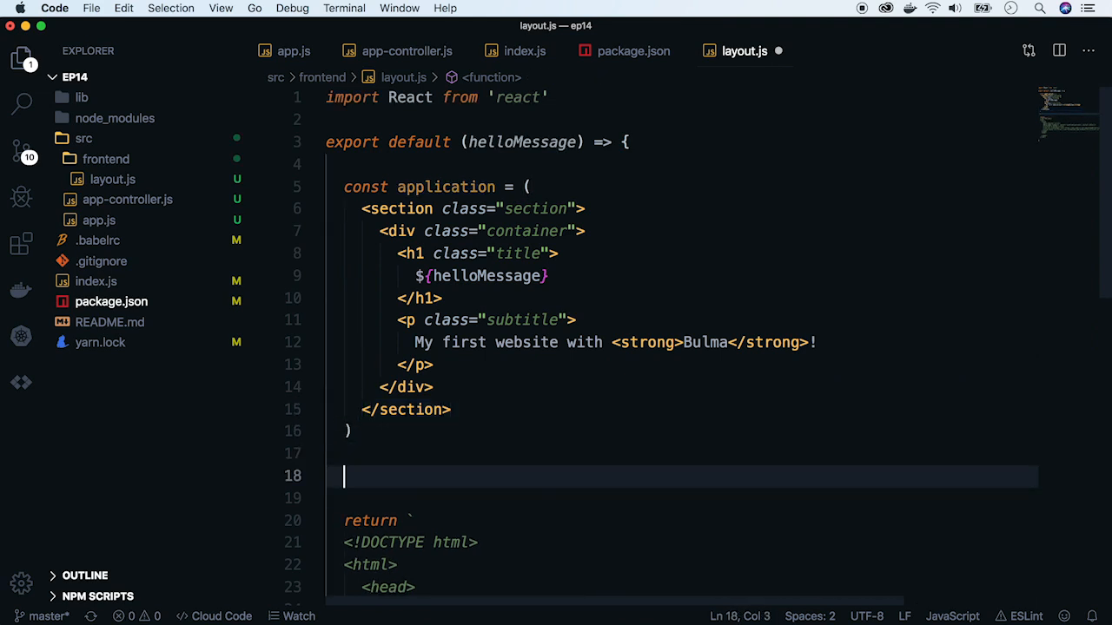
mouse_move(567, 197)
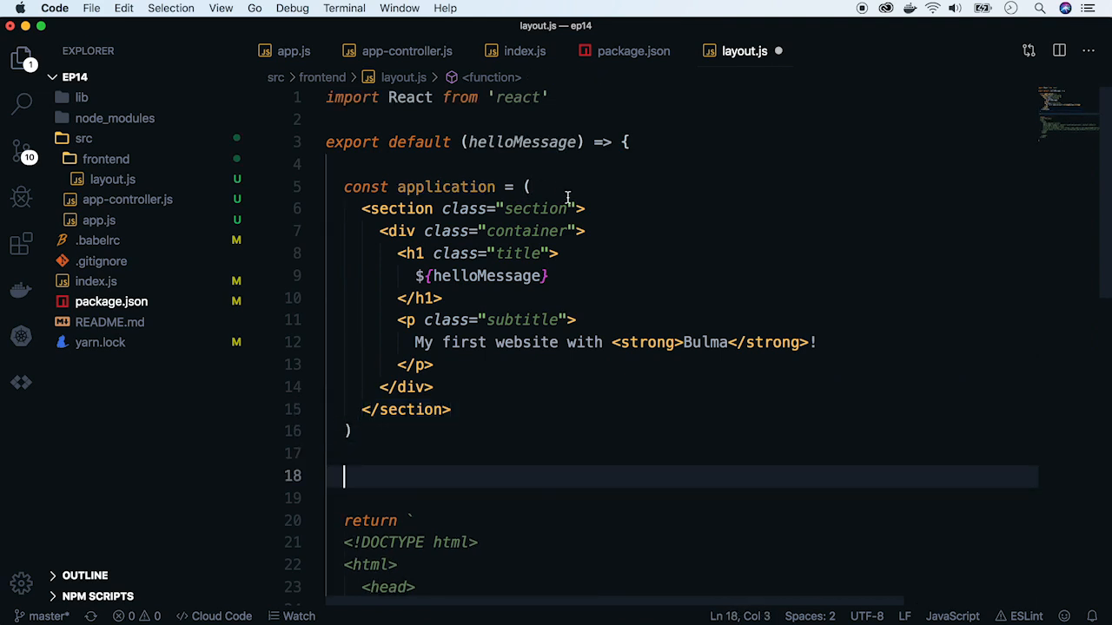
Add const html = renderToString(application) to layout.js.
type("const")
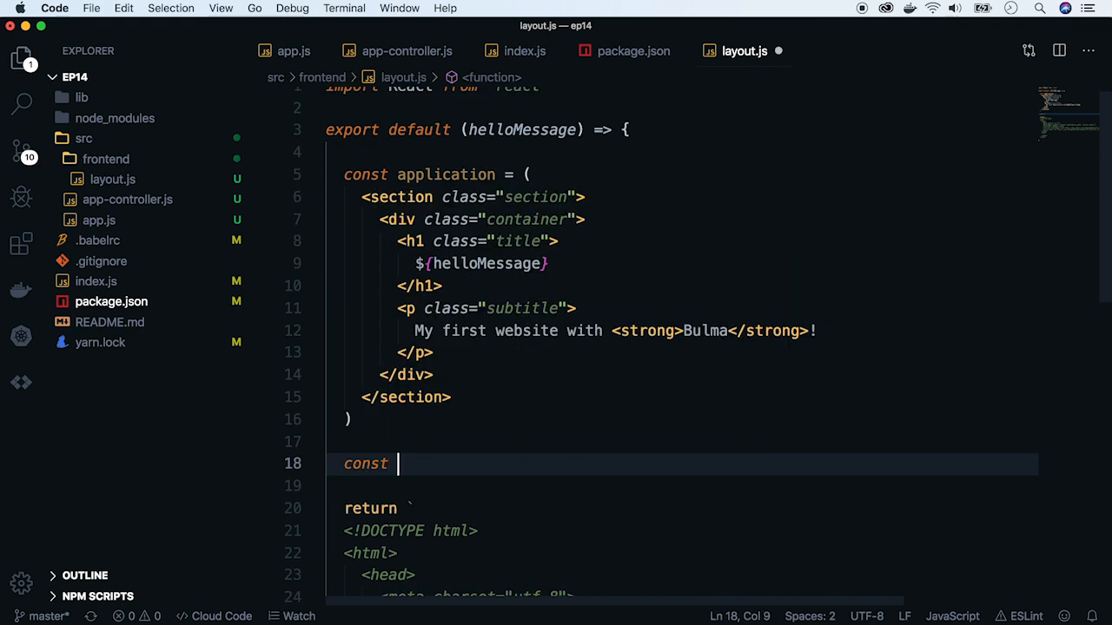
type("html =")
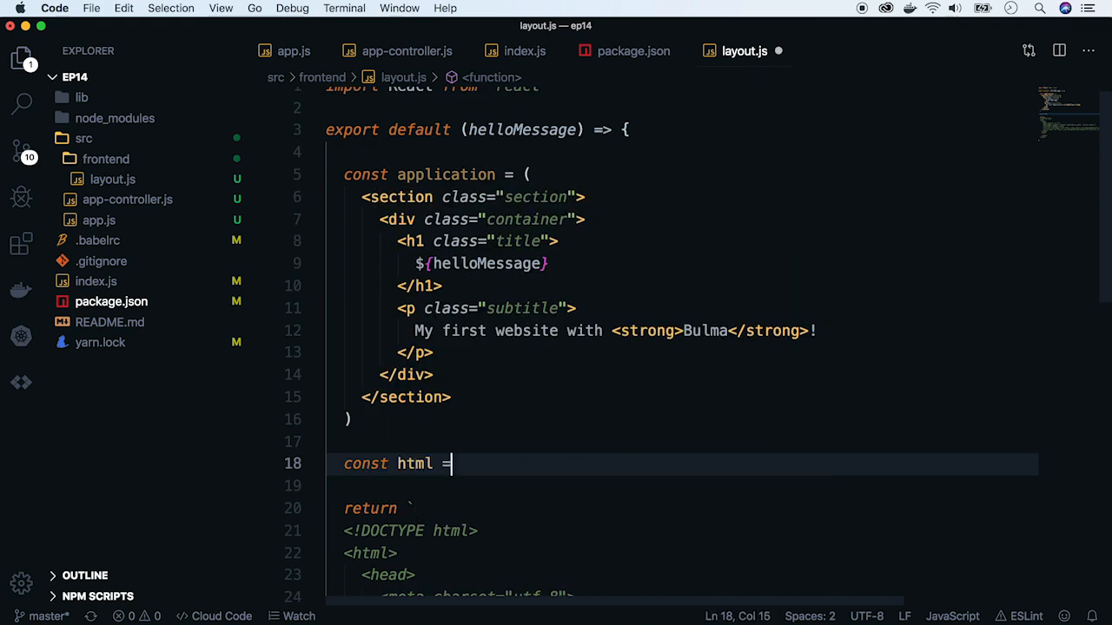
type("rend")
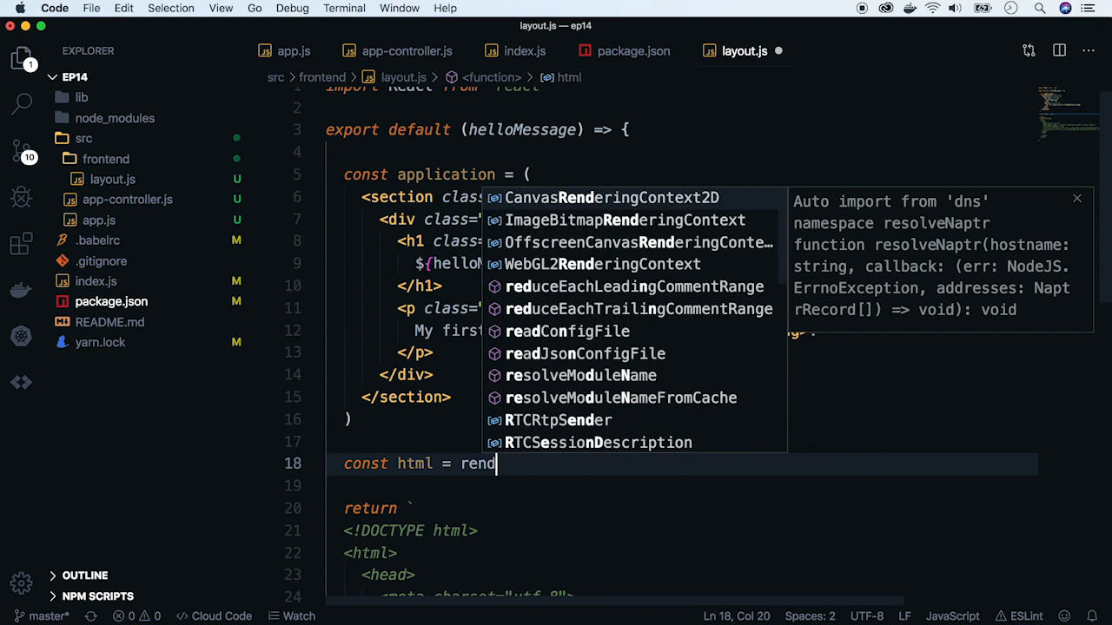
type("erToString")
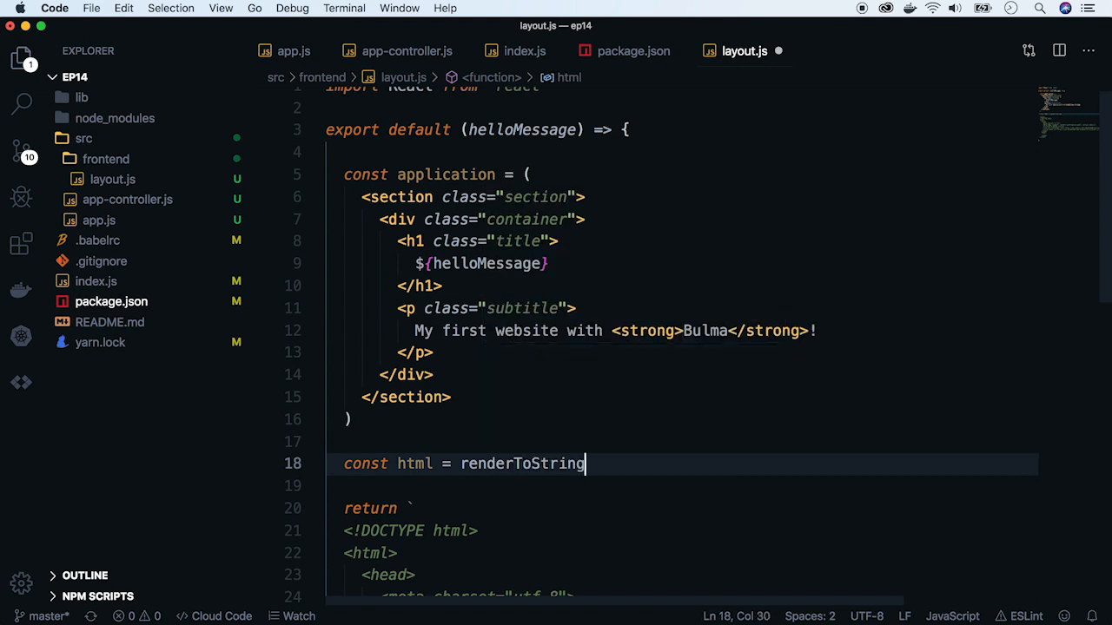
type("(ap")
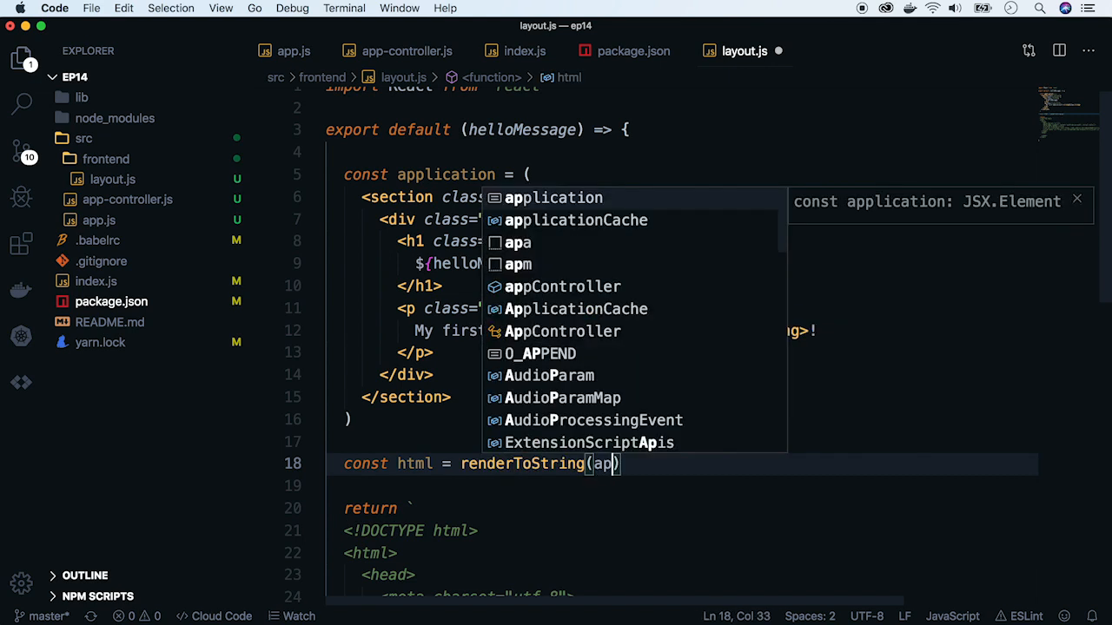
type("plication")
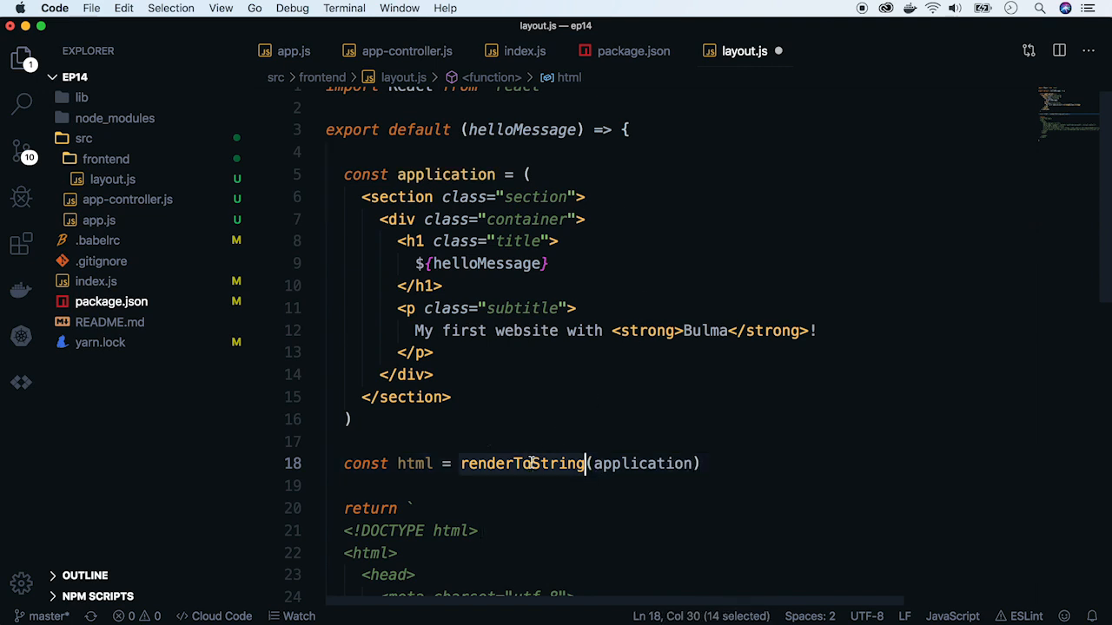
Import renderToString from 'react-dom/server' below the React import.
left_click(444, 106)
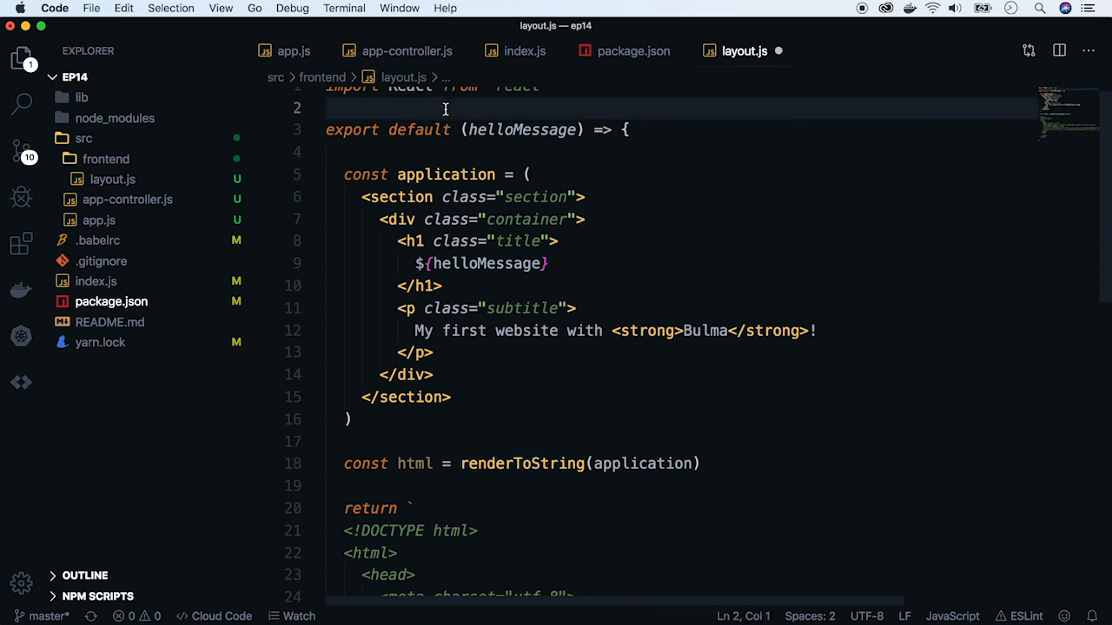
type("import { renderToString")
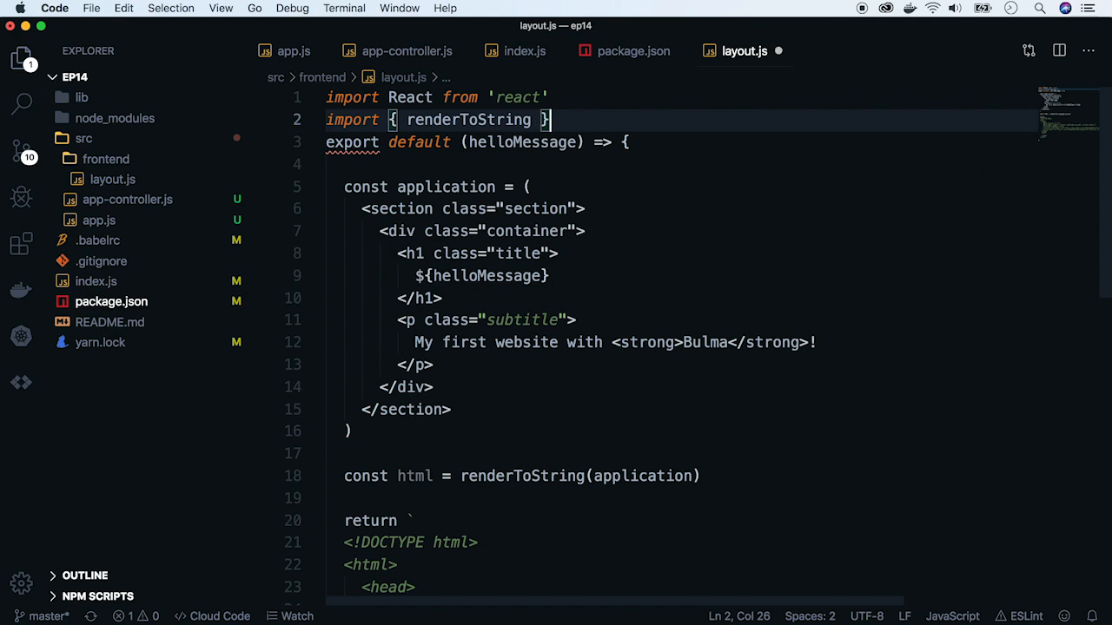
type("from 'react/")
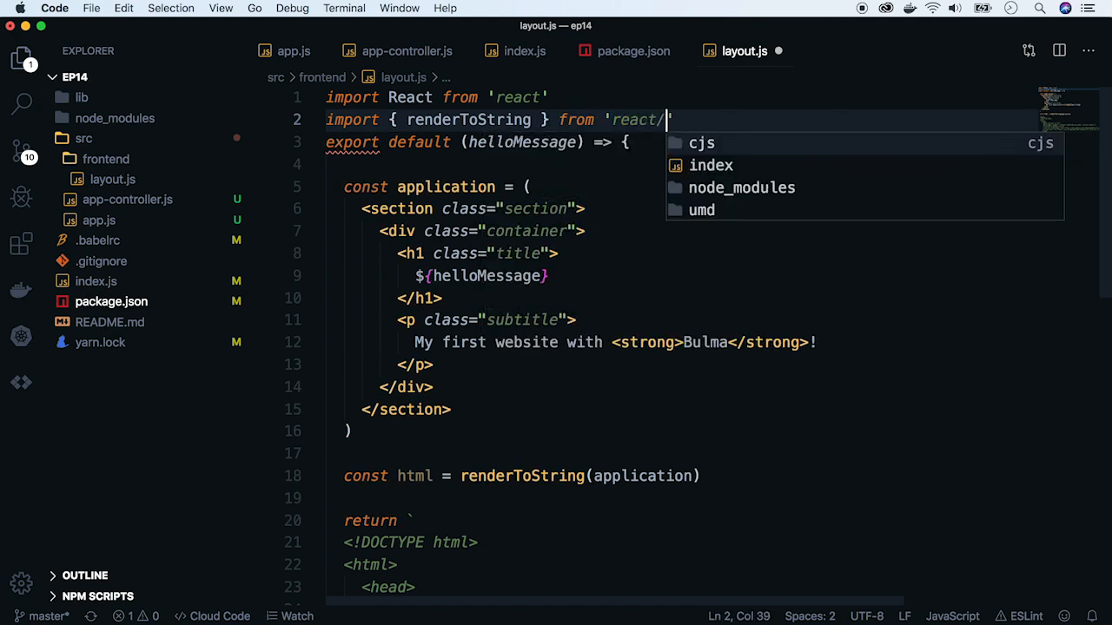
type("-dom/server")
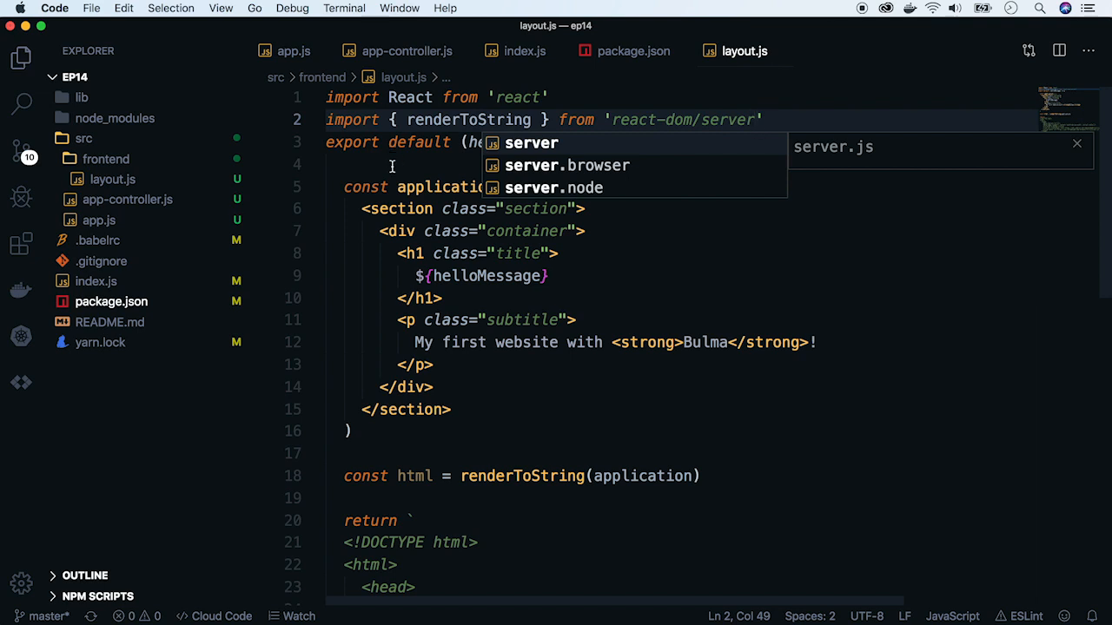
Insert <div id="root">${html}</div> into the layout template's body.
double_click(415, 476)
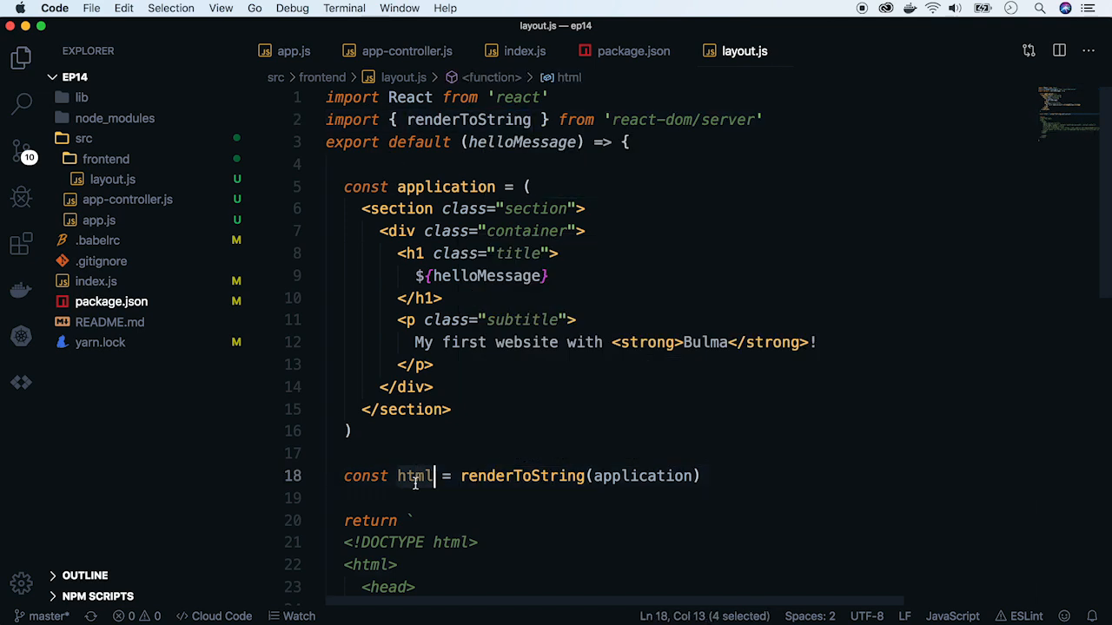
scroll("down", 3)
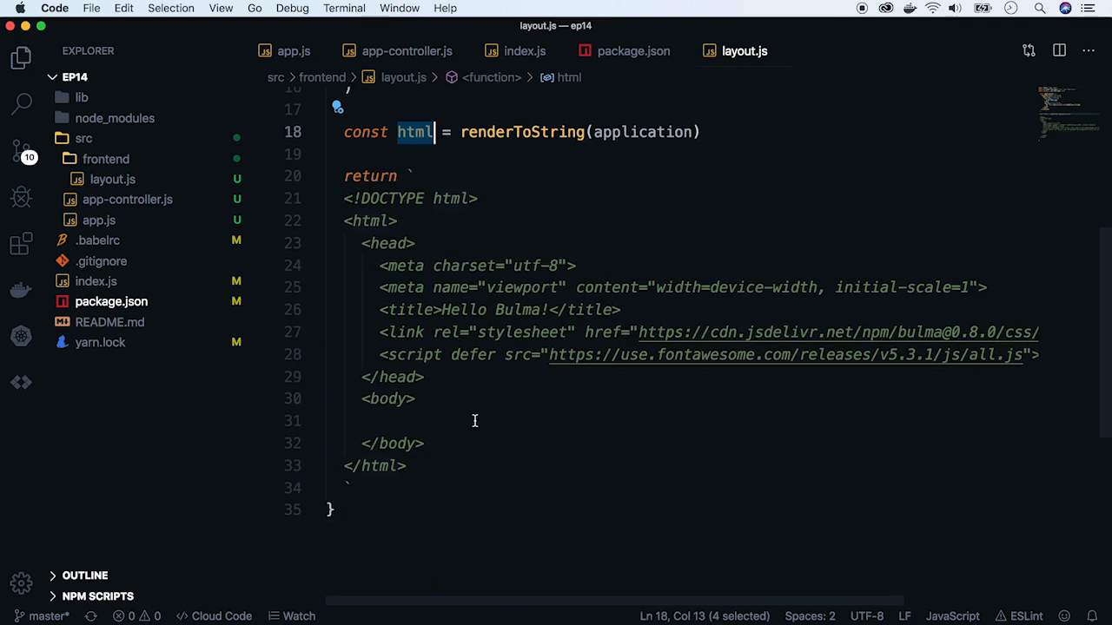
type("<div id=\"r")
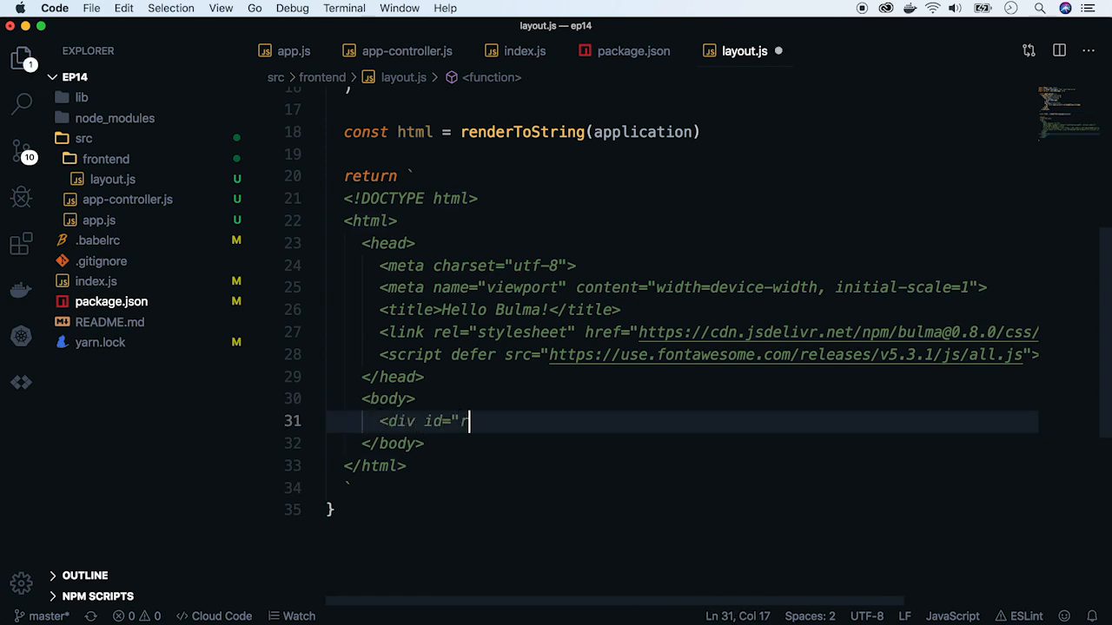
type("oot\">")
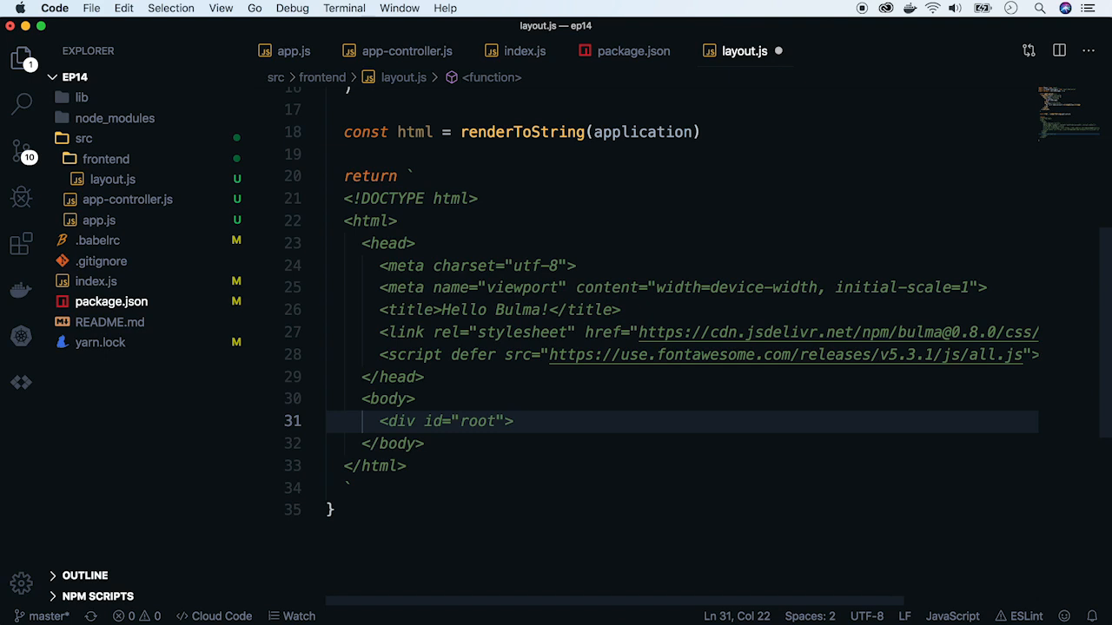
type("${html}")
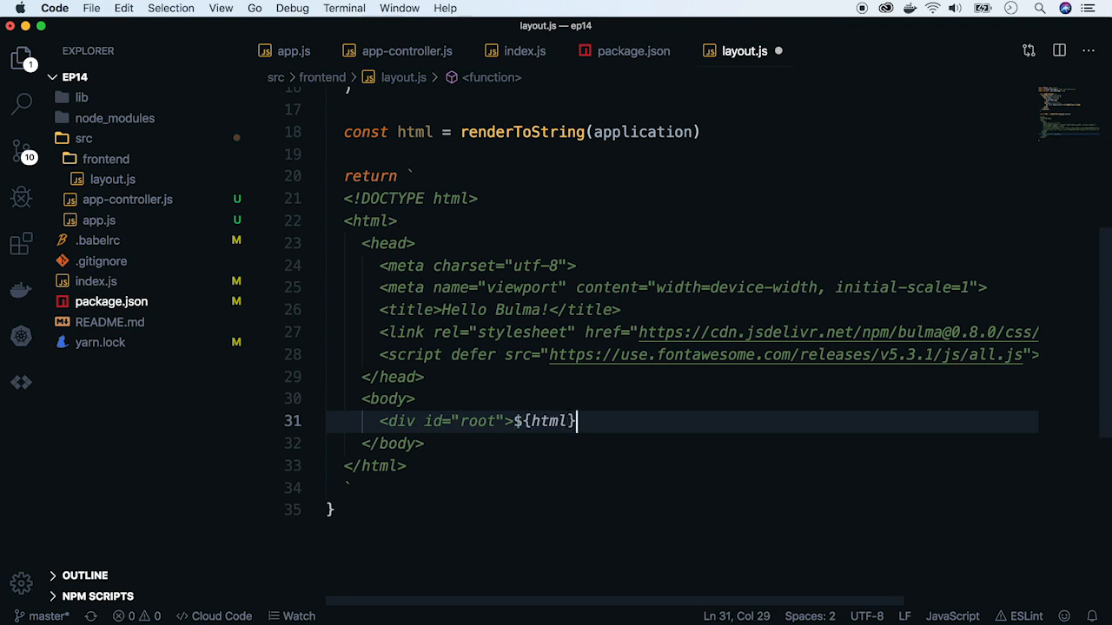
type("</div>")
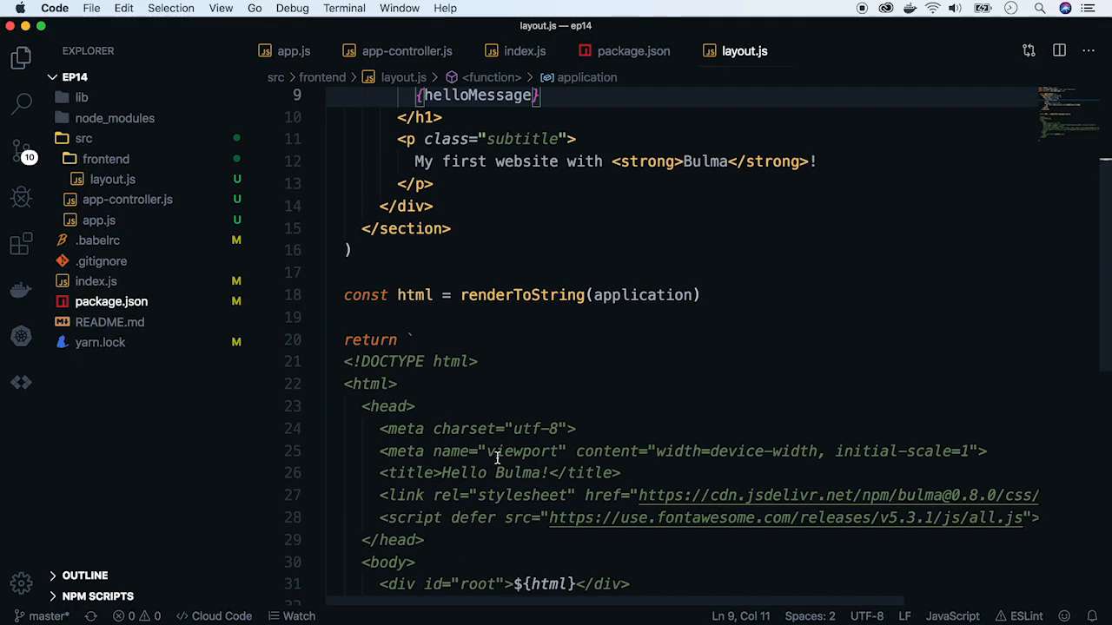
Scroll up to the application markup in layout.js.
scroll("up", 3)
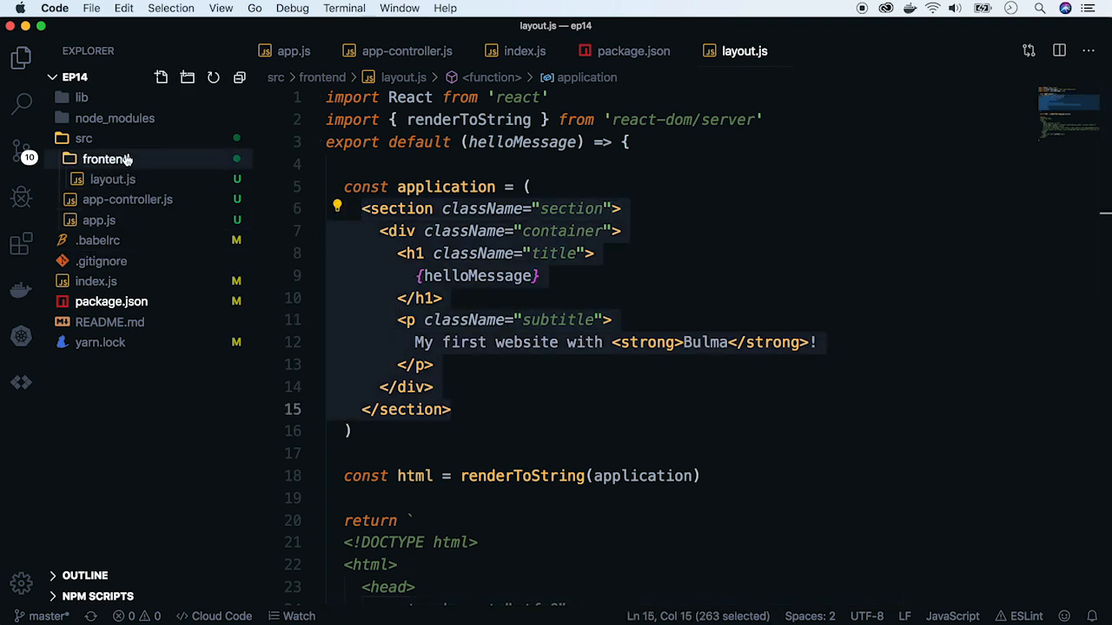
Create a new app.jsx file inside the components folder.
type("components")
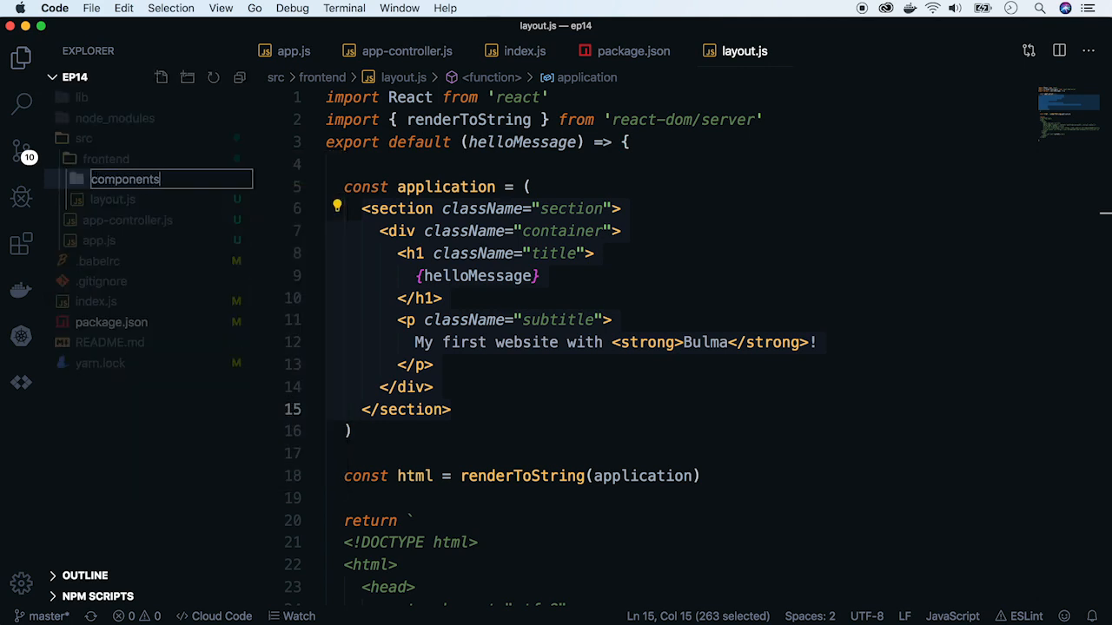
right_click(125, 179)
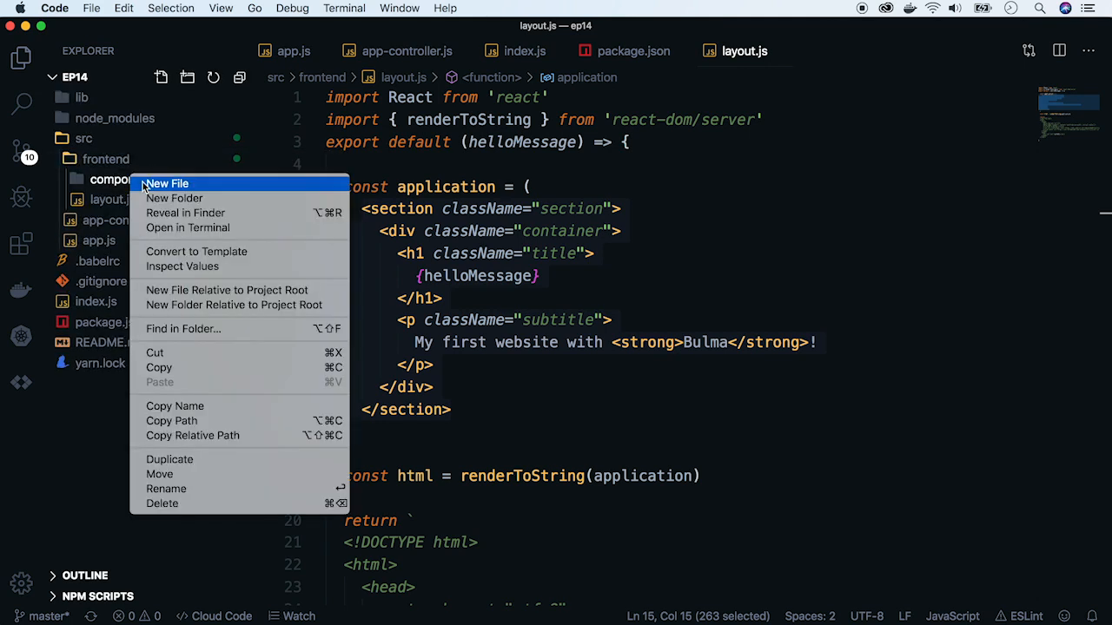
left_click(166, 183)
type("app.jsx")
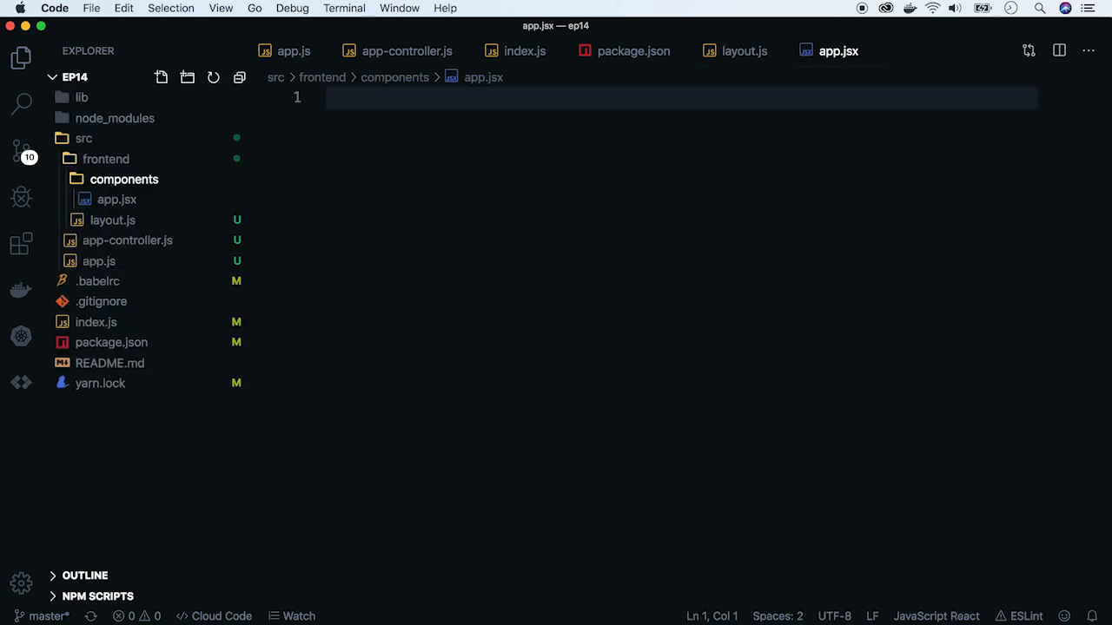
Write the App component, destructuring text from props into the h1, exported by default.
type("import React from 'react")
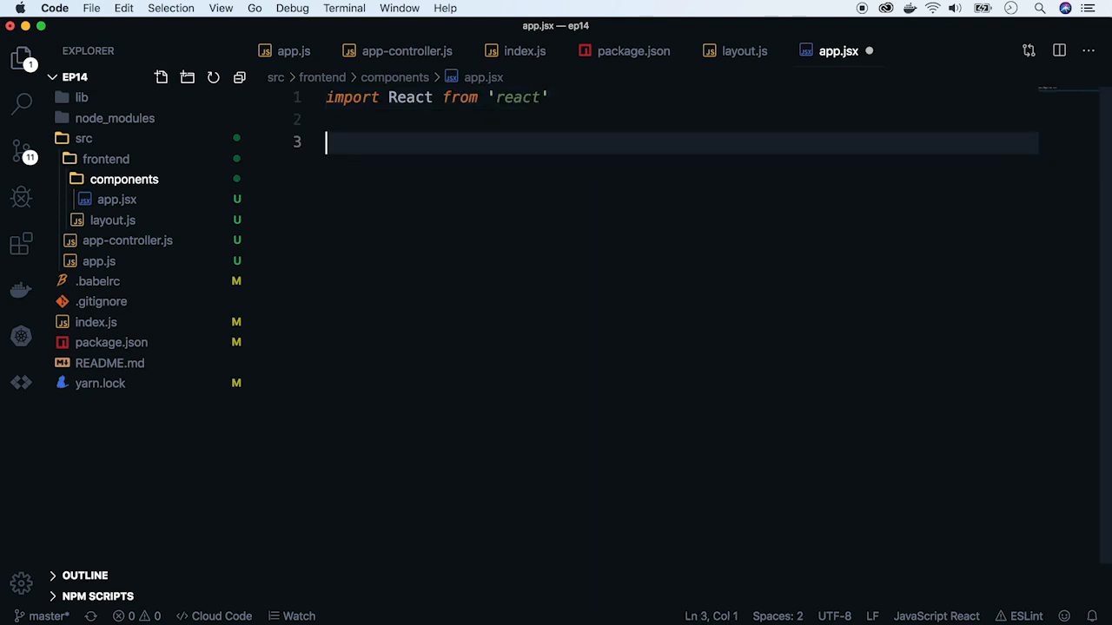
type("const App")
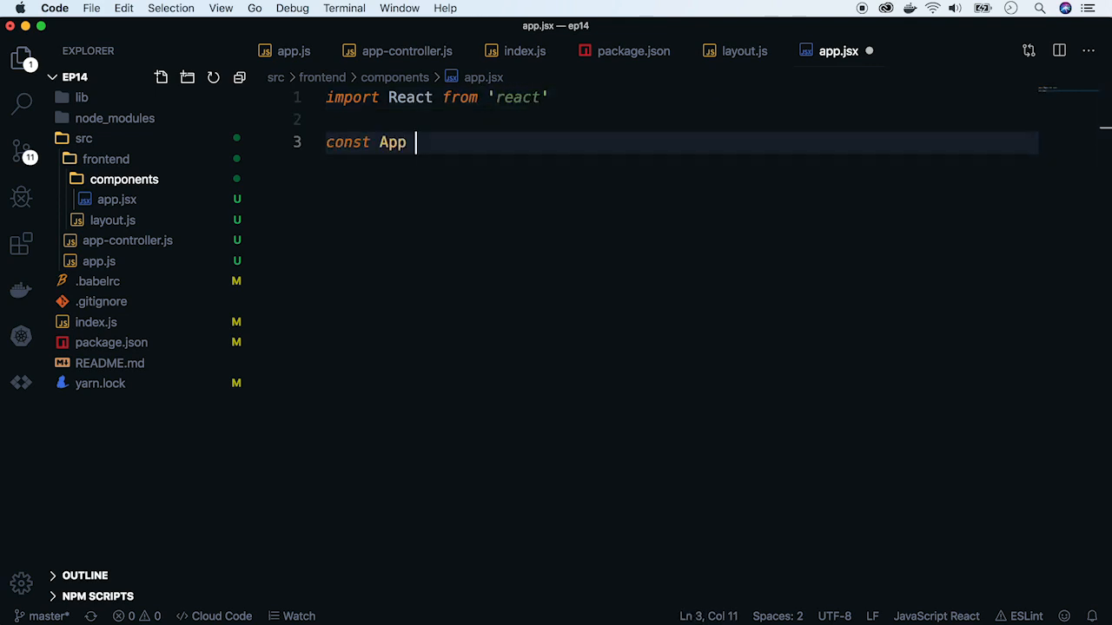
type("= ()")
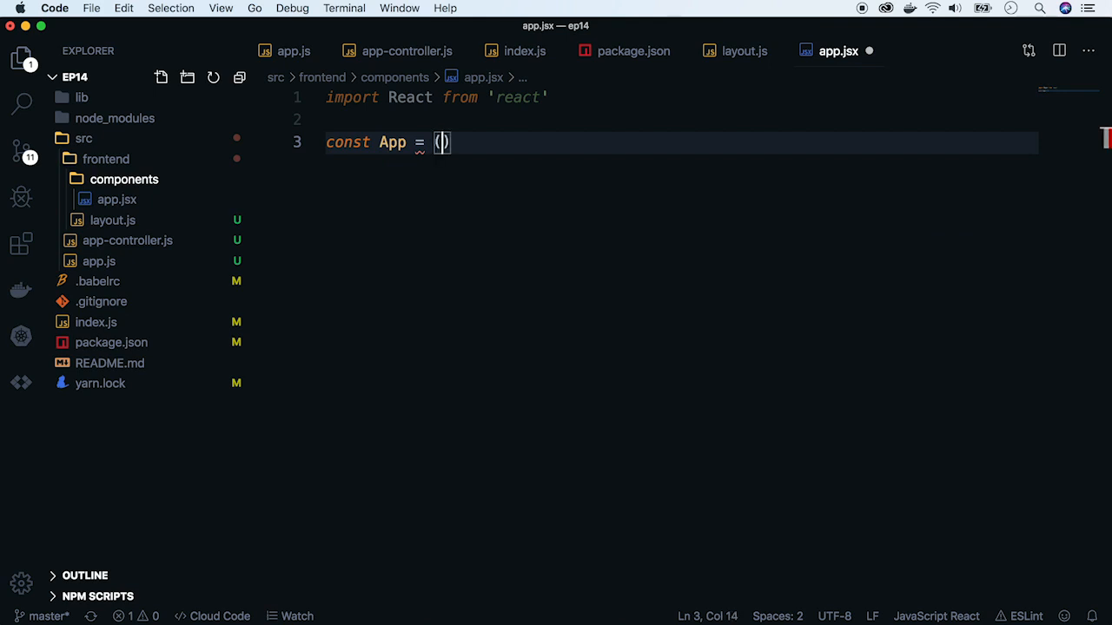
type("props) => {")
type("const { text ")
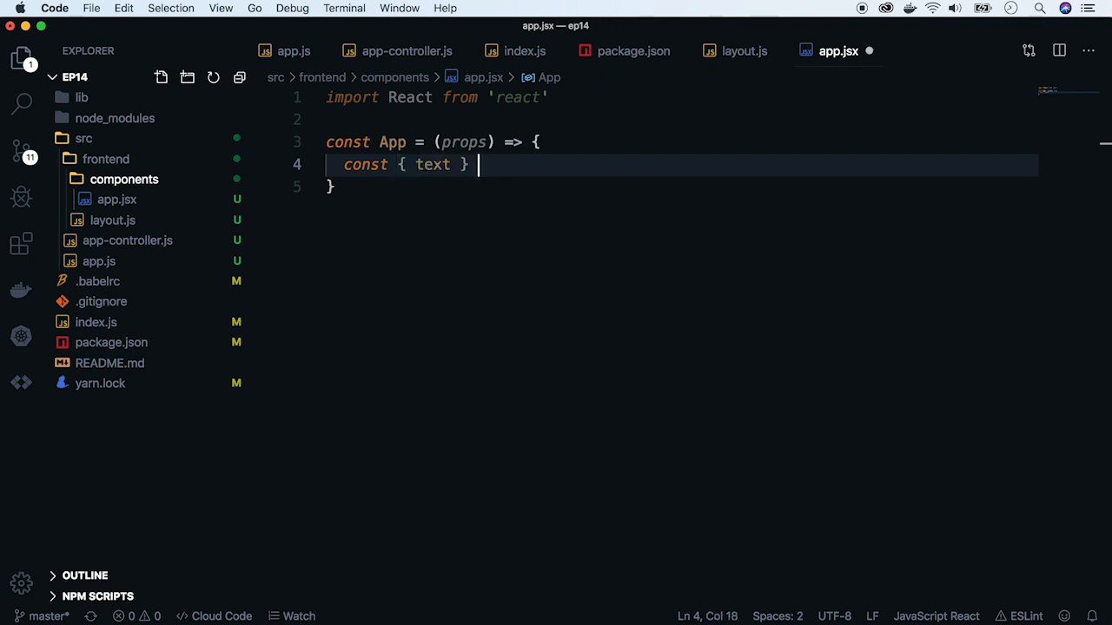
type("= props")
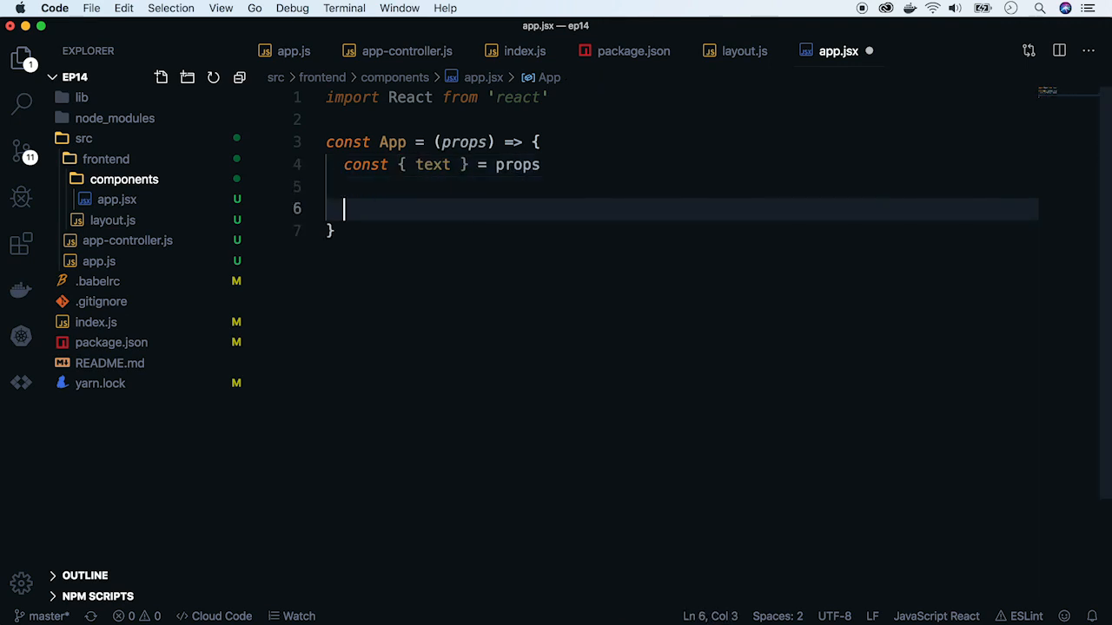
type("return (")
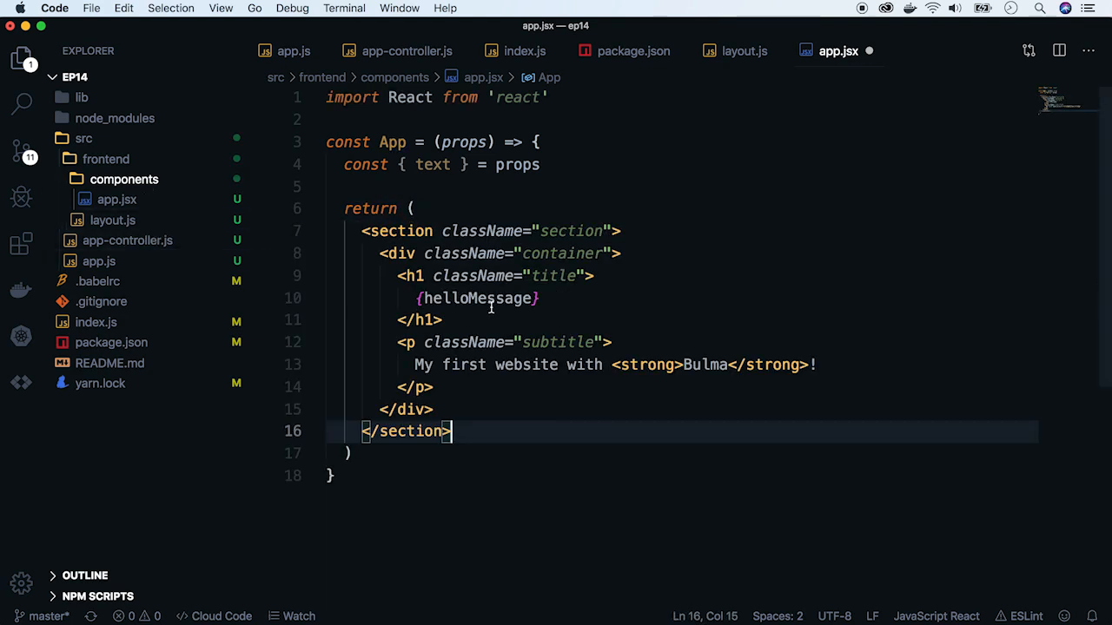
type("text}")
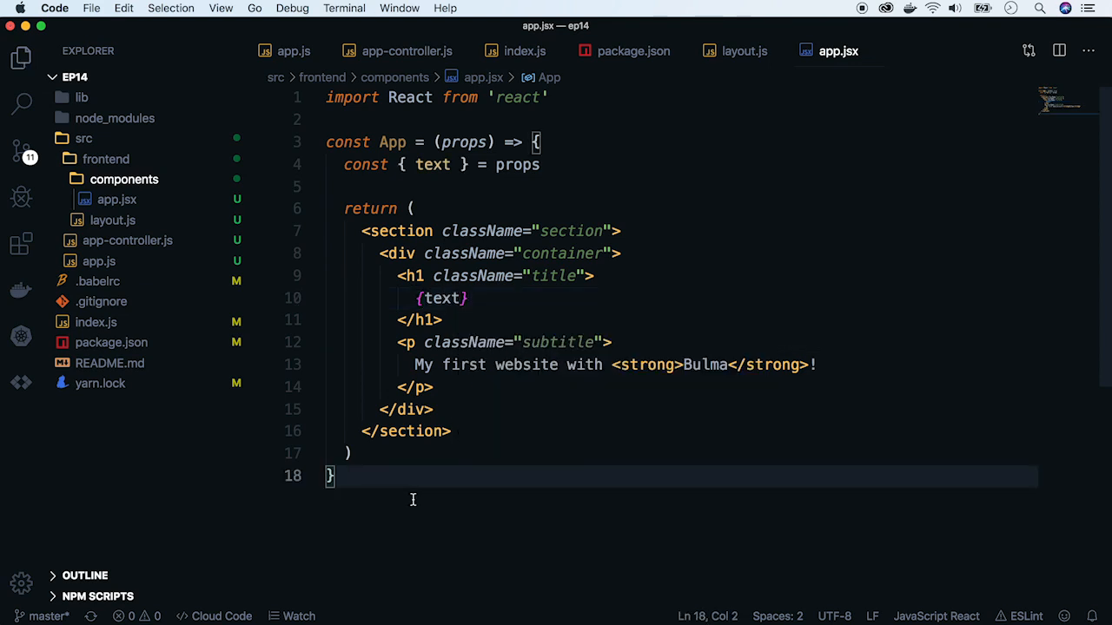
type("export defau")
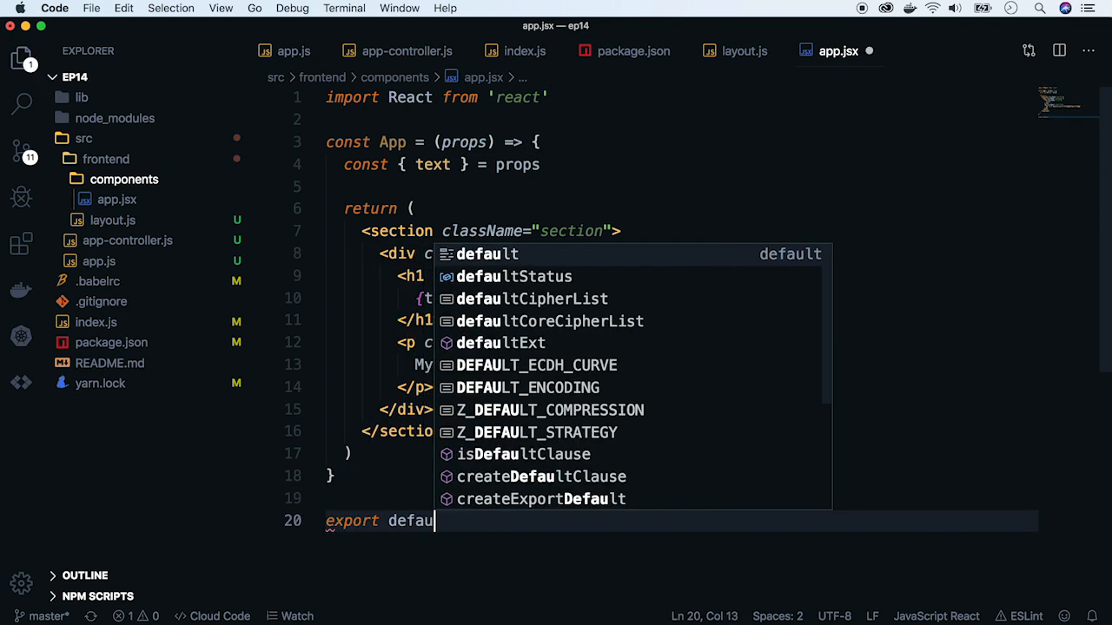
type("App")
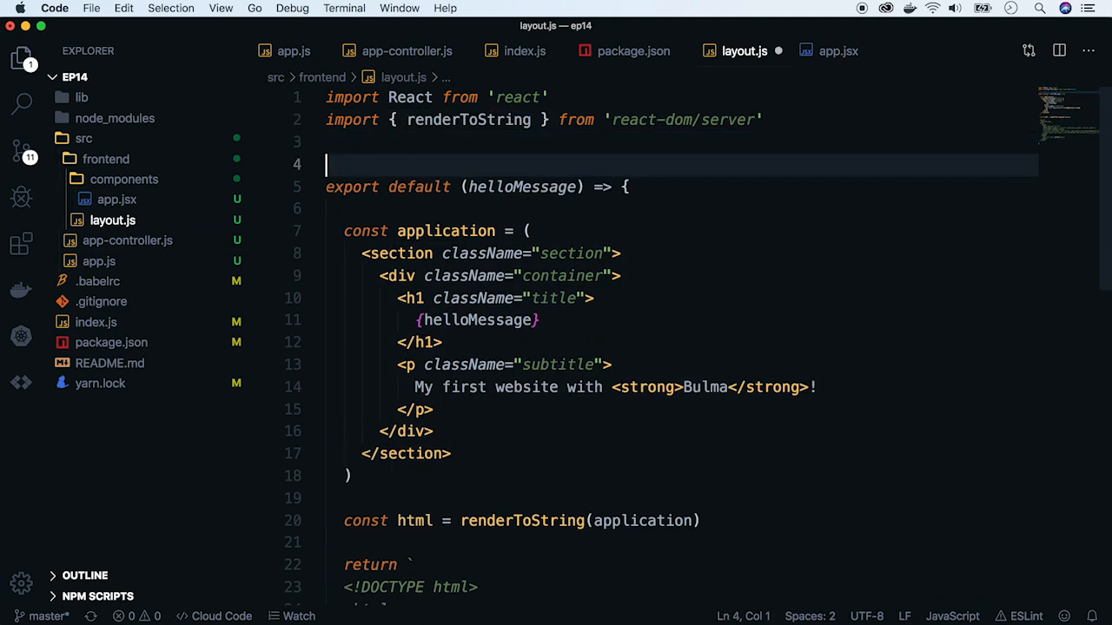
Import App from './components/app' in layout.js.
type("import A")
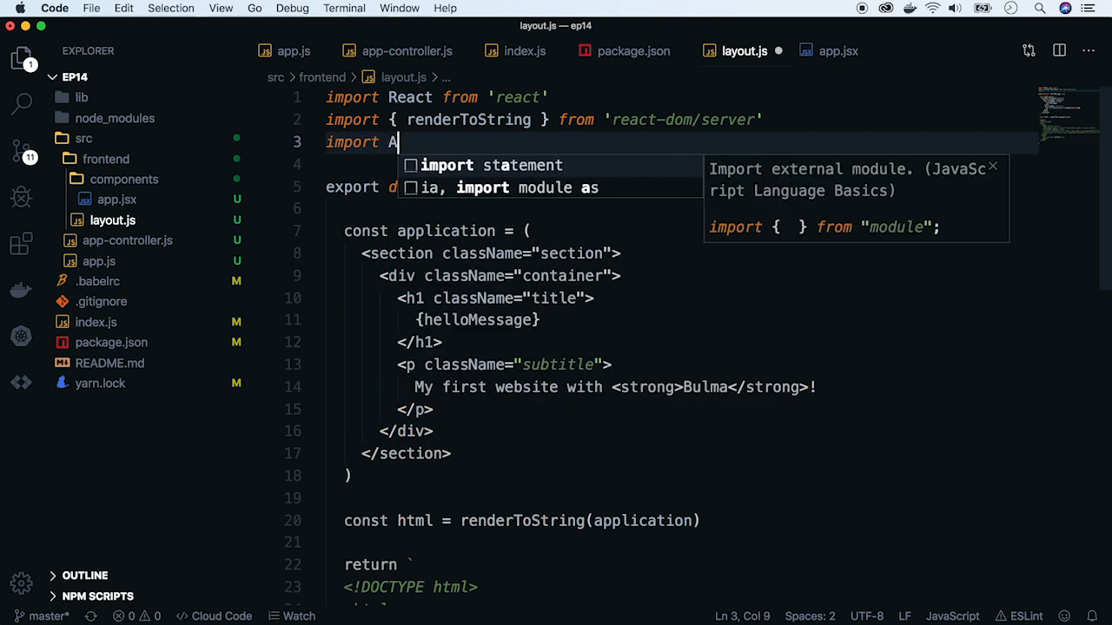
type("pp from '.'")
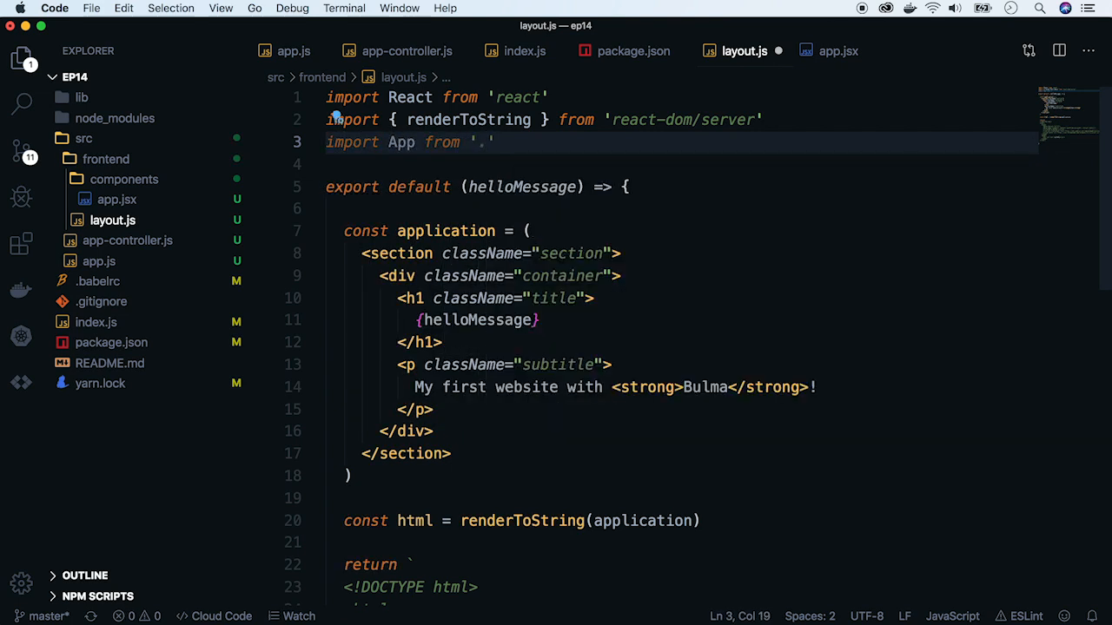
type("/components/app")
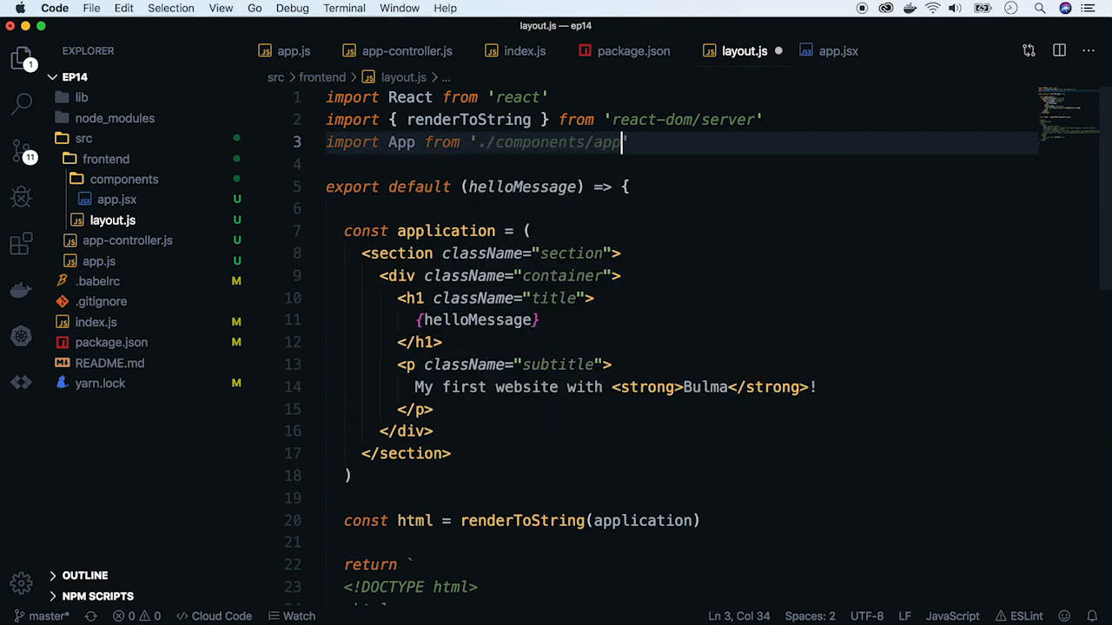
Replace the inline section markup in application with <App text={helloMessage}/>.
double_click(401, 141)
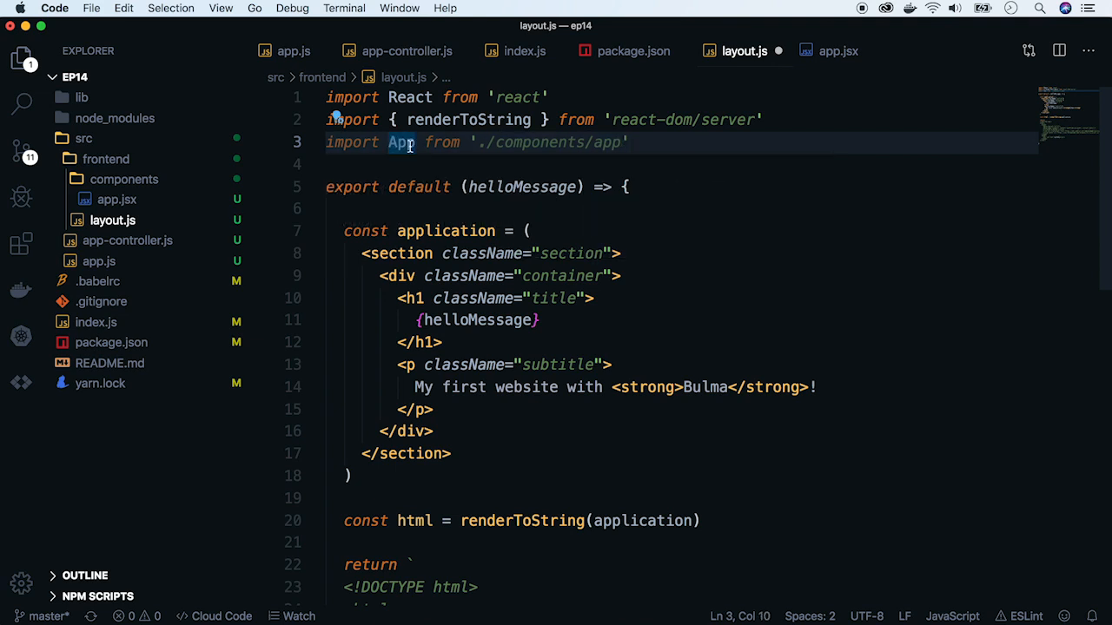
double_click(401, 142)
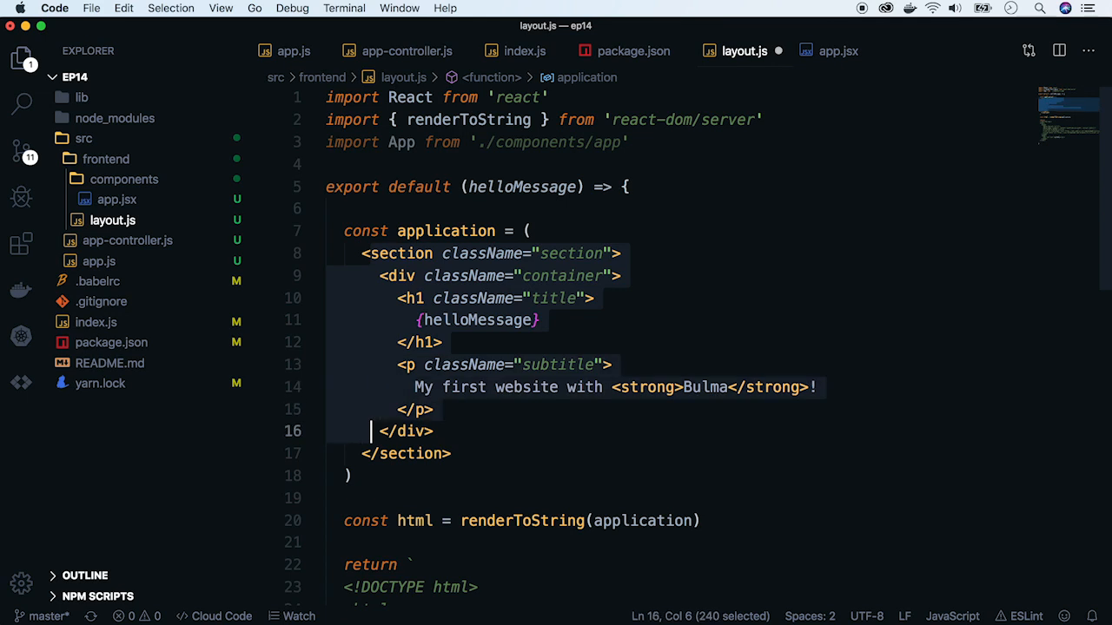
key("Delete")
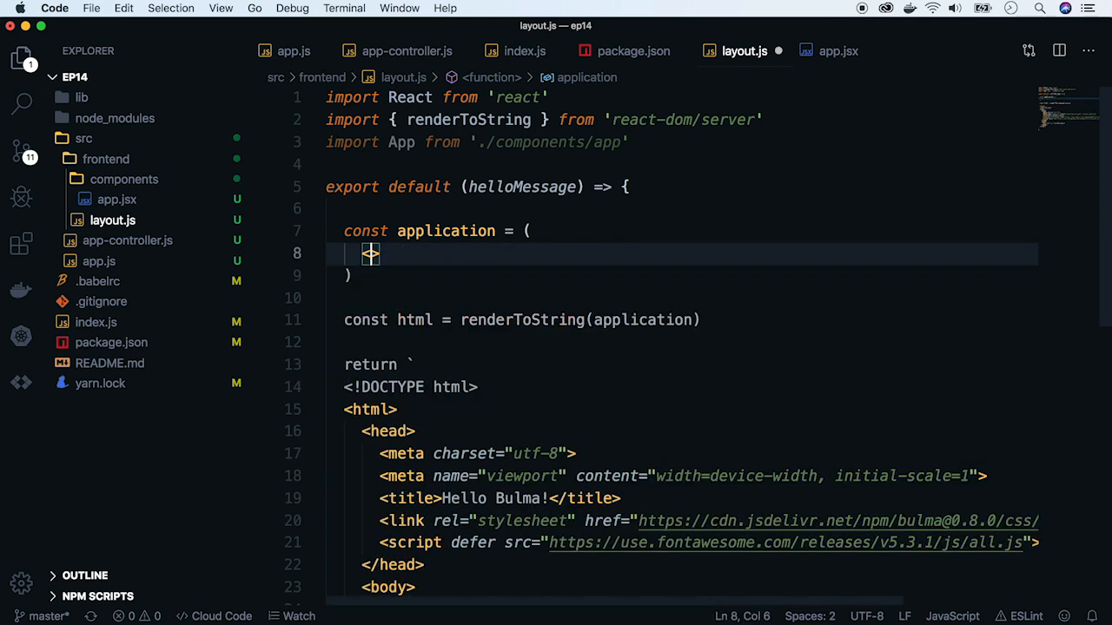
type("<App />")
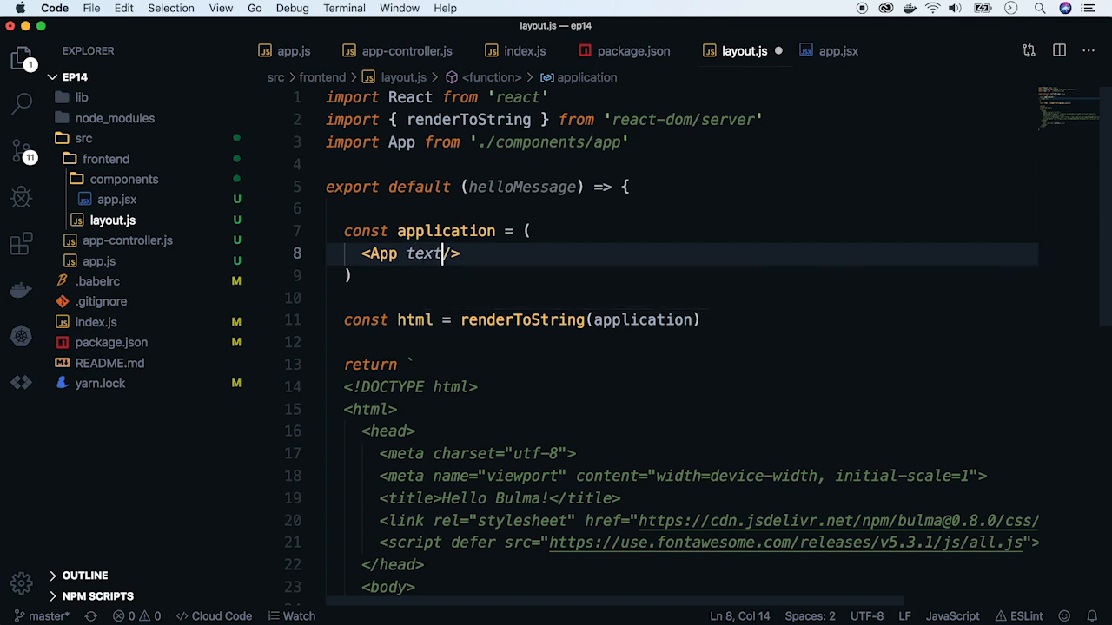
type("{}")
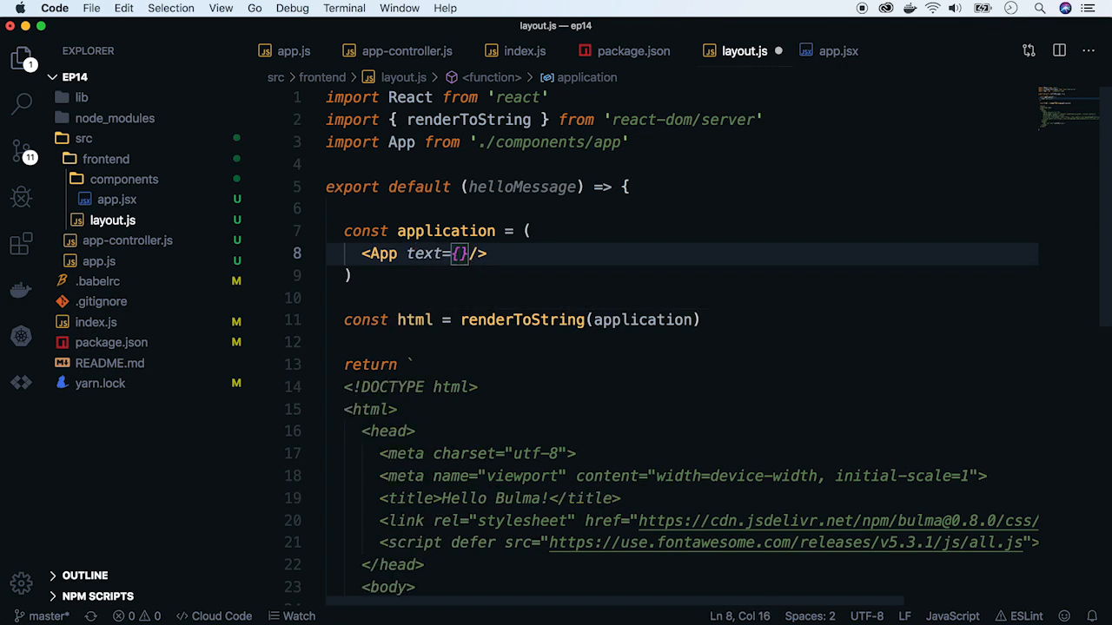
type("helloMessage")
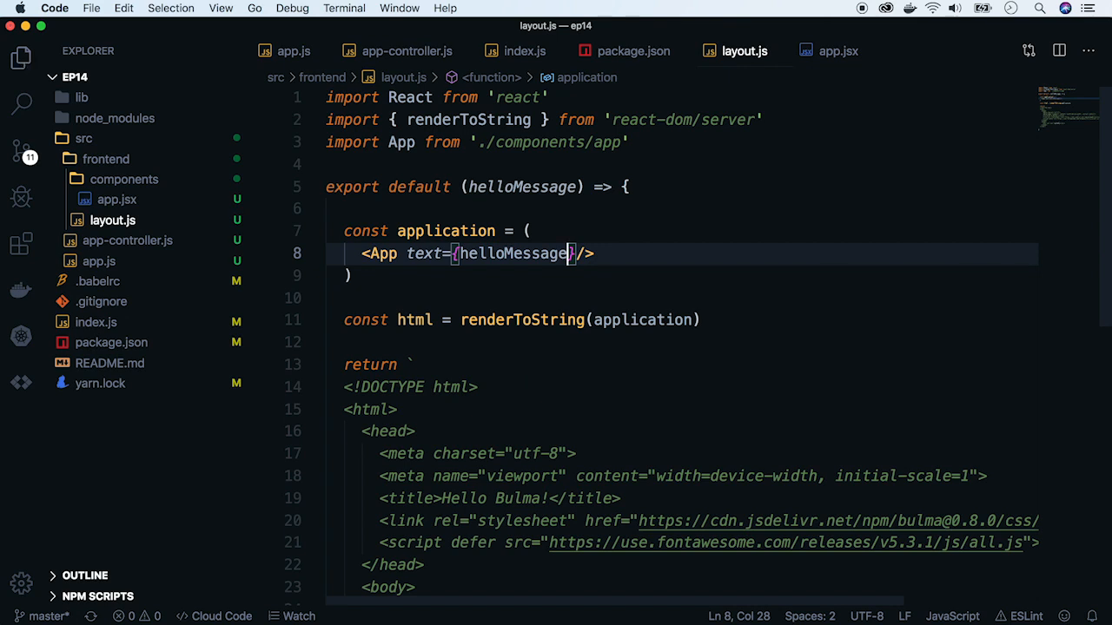
left_click(116, 199)
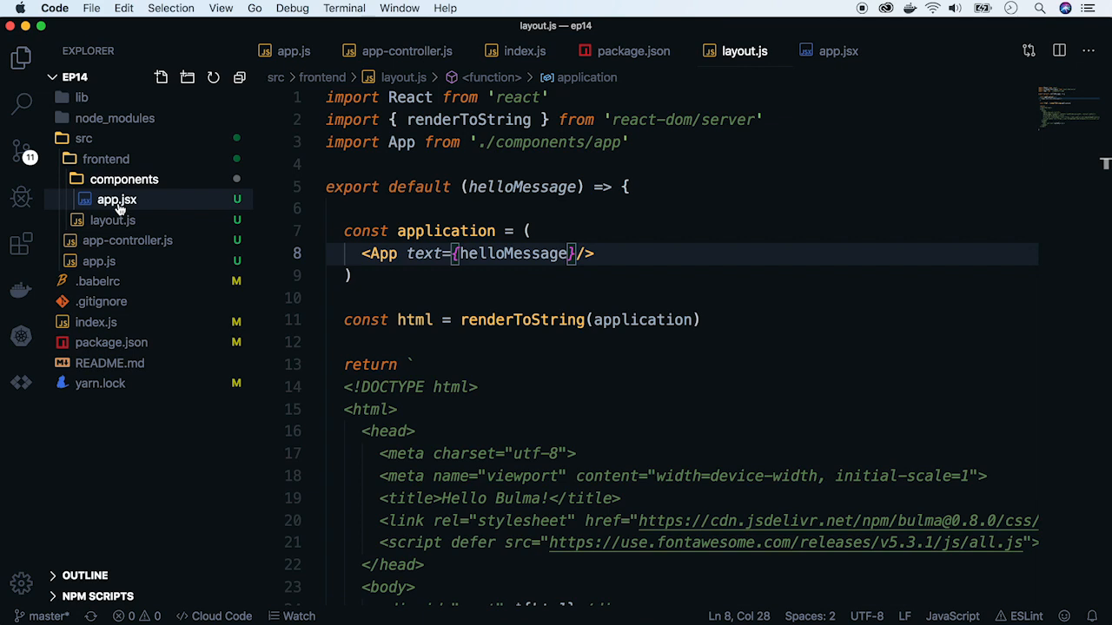
Select the container markup in app.jsx and create dynamic-box.jsx in components.
left_click(116, 199)
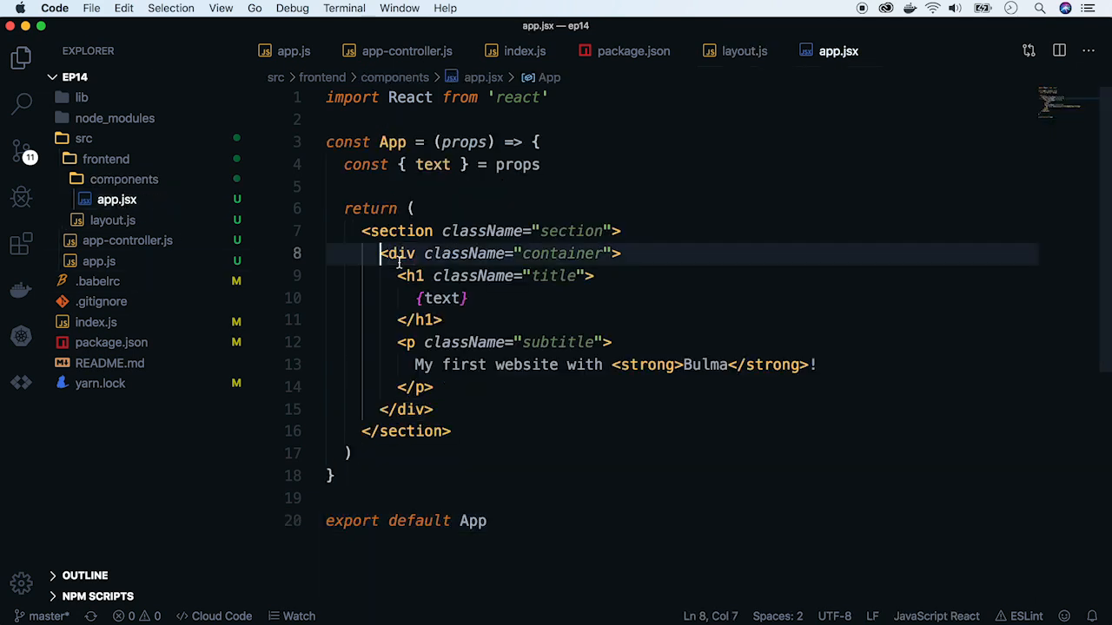
left_click_drag(378, 252, 432, 409)
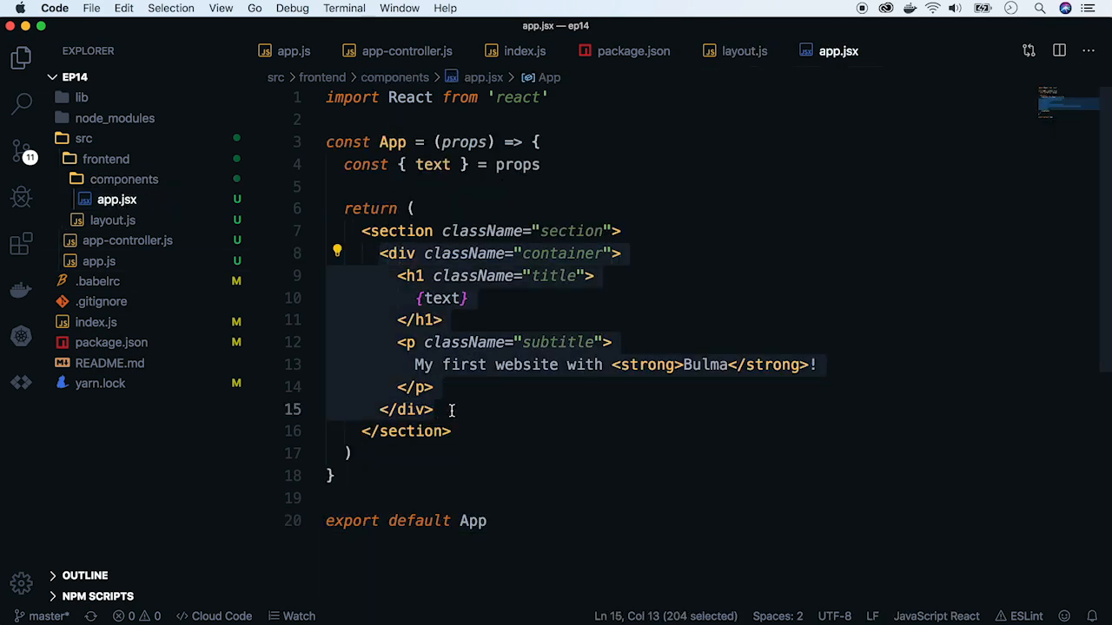
right_click(125, 179)
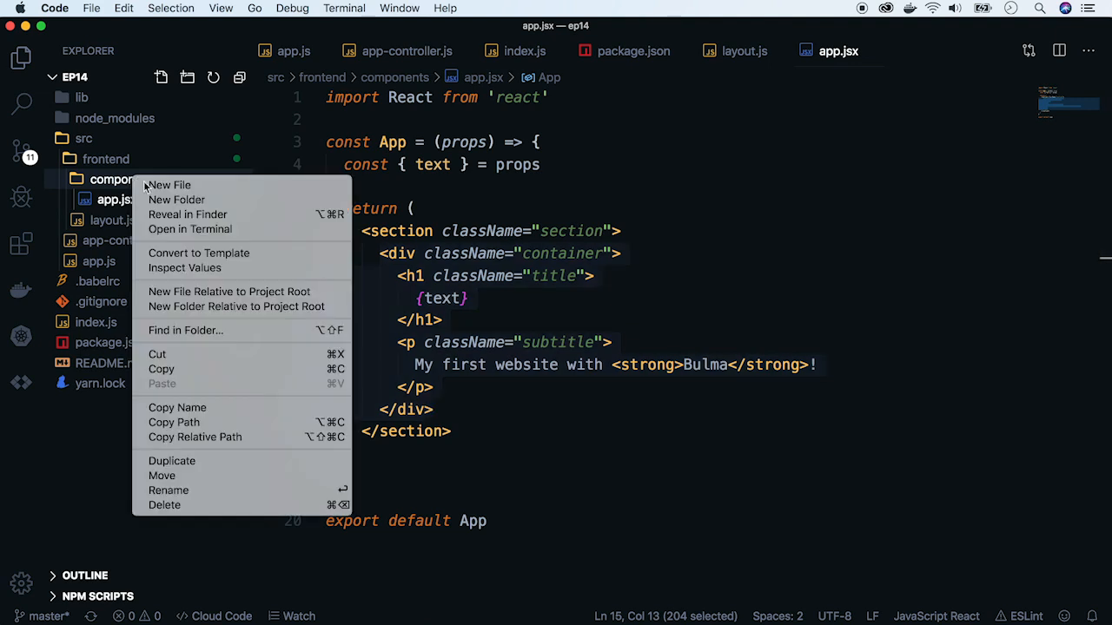
left_click(167, 185)
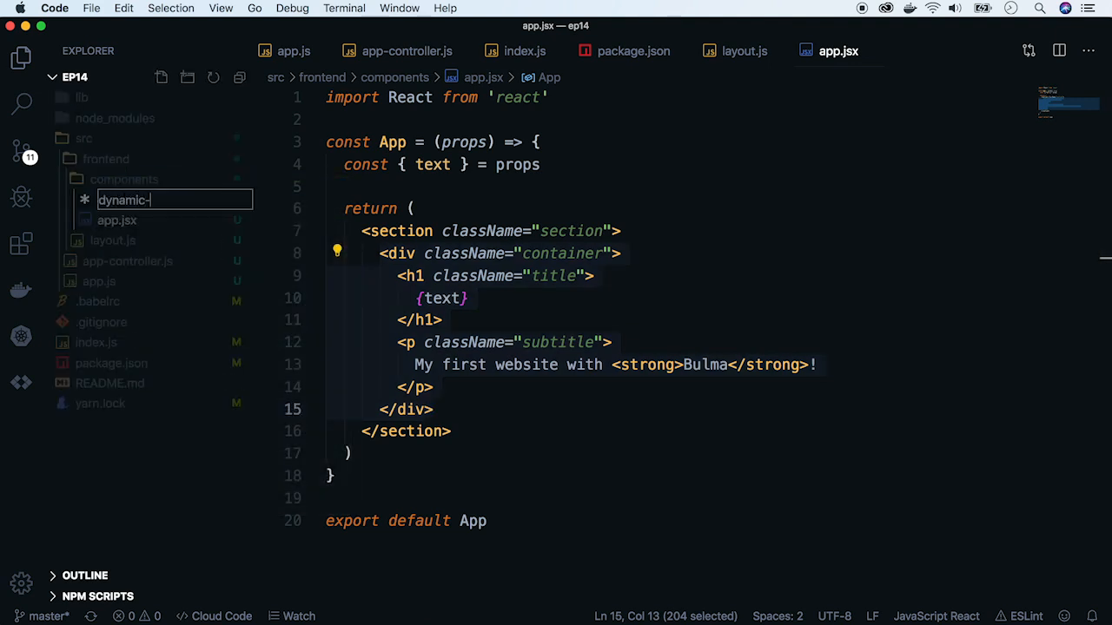
key("Enter")
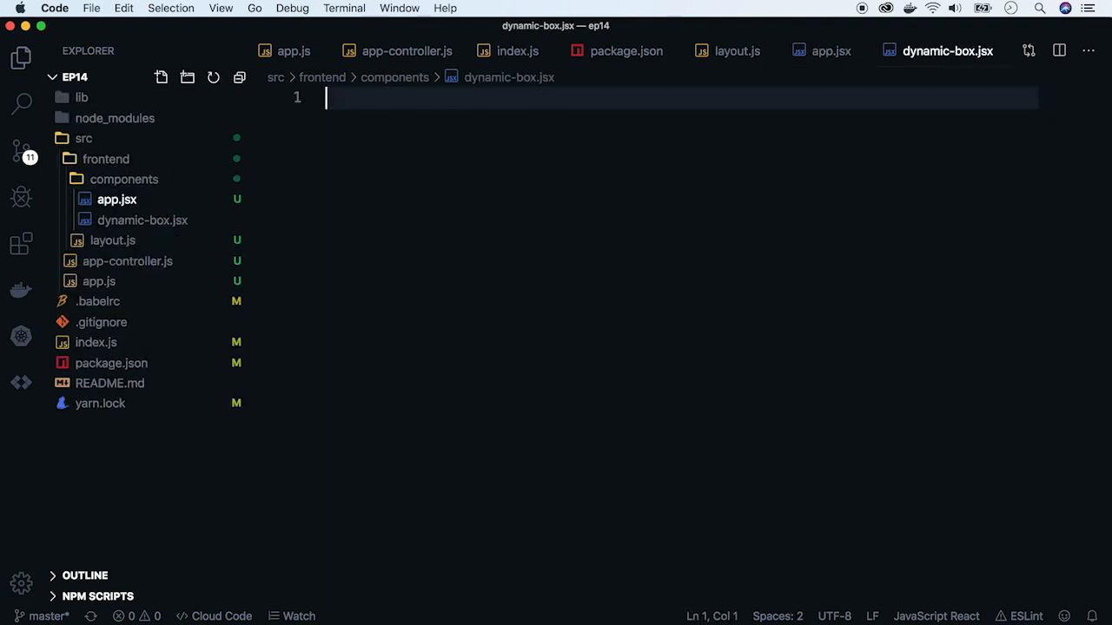
Write DynamicBox rendering {text} in an h1 with the subtitle, exported by default.
type("import")
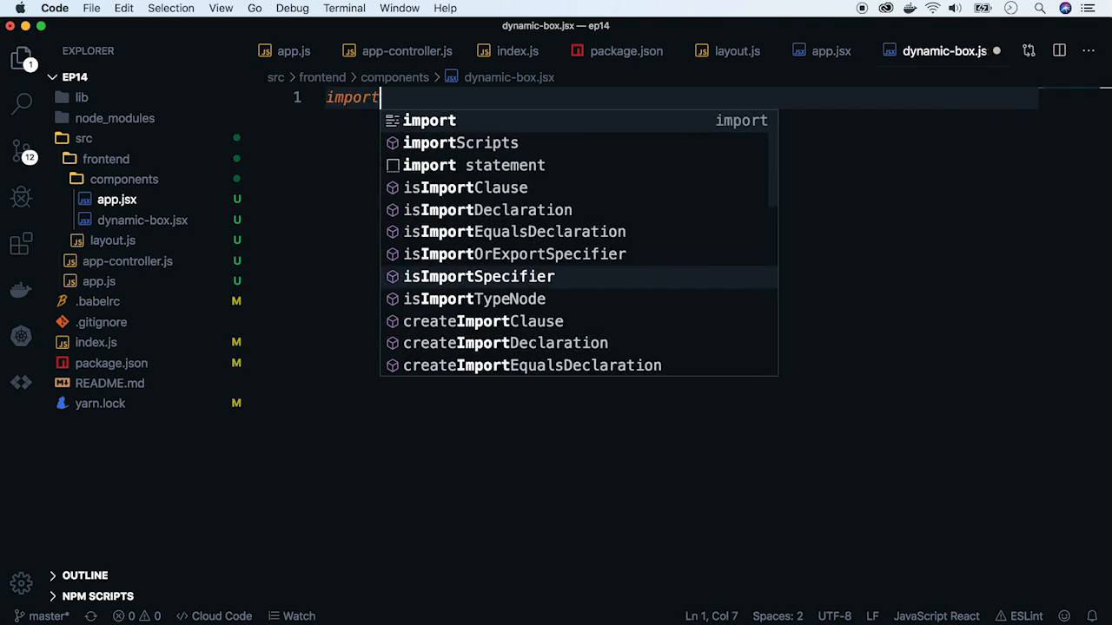
type("React f")
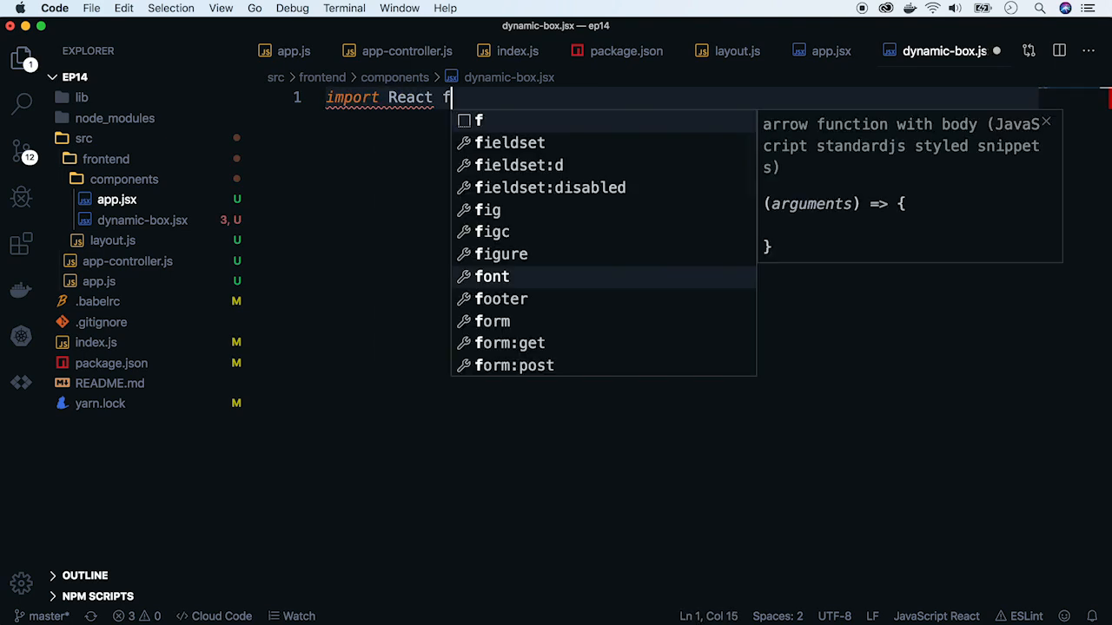
type("from 'react'")
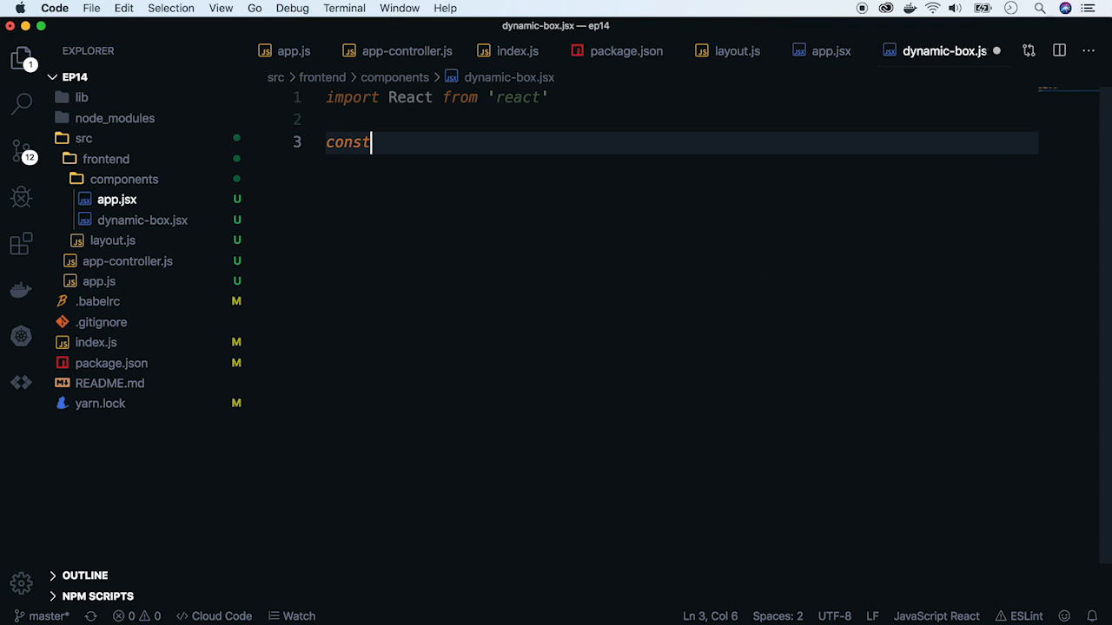
type("DynamicBox = ()")
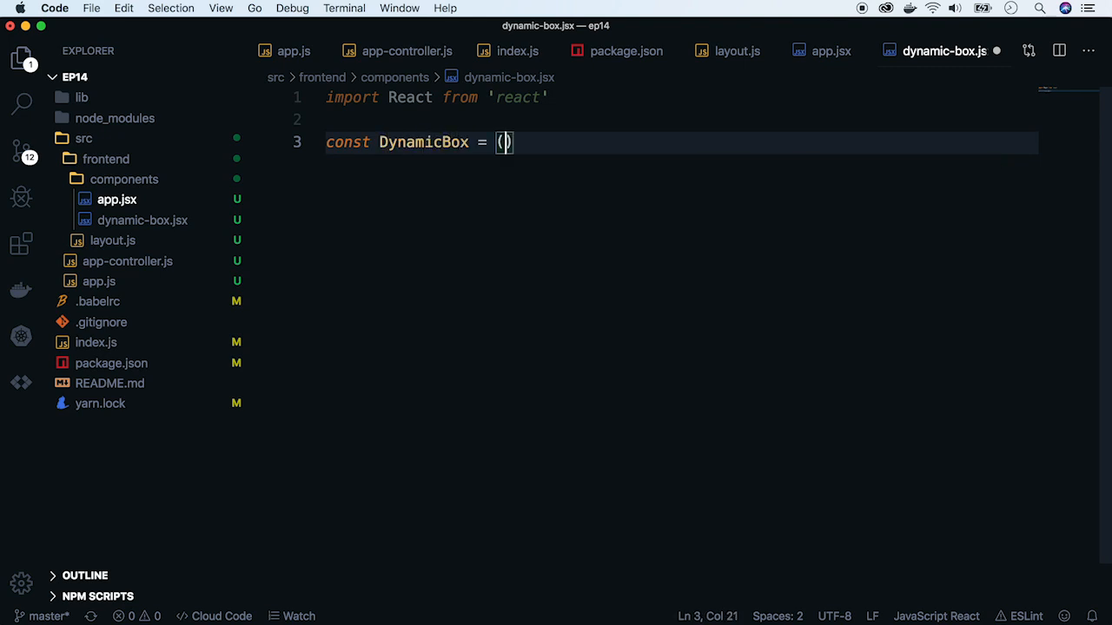
type("props) => {")
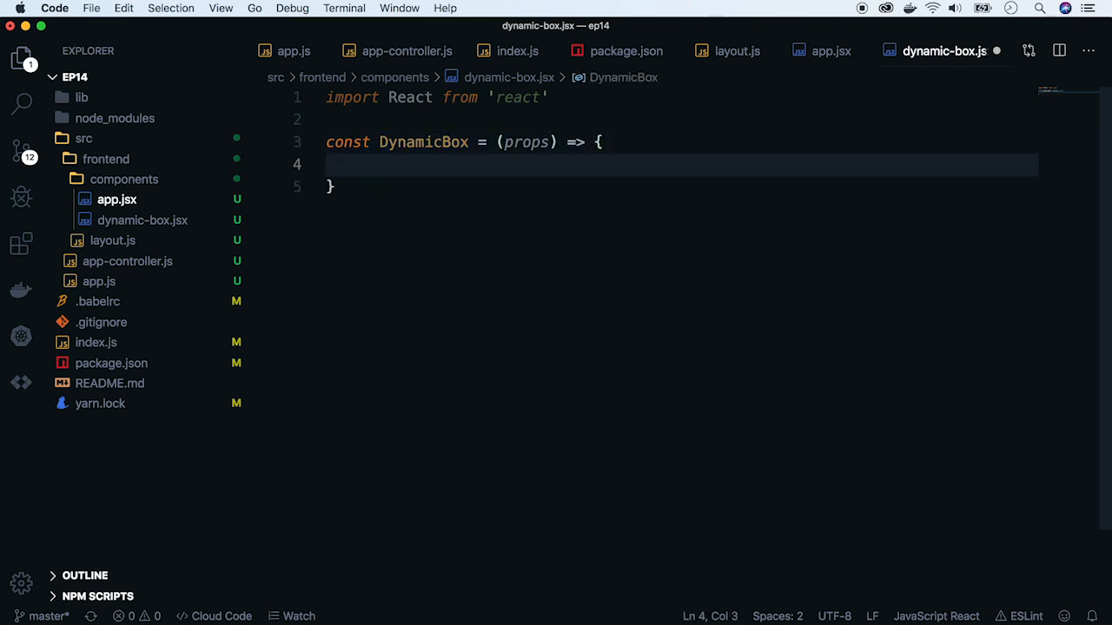
type("const { text }")
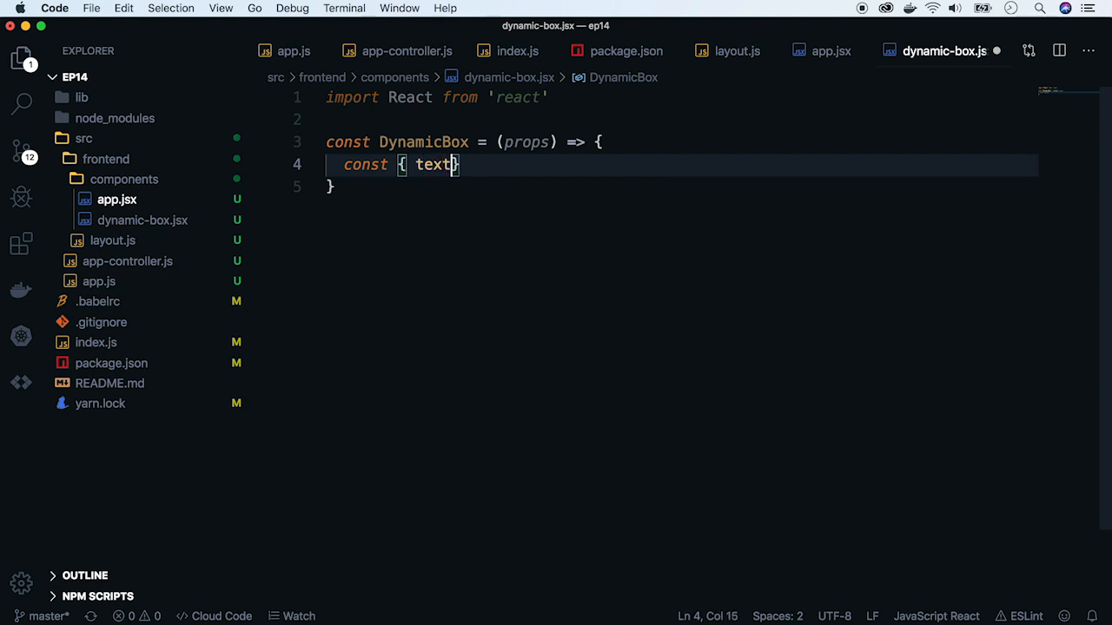
type("} = props")
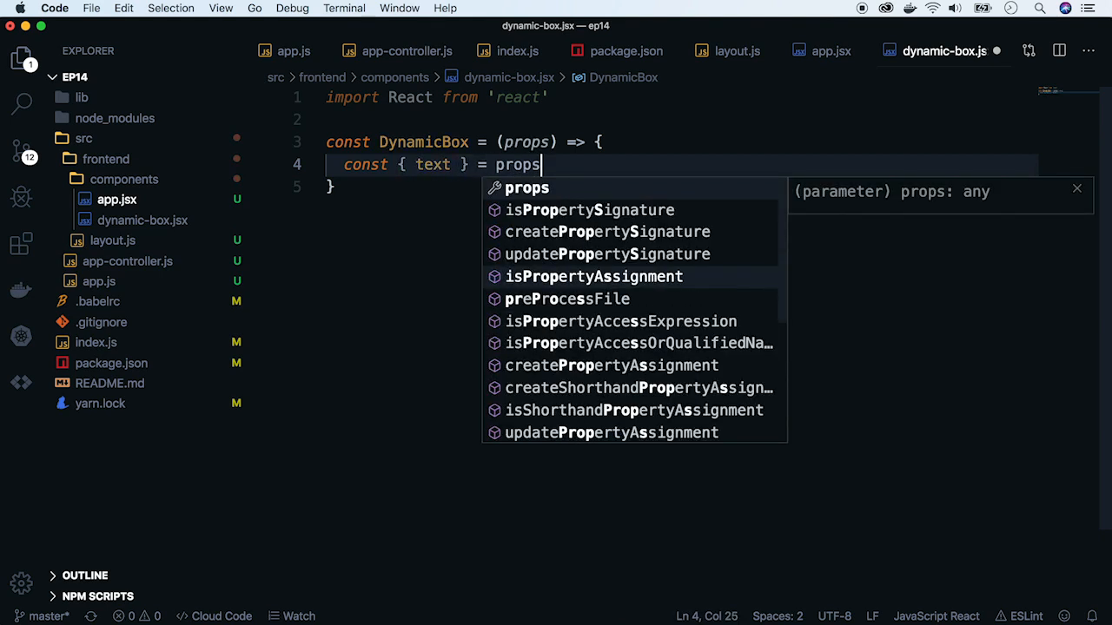
type("return(")
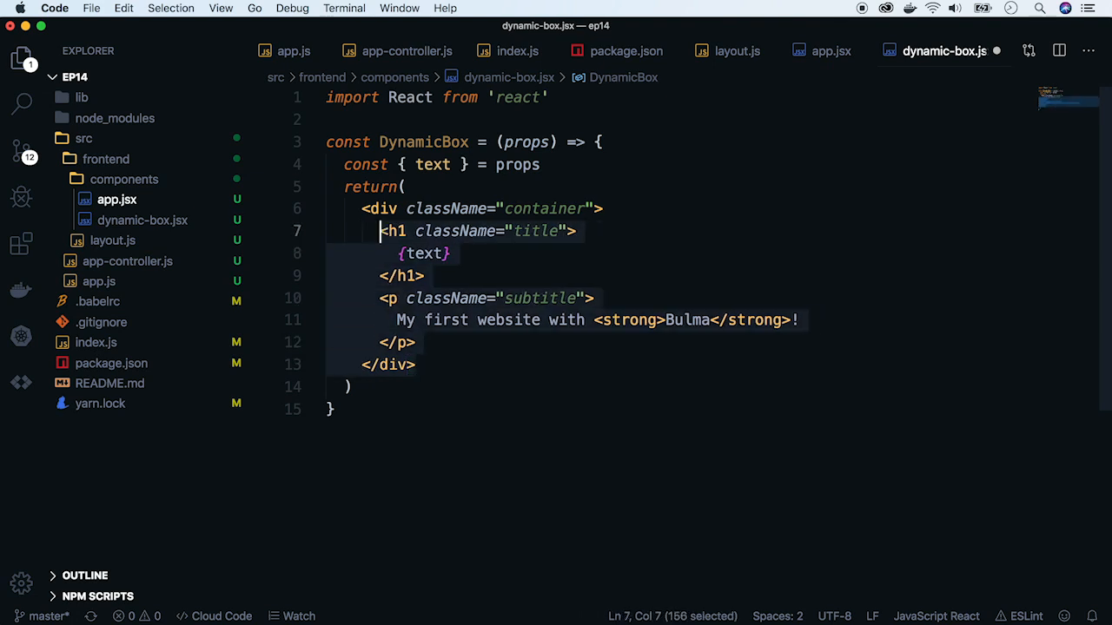
type("export default DynamicBox")
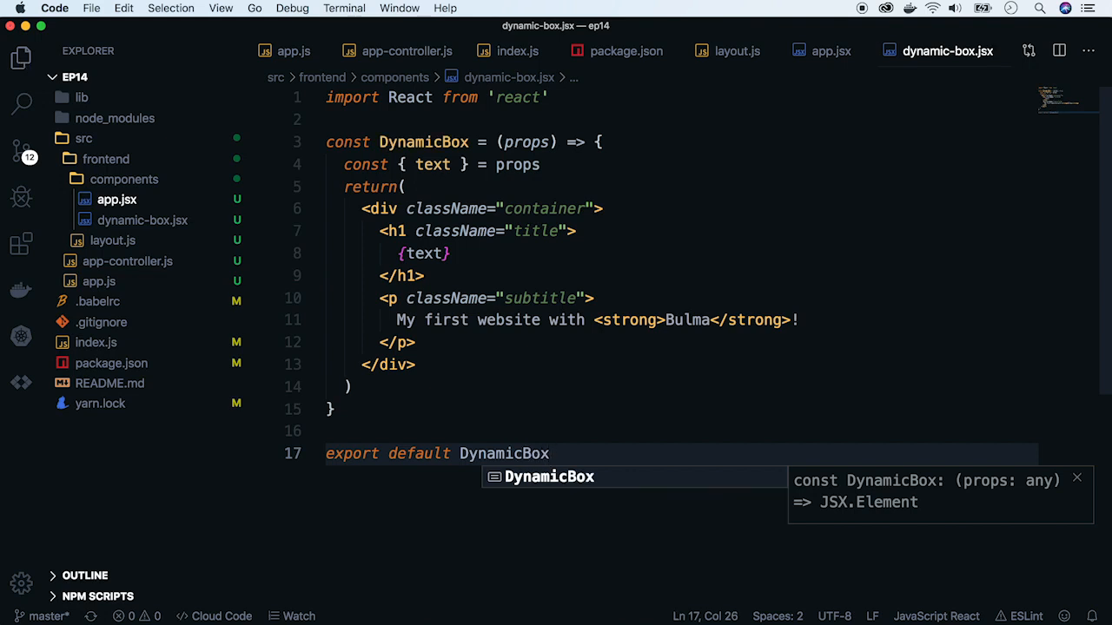
In app.jsx, import DynamicBox from './dynamic-box' and render <DynamicBox {...props} />.
left_click(117, 199)
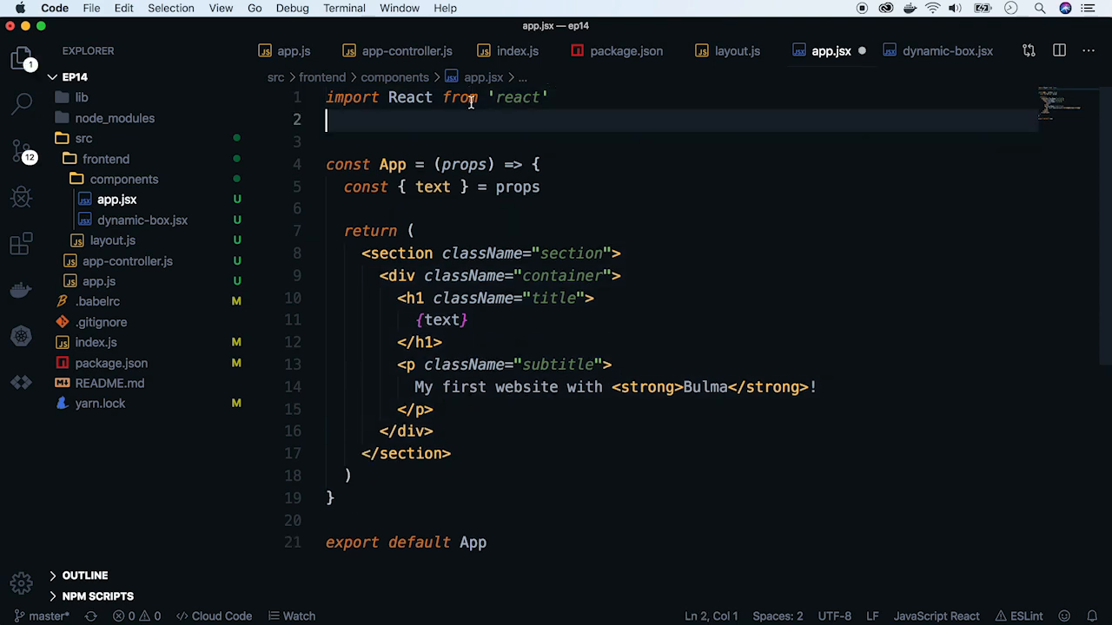
type("import DynamicBox from '")
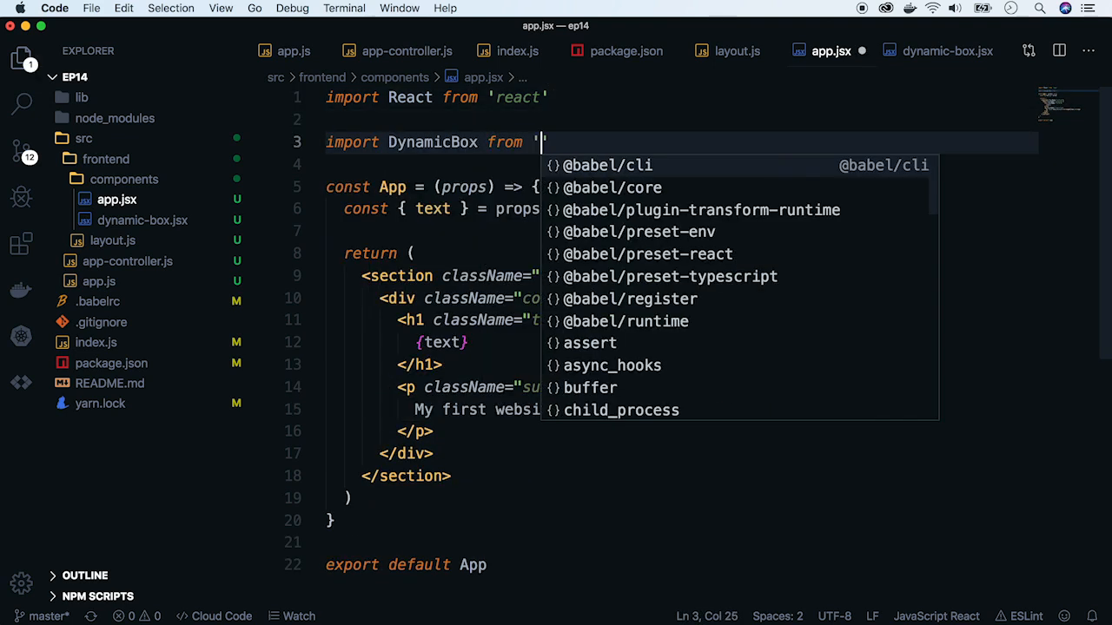
type("./dynamic-box")
left_click(681, 298)
type("<DynamicBox>")
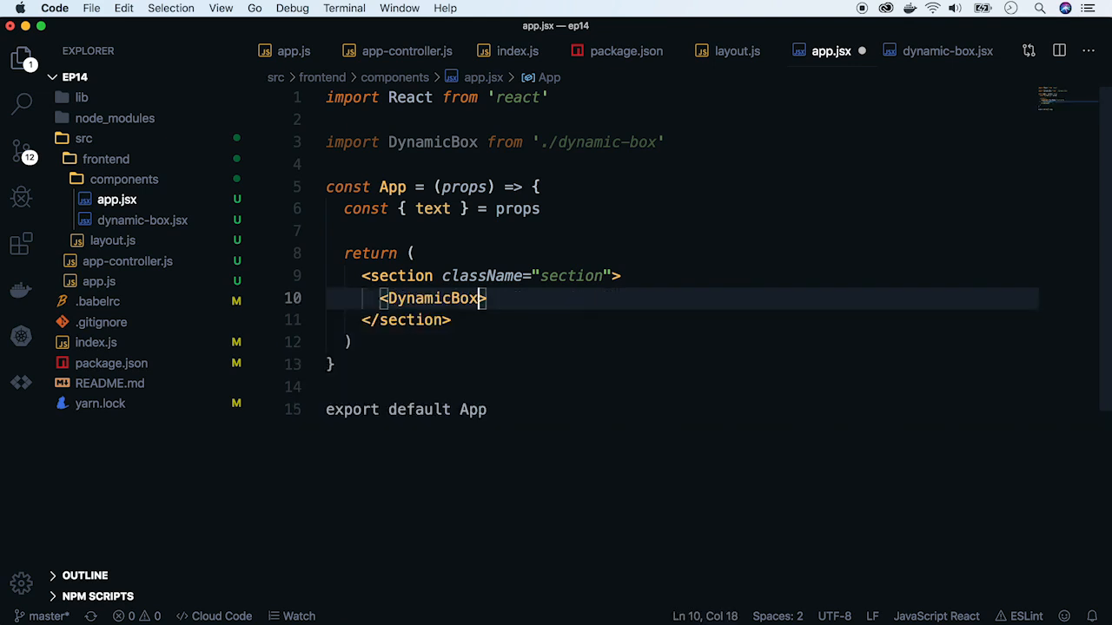
type("{}")
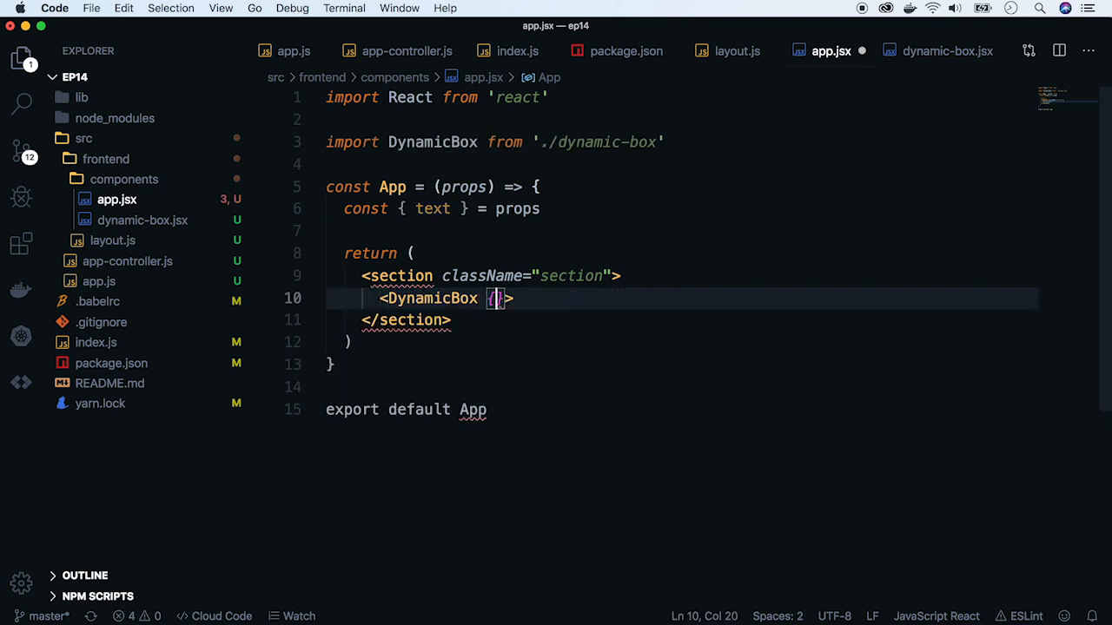
type("...props")
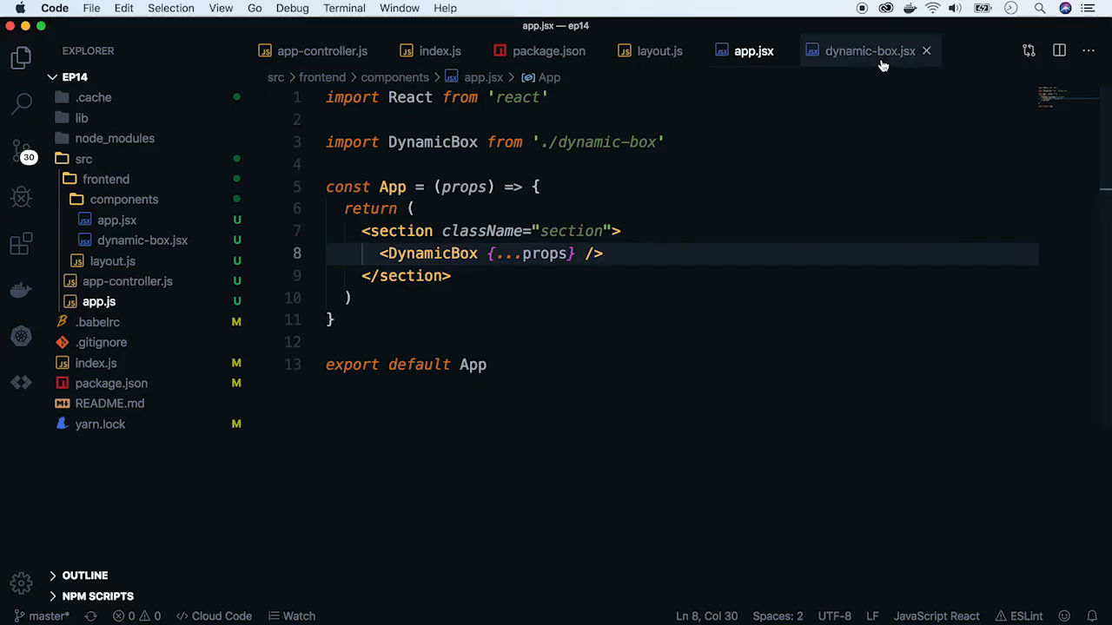
Import useState and add const [counter, setCounter] = useState(0) to DynamicBox.
left_click(868, 51)
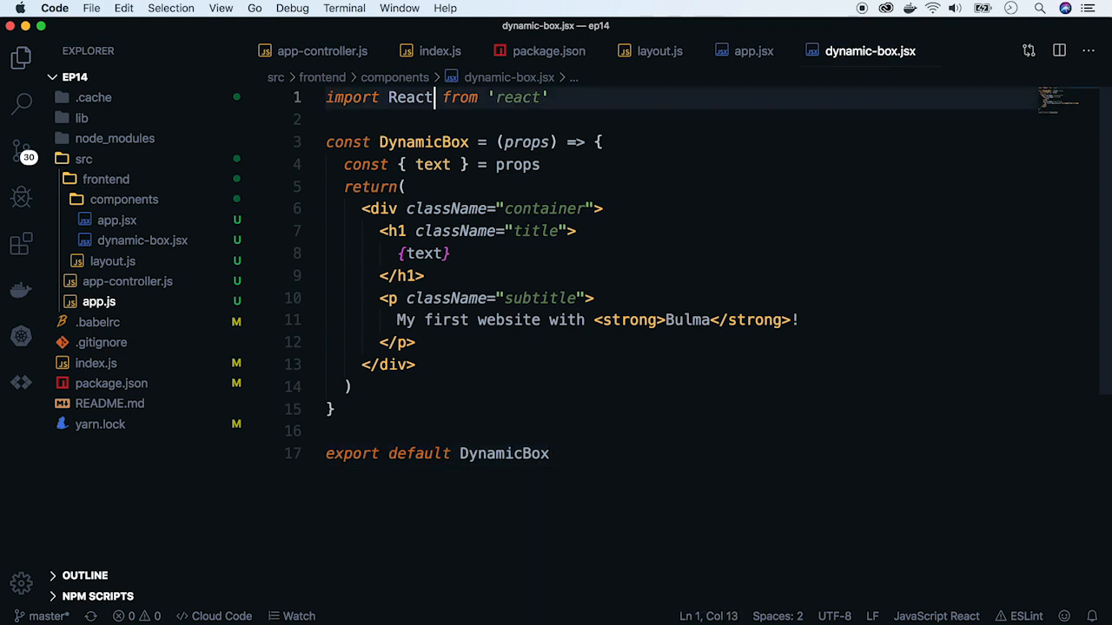
type(", { us")
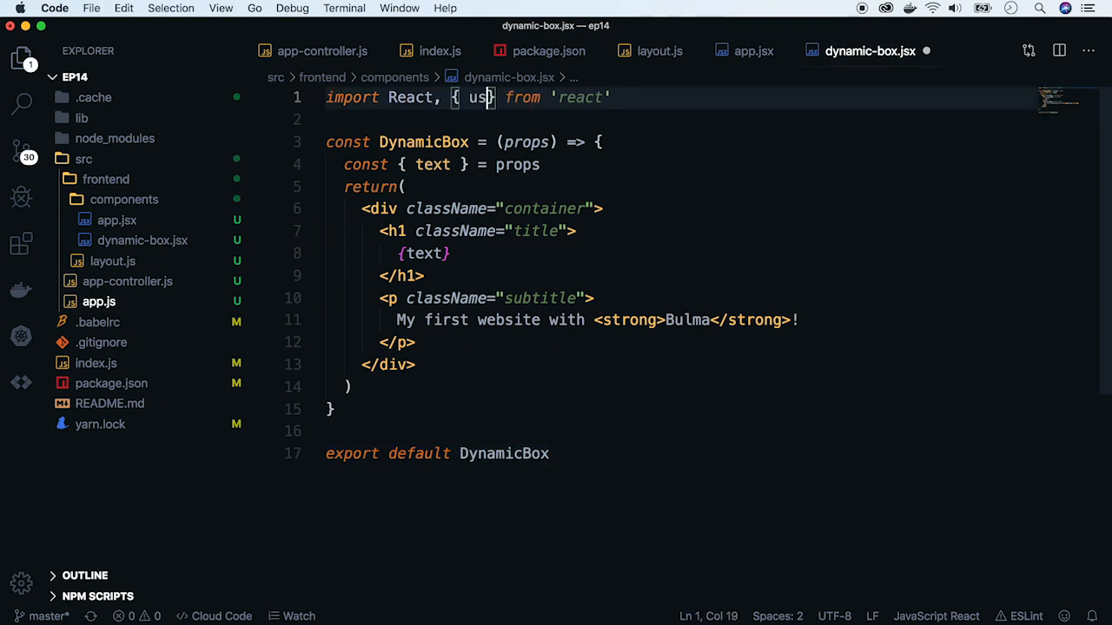
type("eState")
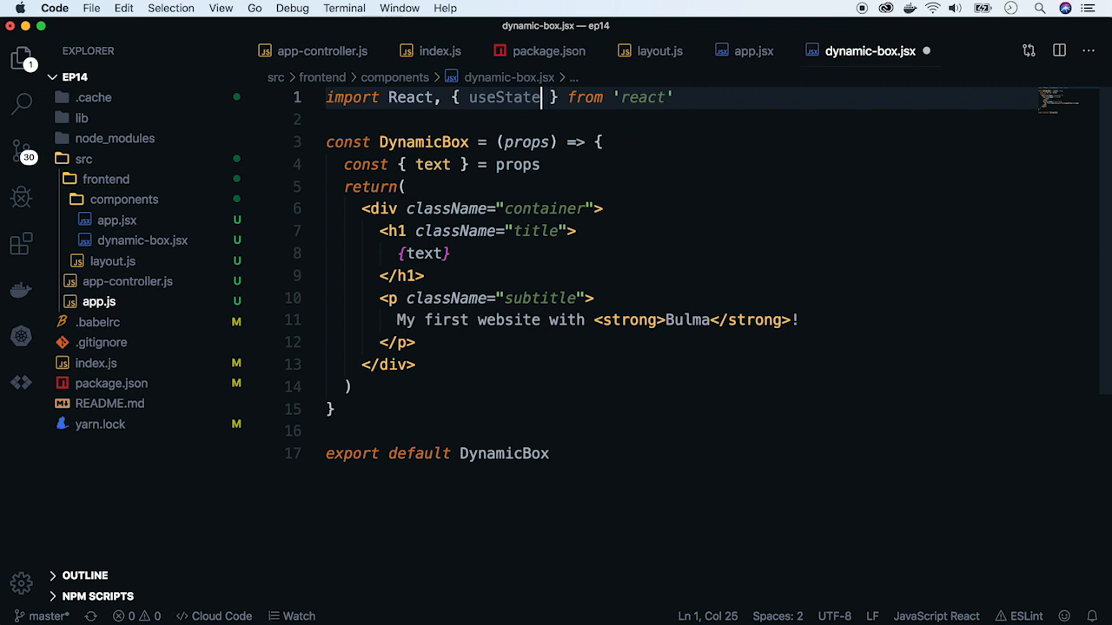
double_click(516, 164)
type("const [counter, setCo")
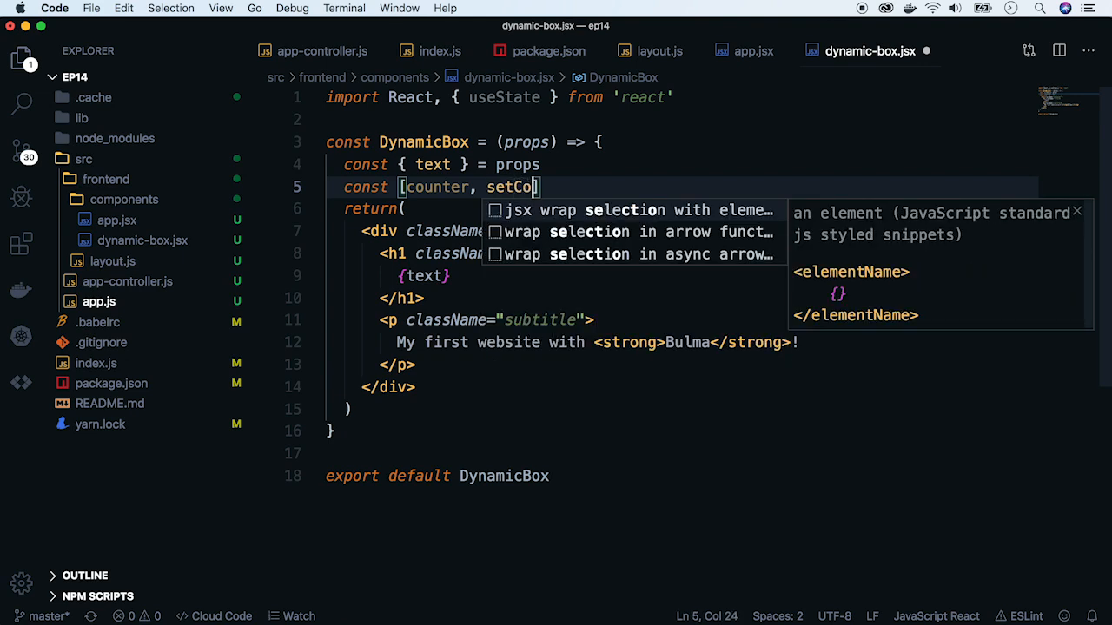
type("unter] = useState")
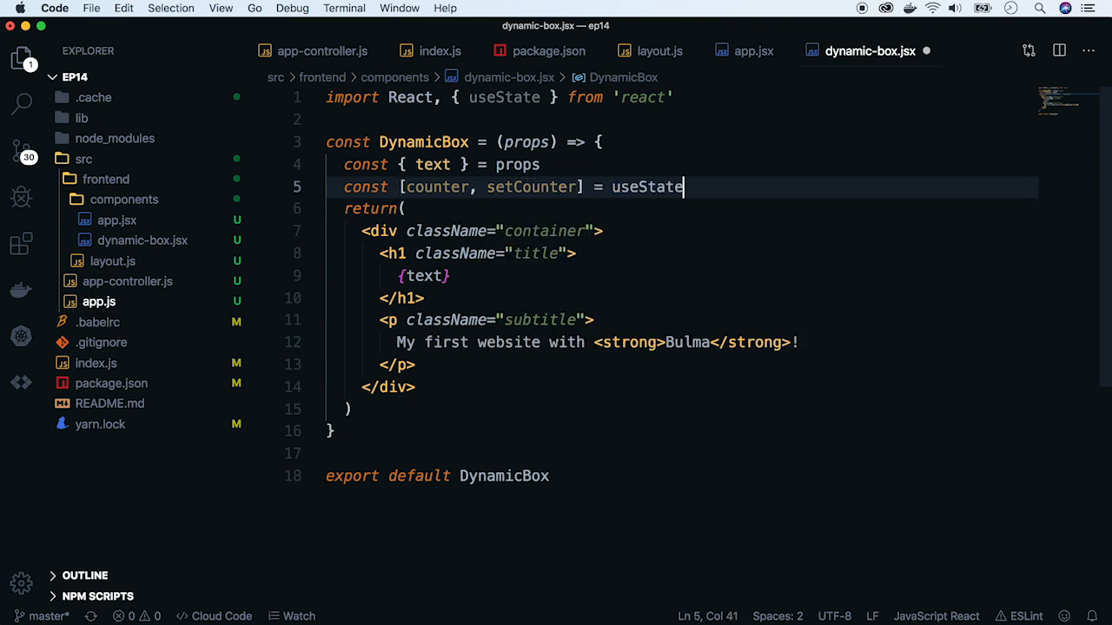
type("(0")
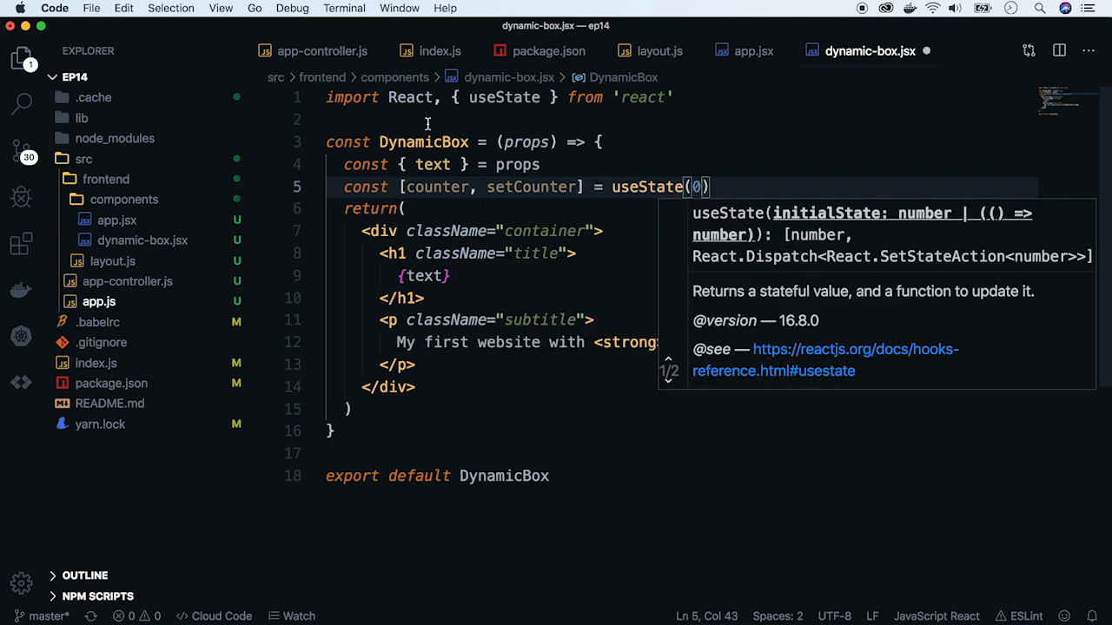
Show AwesomeMeter: {counter} in the h1 and add an 'it is awesome' button calling setCounter(counter+1).
left_click(452, 276)
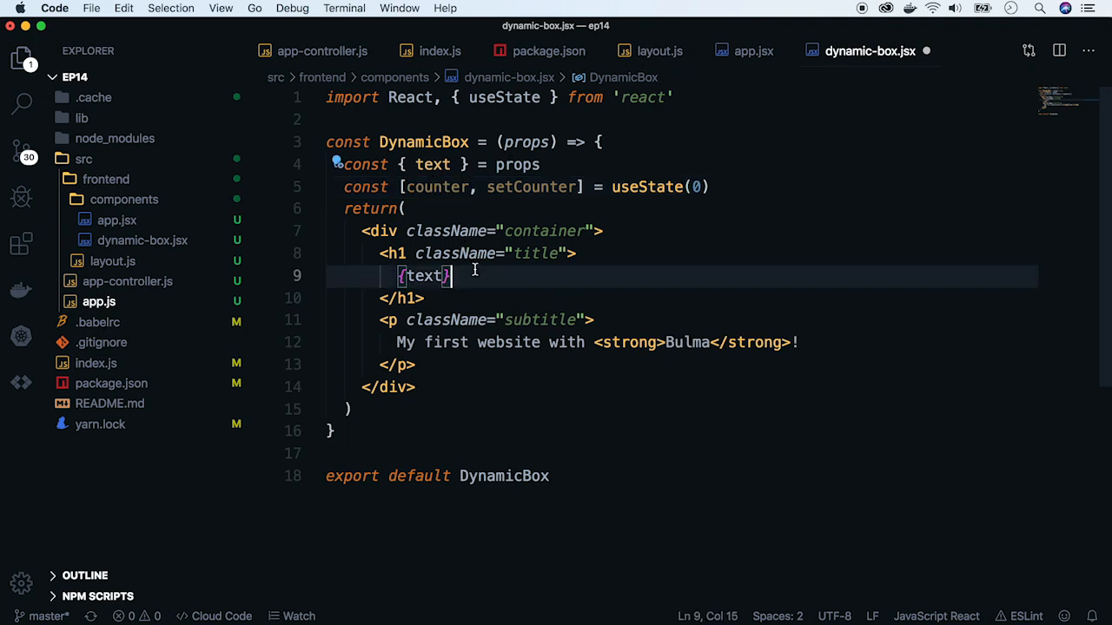
type(", AwesomeMeter: {coun")
type("onClick={() => setCounter")
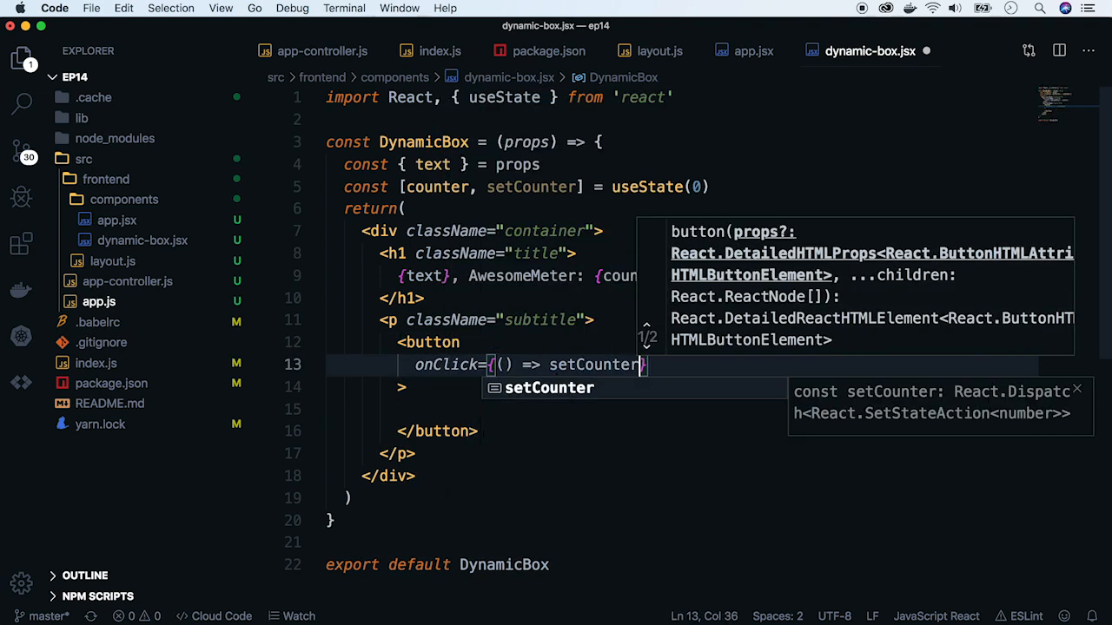
type("(counter+1)")
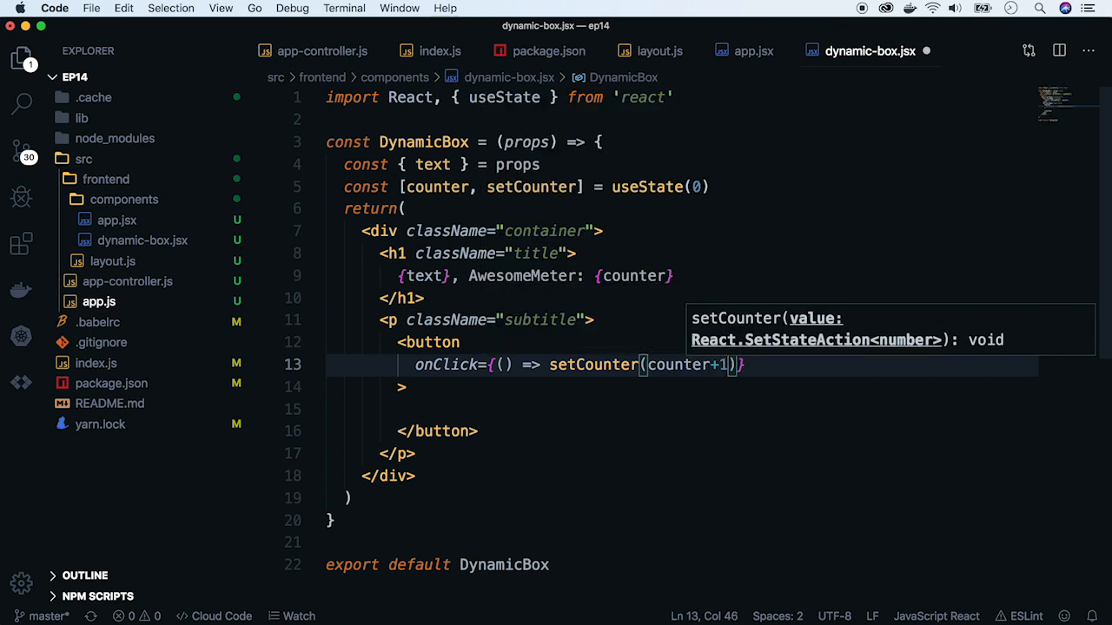
type("className=\"button")
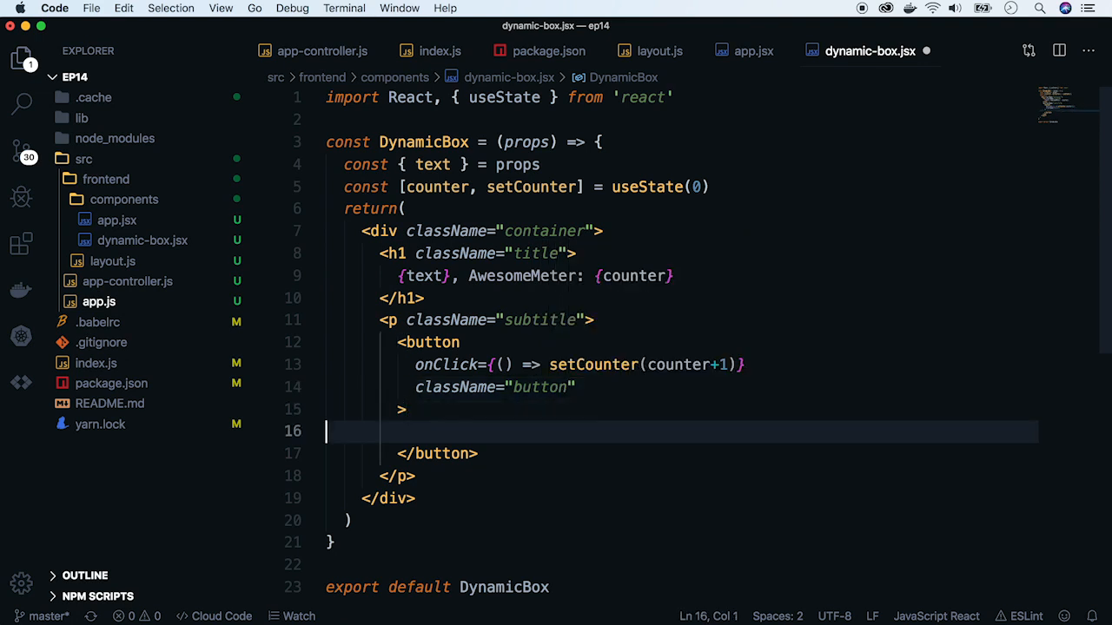
type("it is a")
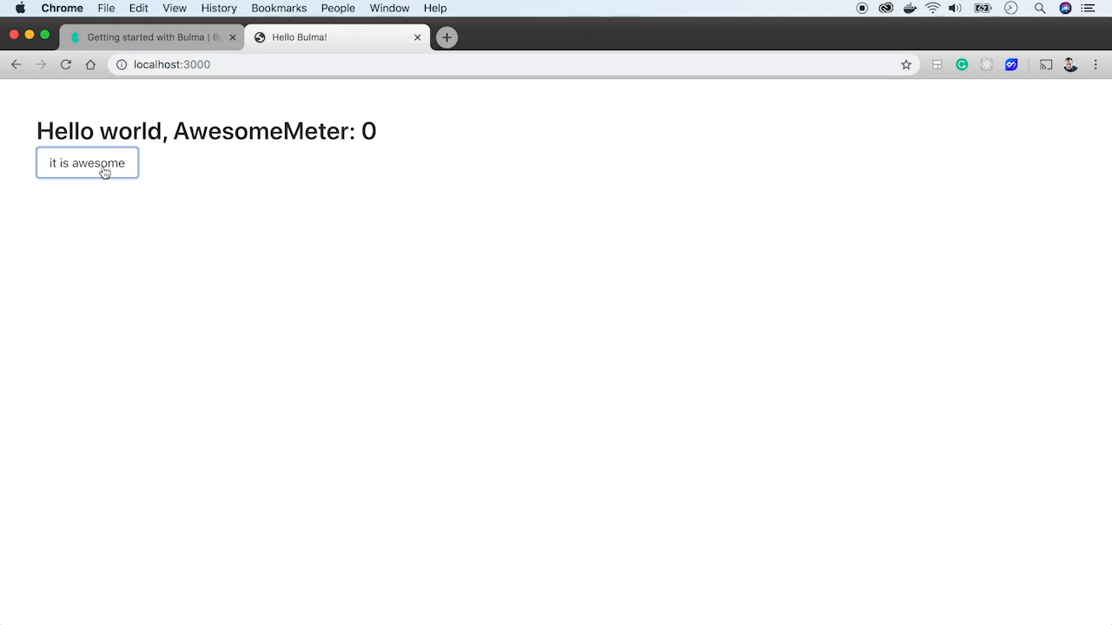
mouse_move(79, 244)
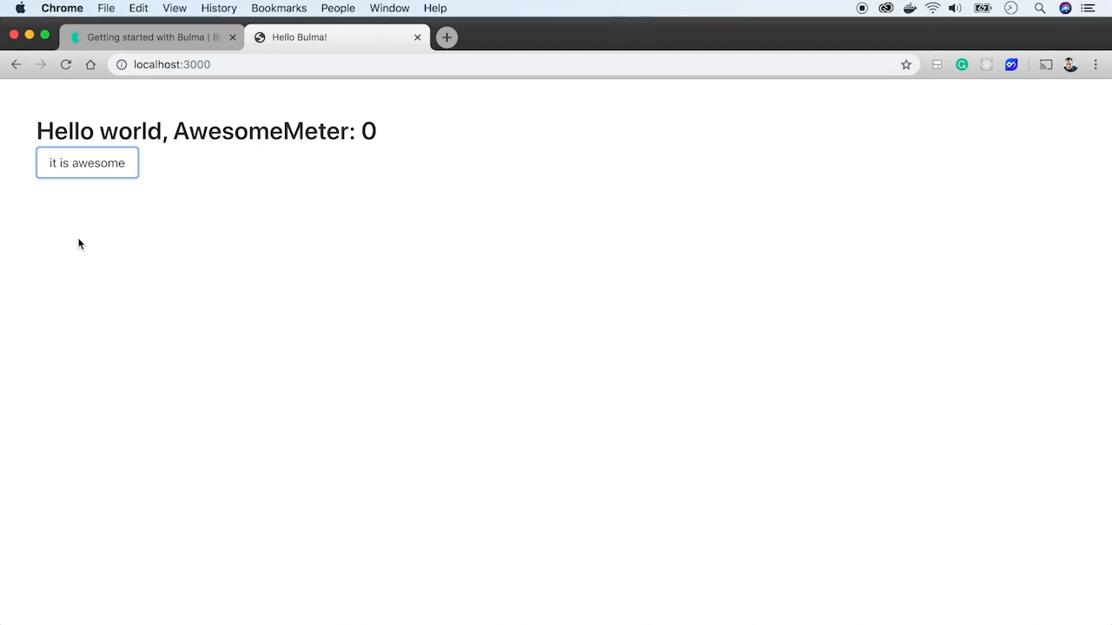
mouse_move(498, 94)
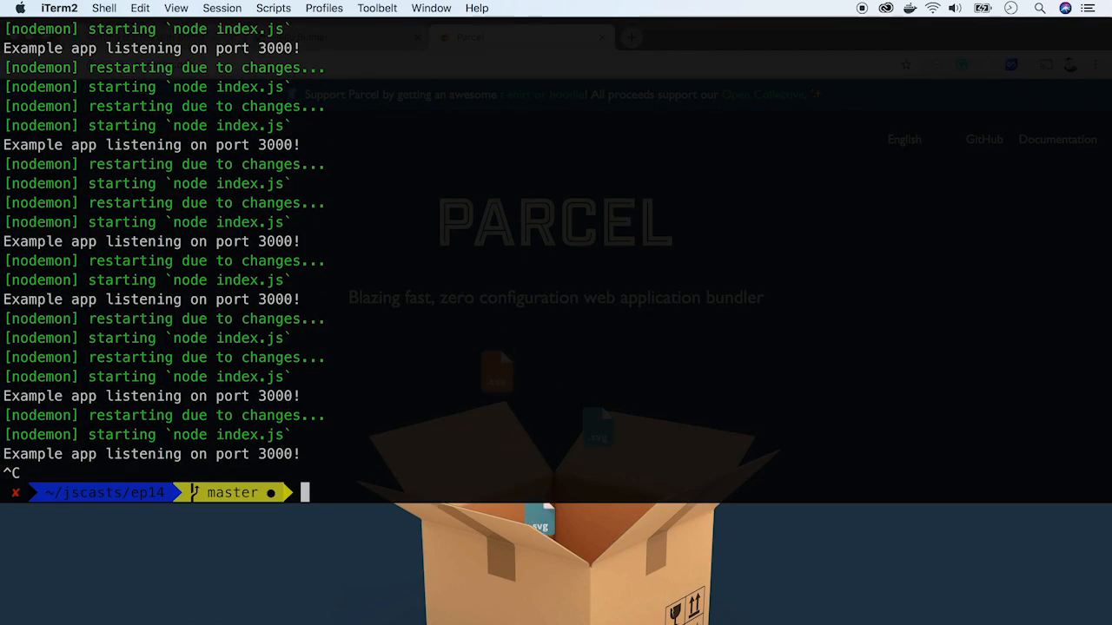
Run yarn add --dev parcel-bundler in the terminal.
type("yarn add --dev")
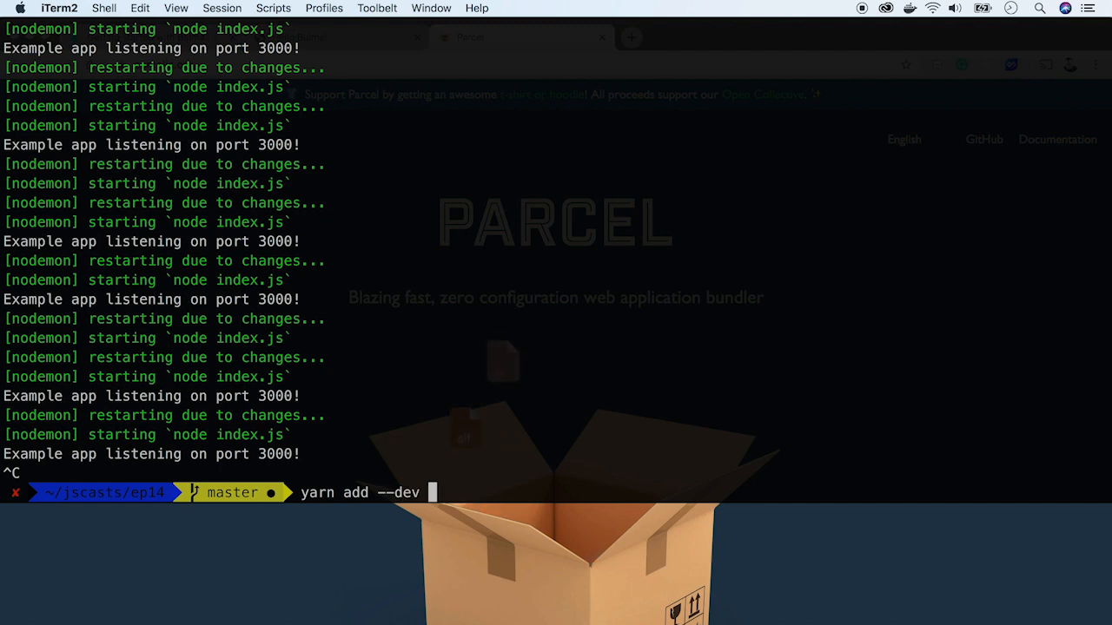
type("parcel-bundl")
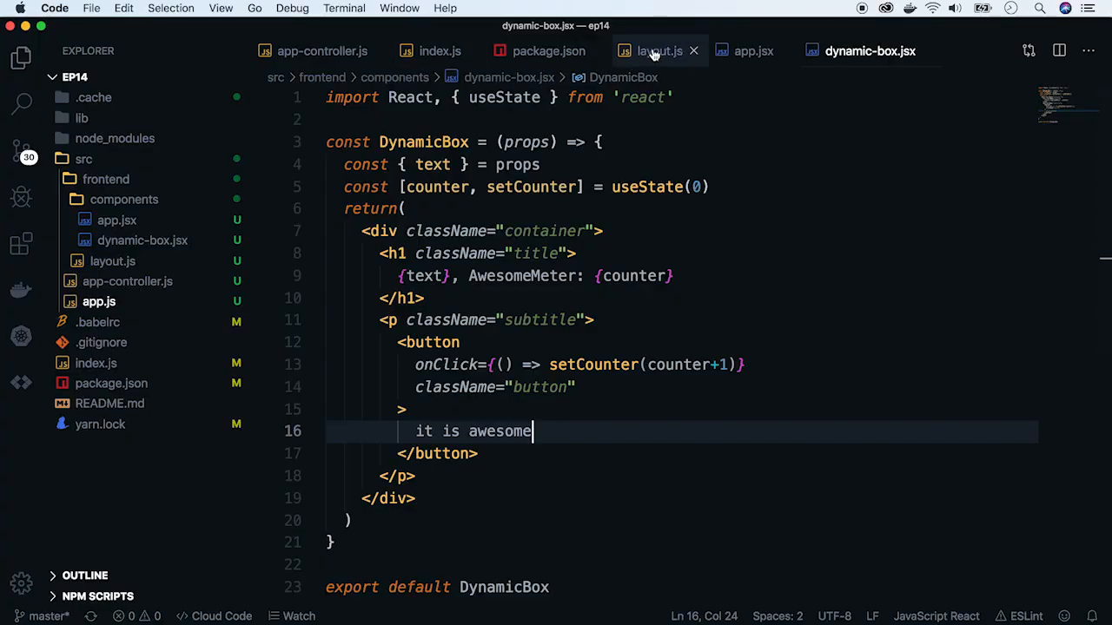
Create a new entry.jsx file in the frontend folder.
left_click(659, 50)
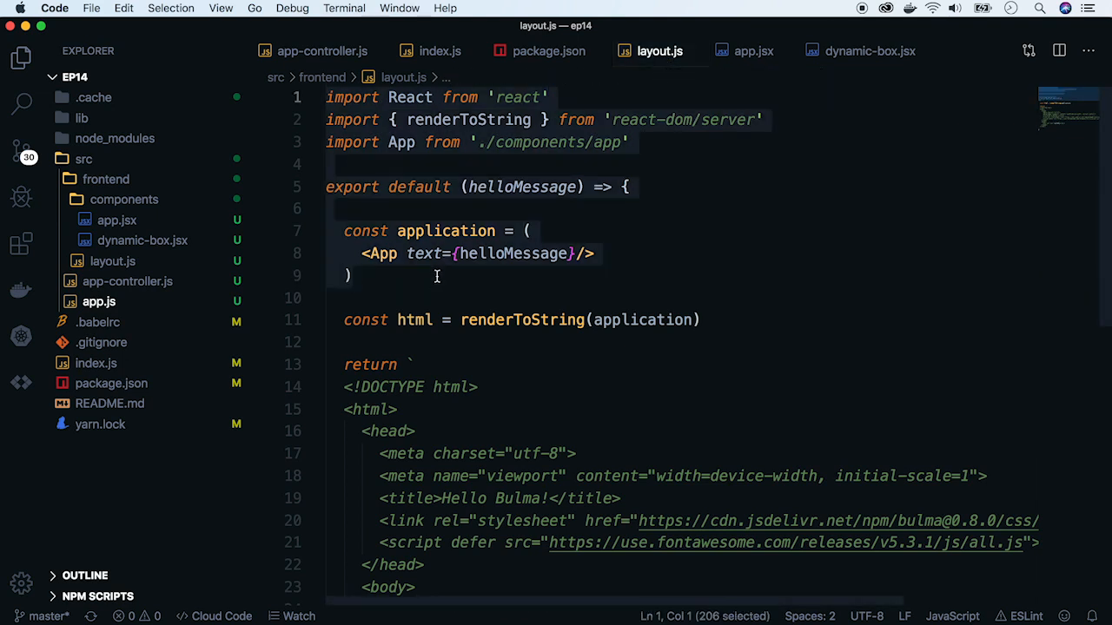
left_click(106, 179)
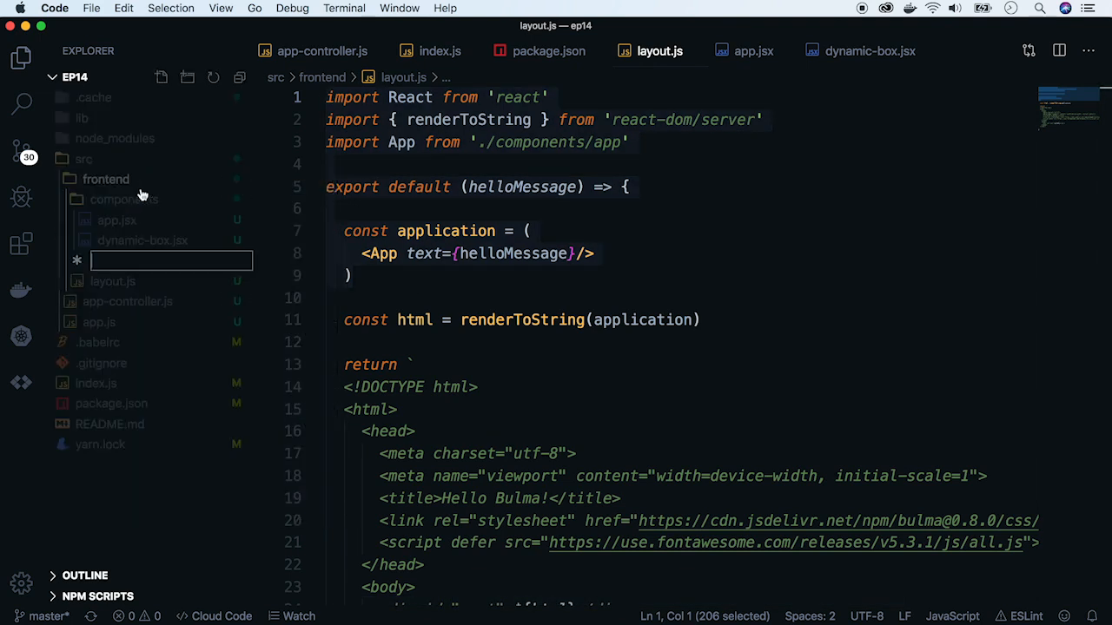
type("entry.jsx")
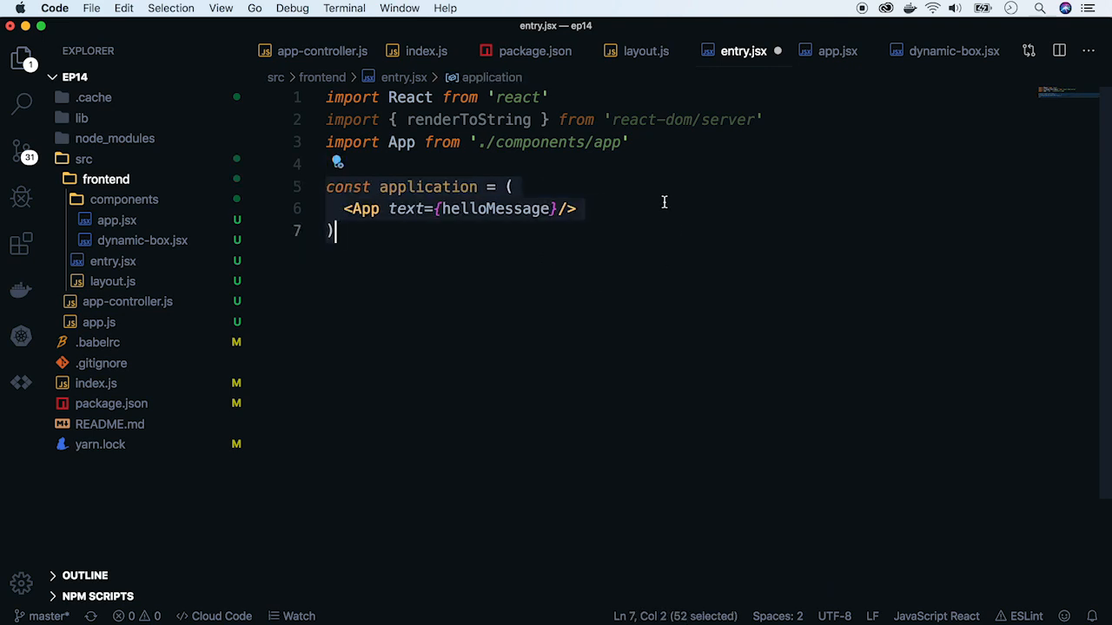
Import React and ReactDOM, then hydrate application into document.getElementById('root') with text "helloMessage".
type("R")
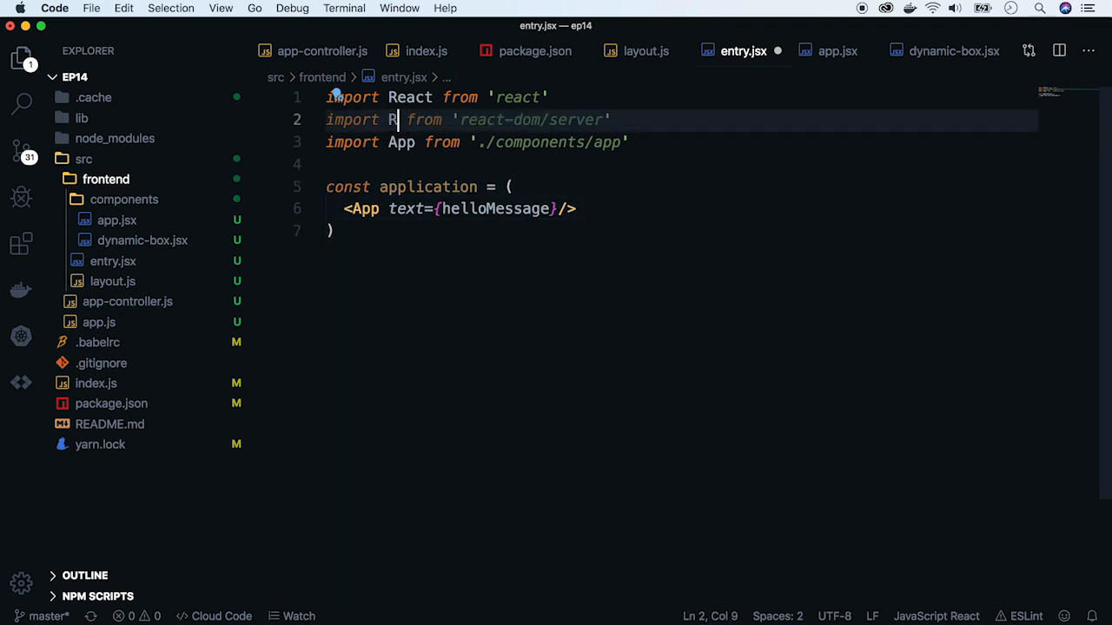
type("ReactDOM")
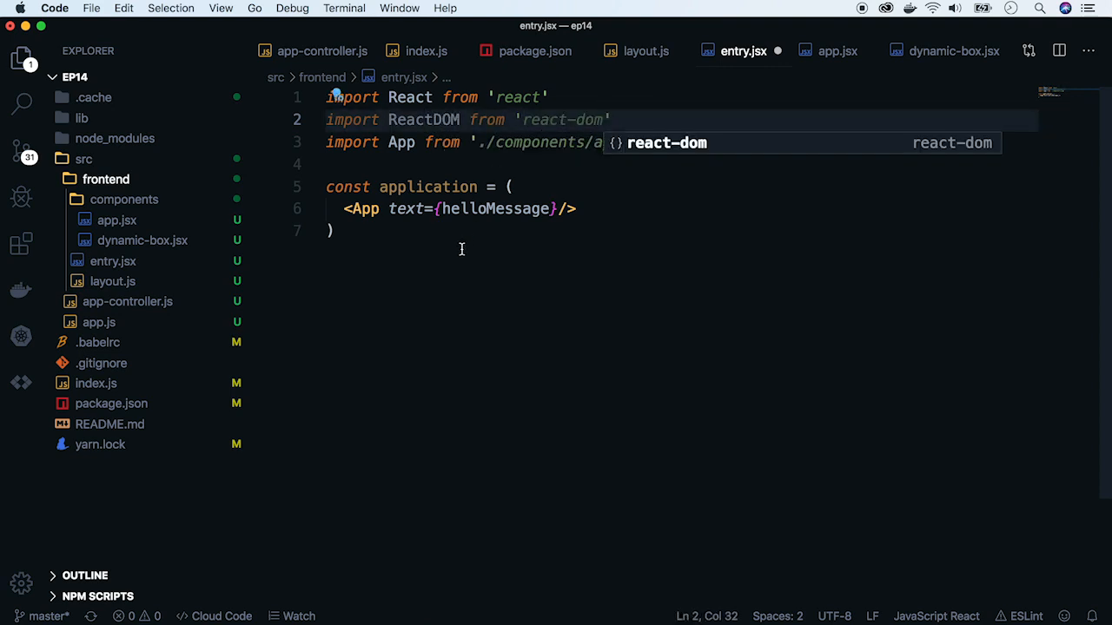
type("ReactDOM.h")
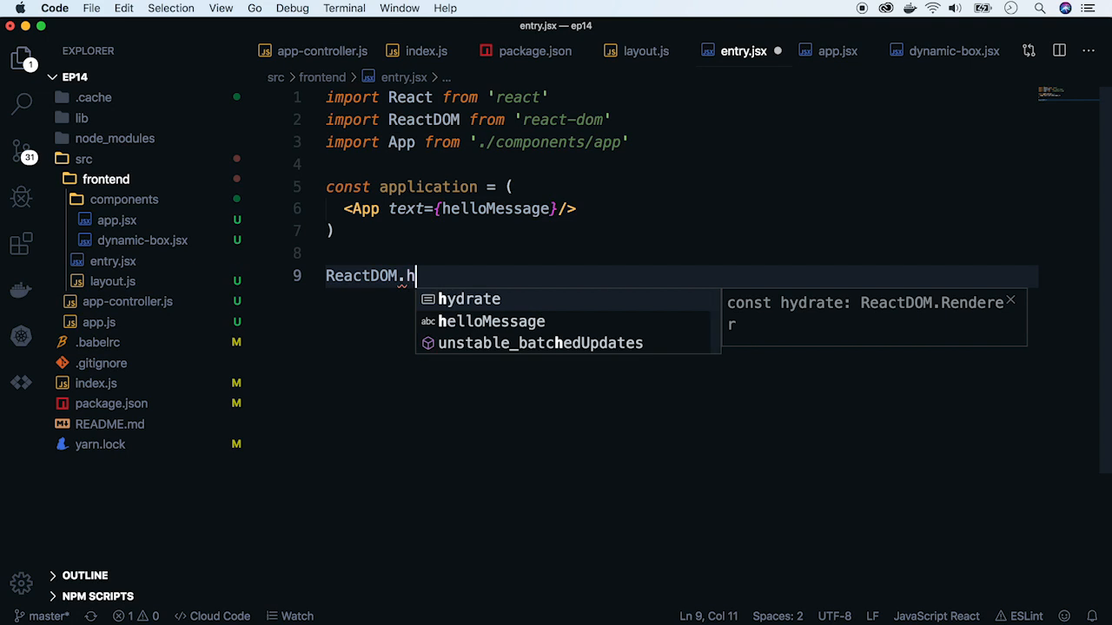
type("ydrate(")
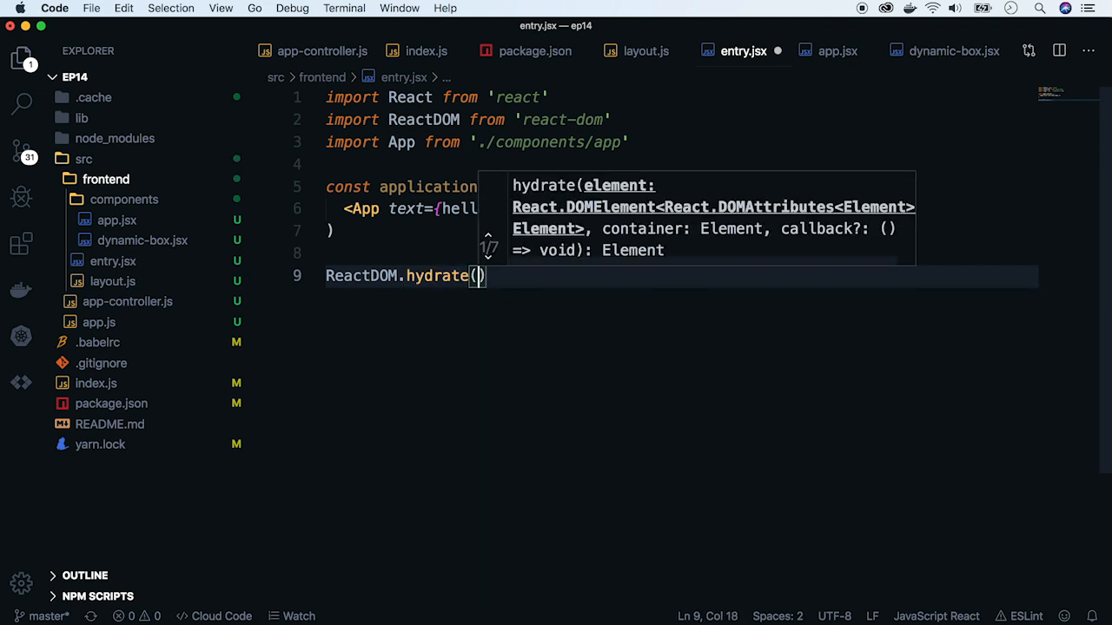
type("application, doc")
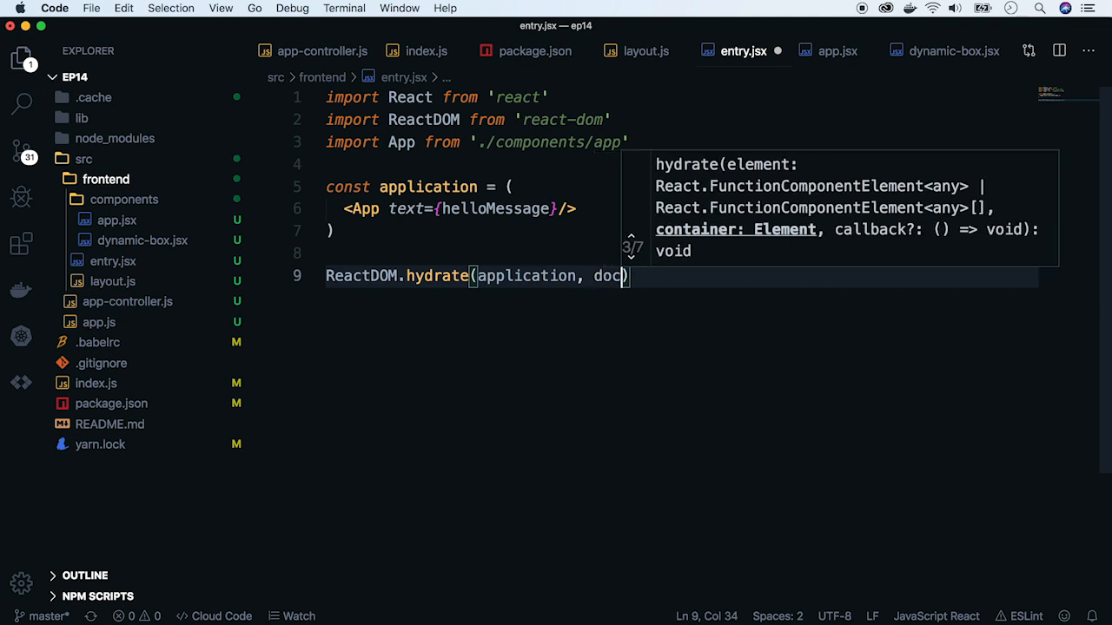
type("ument.getElementById('rr")
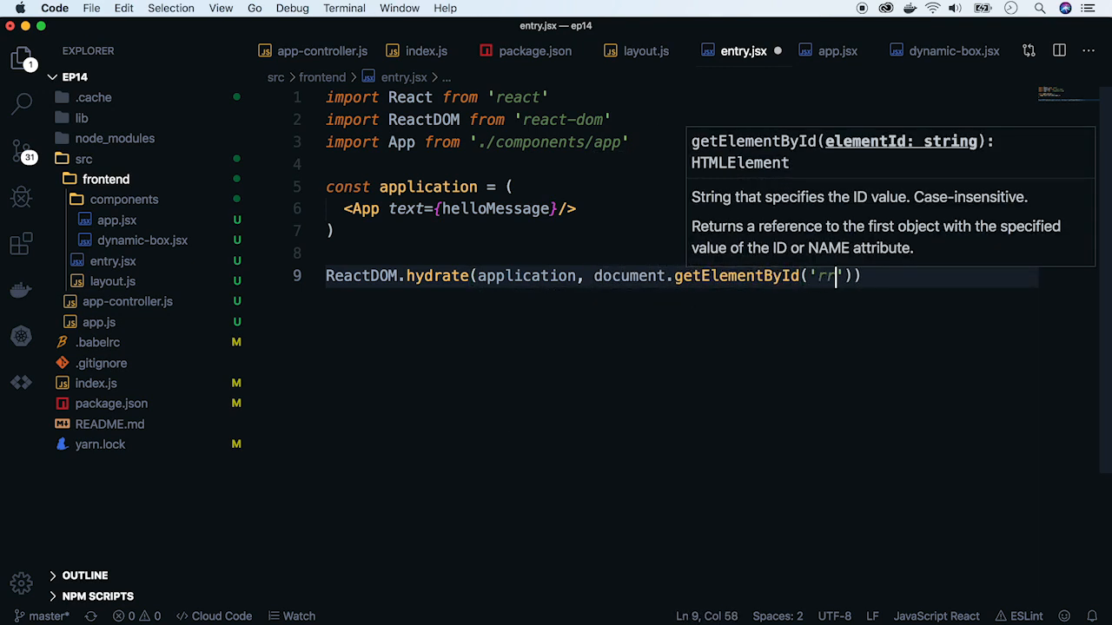
type("oot")
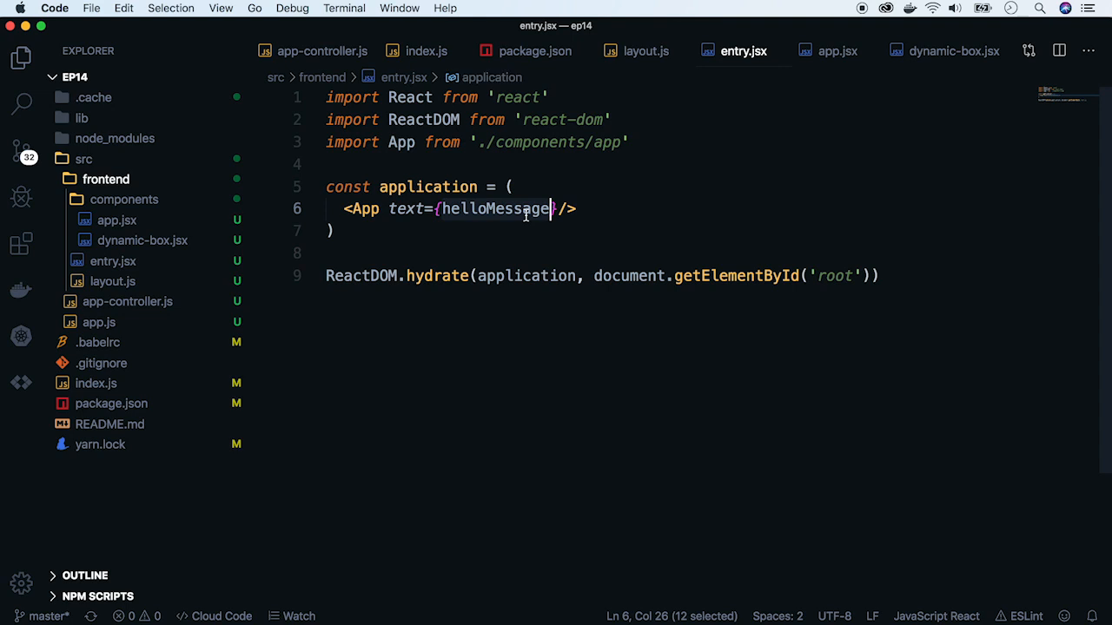
type("\"helloMessage\"")
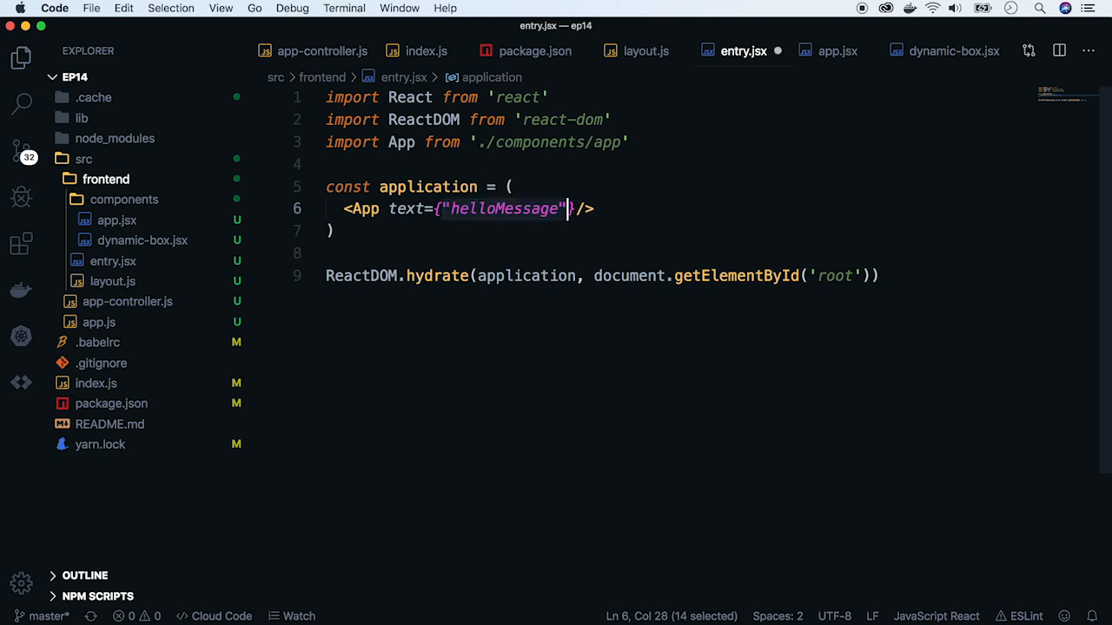
left_click(99, 322)
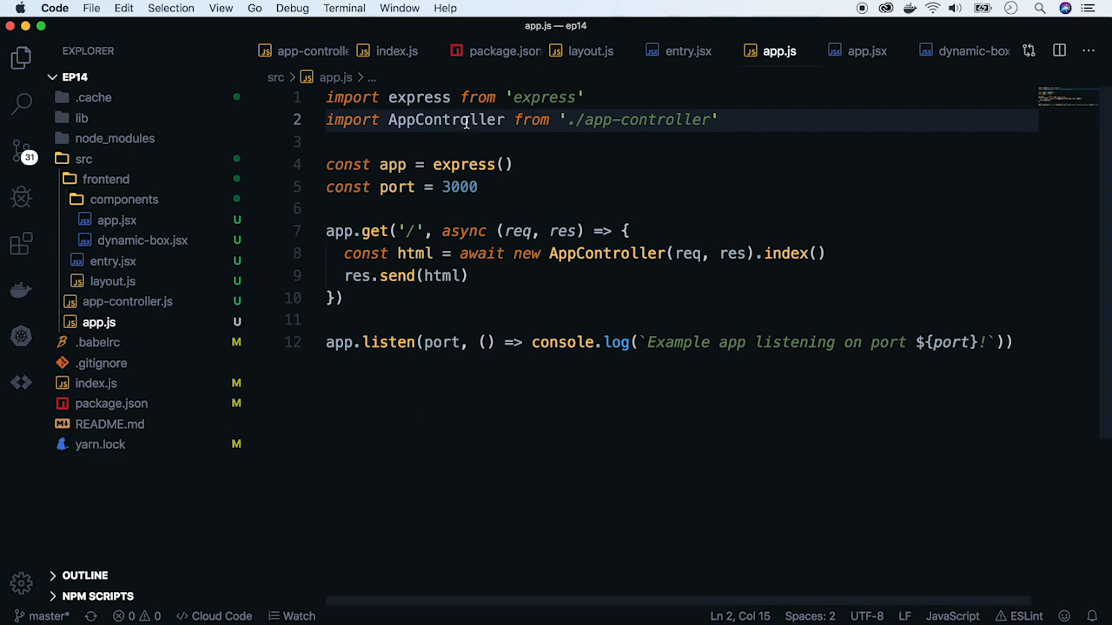
In app.js, import Bundler from 'parcel-bundler', bundle entry.jsx, and use bundler.middleware().
type("import")
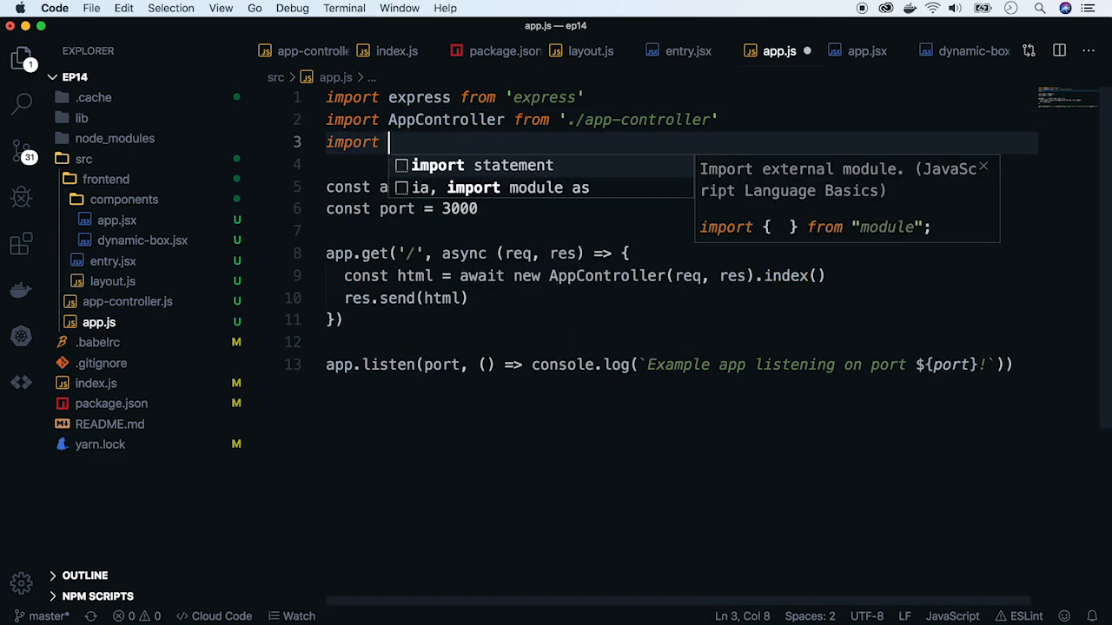
type("Bundler from '")
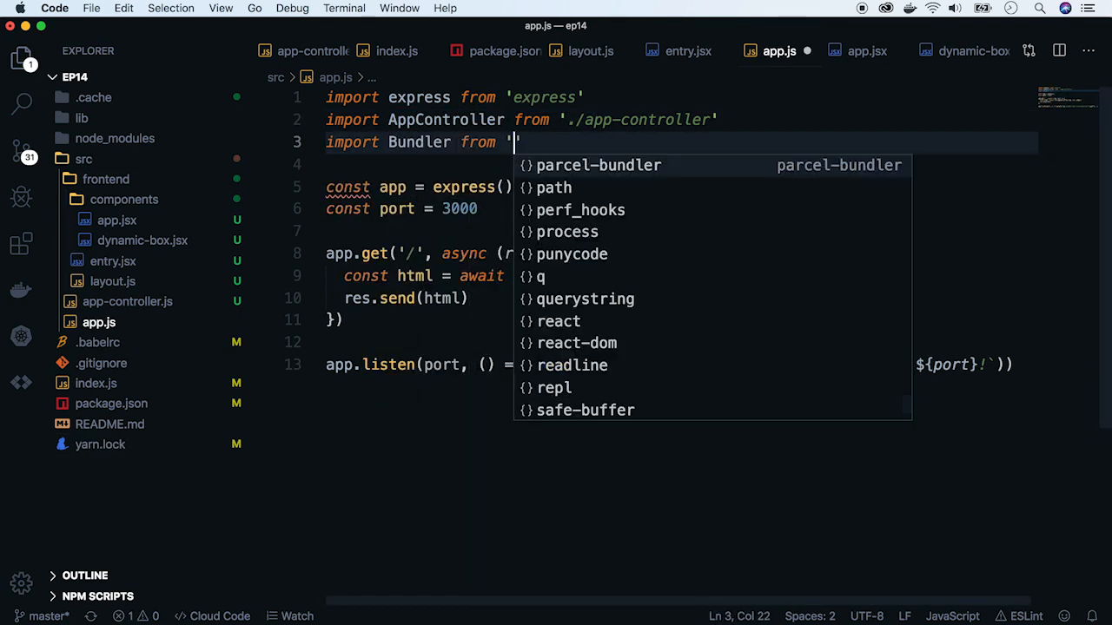
left_click(598, 165)
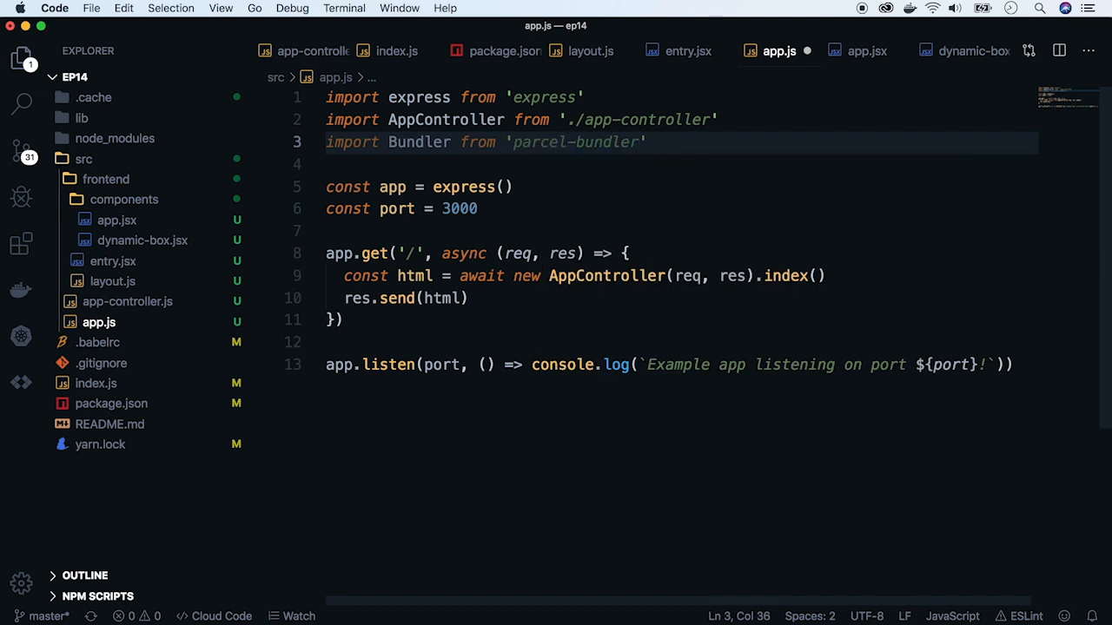
double_click(419, 141)
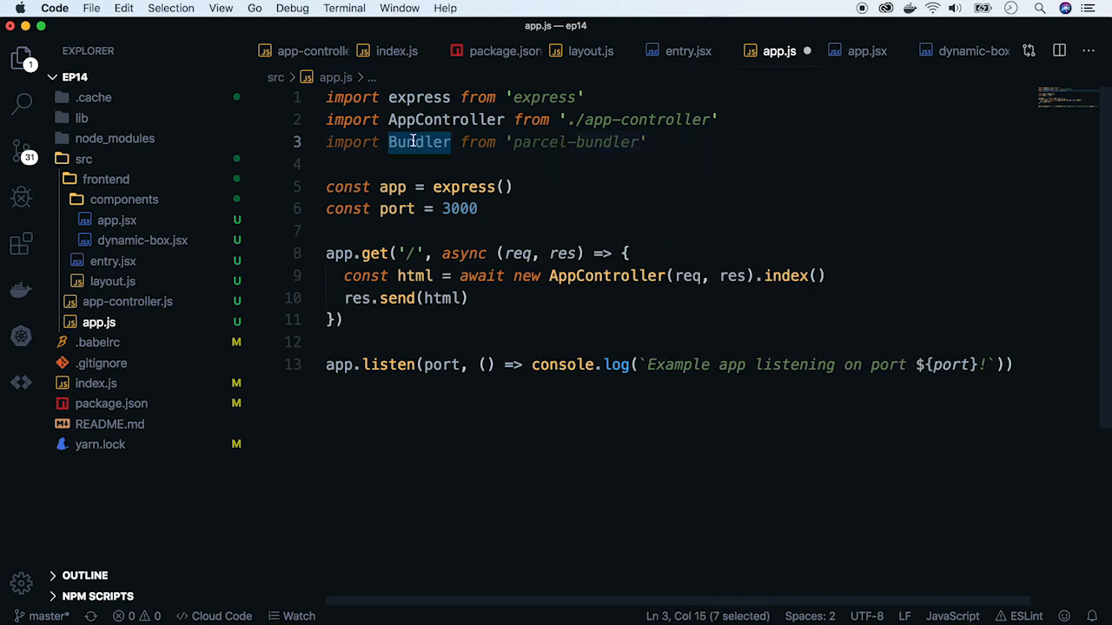
key("Enter")
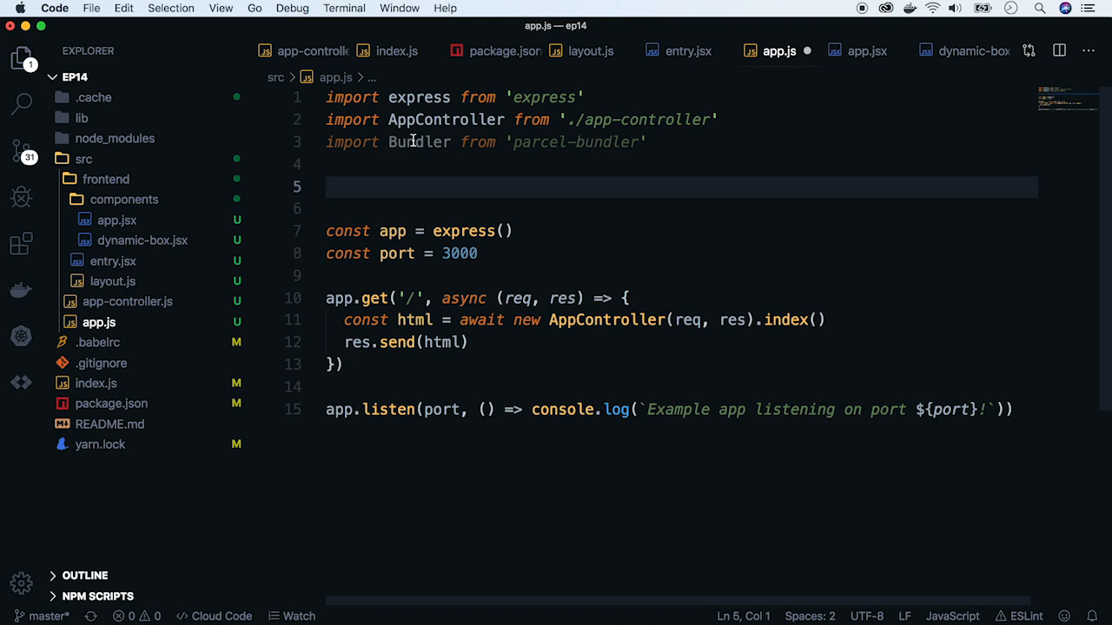
type("const bundler = new Bundler('.")
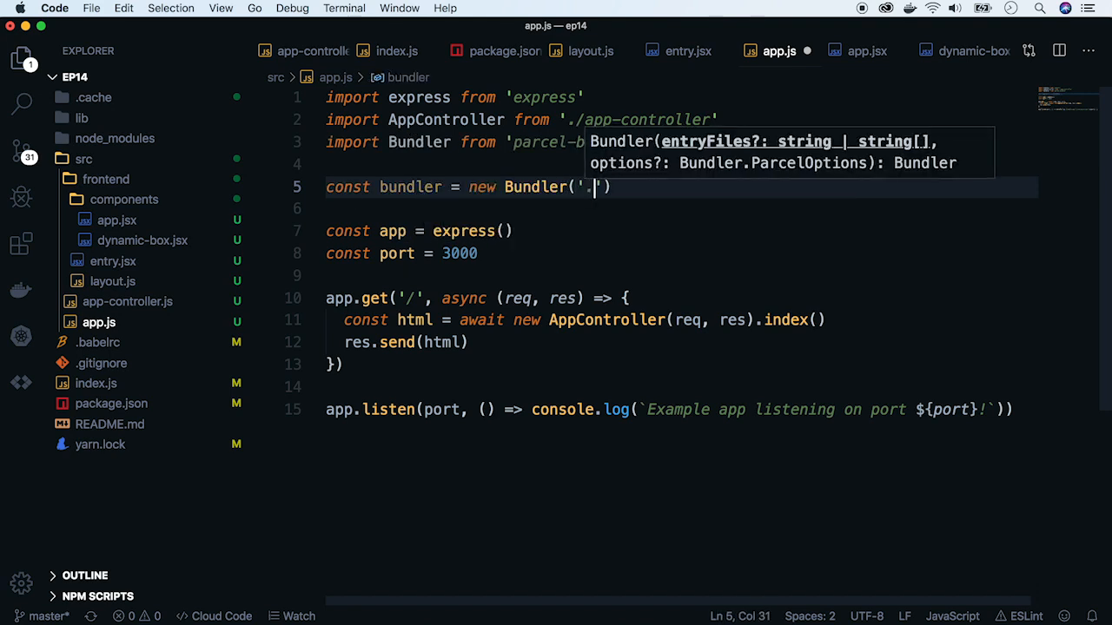
type("./src/frontend/et")
type("app.")
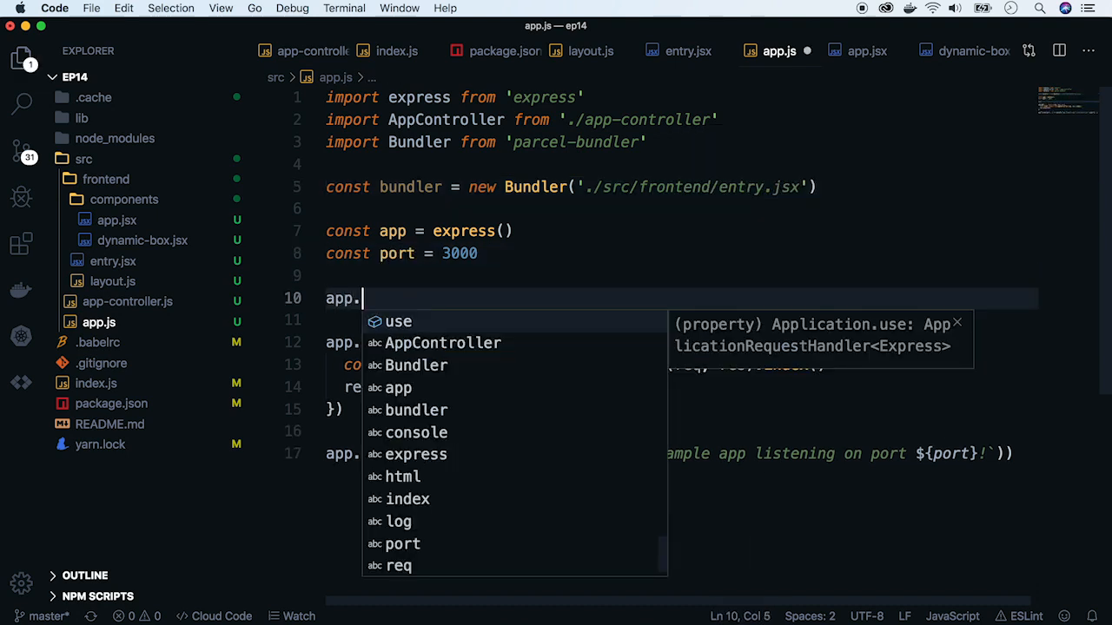
type("use(bundler")
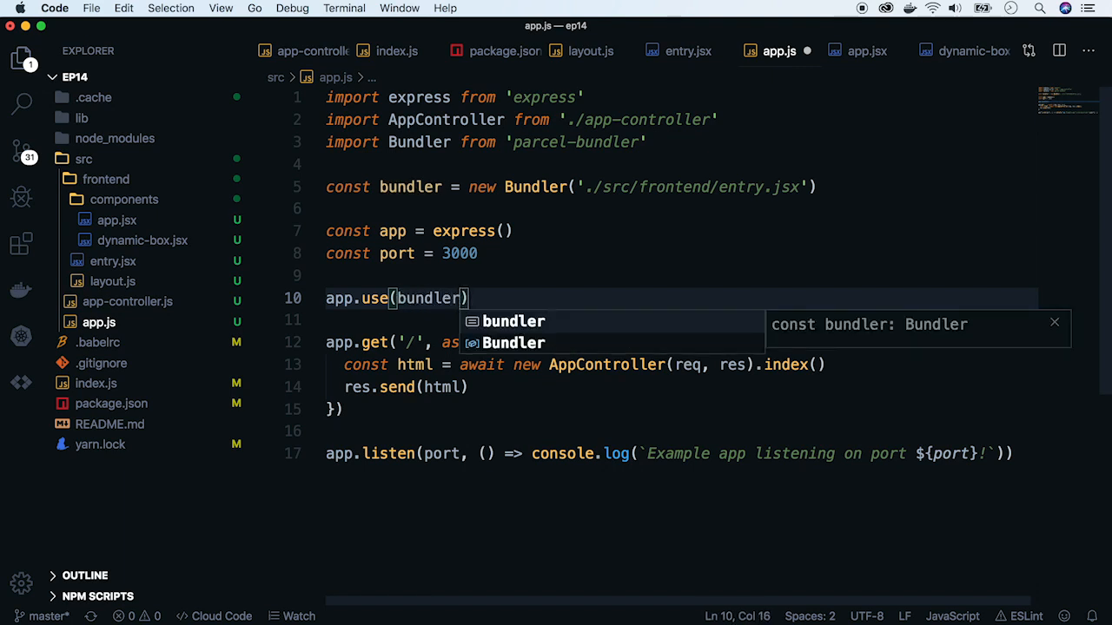
type(".middleware()")
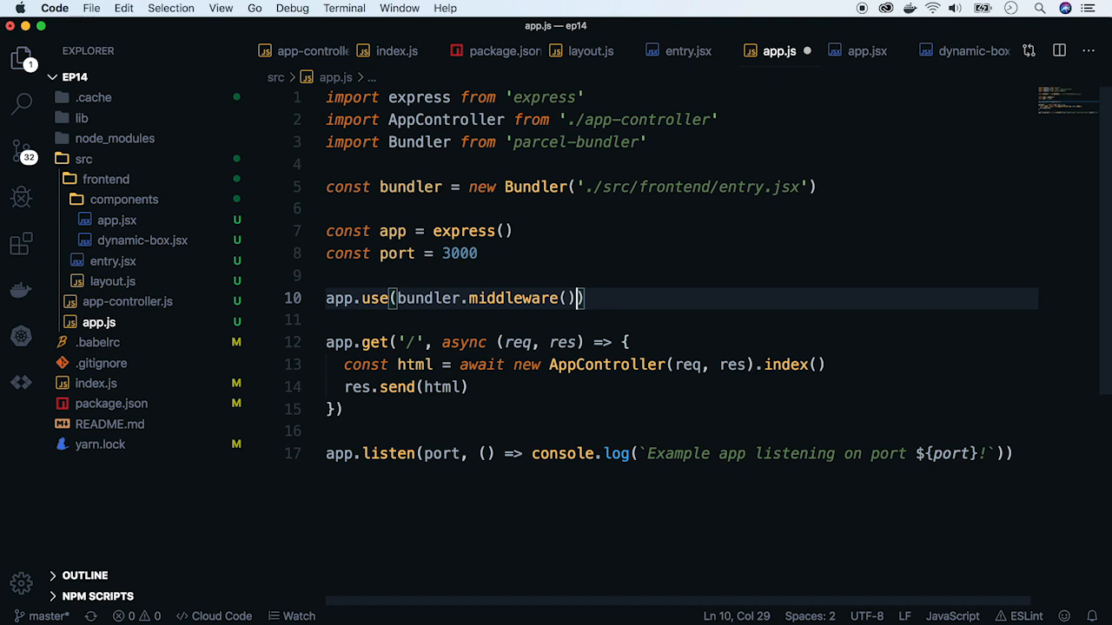
mouse_move(95, 97)
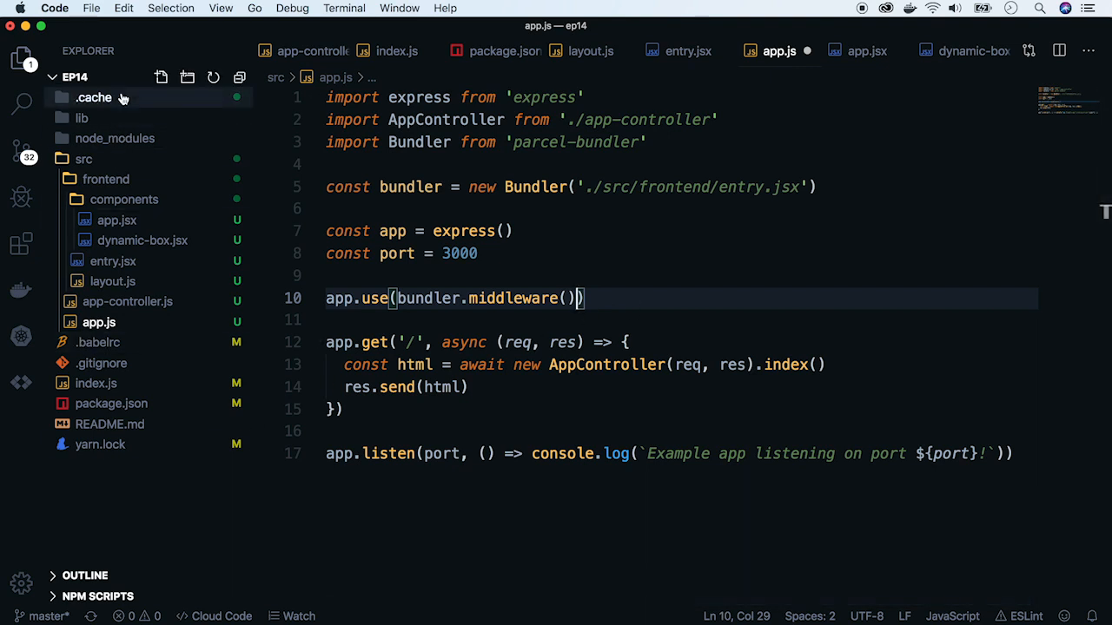
Add --ignore 'dist' to the dev script and rerun yarn run dev.
right_click(117, 495)
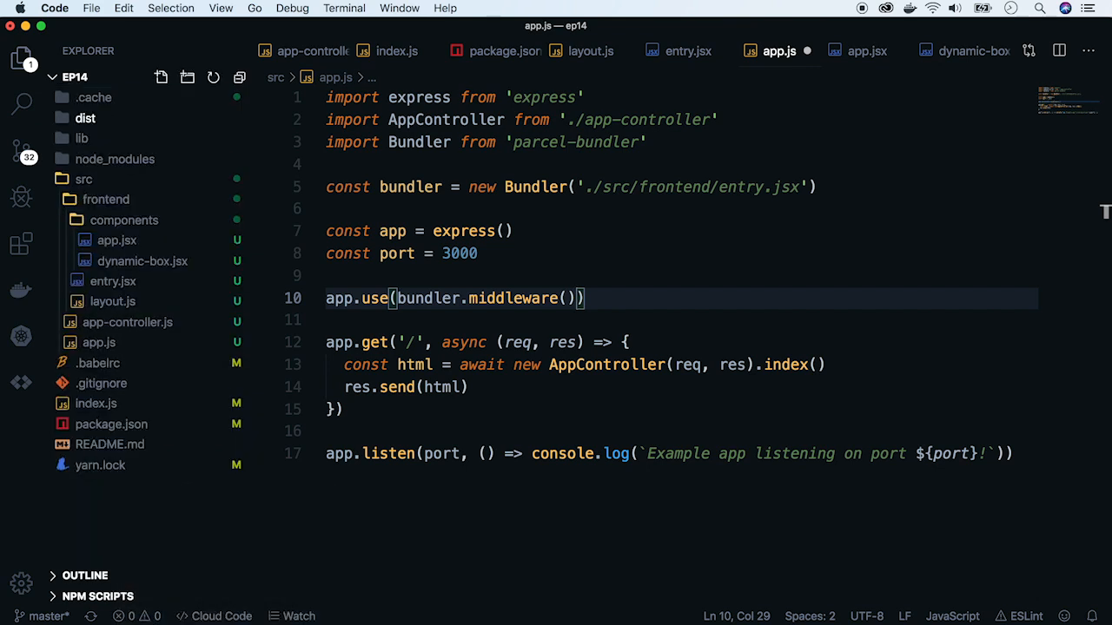
mouse_move(146, 383)
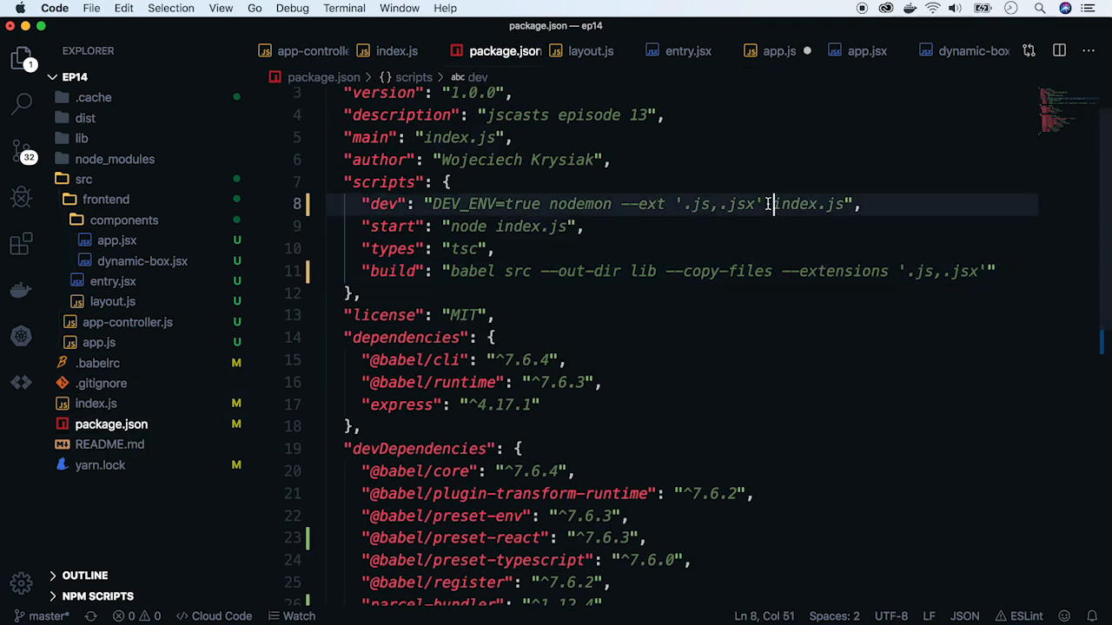
type("--ignore")
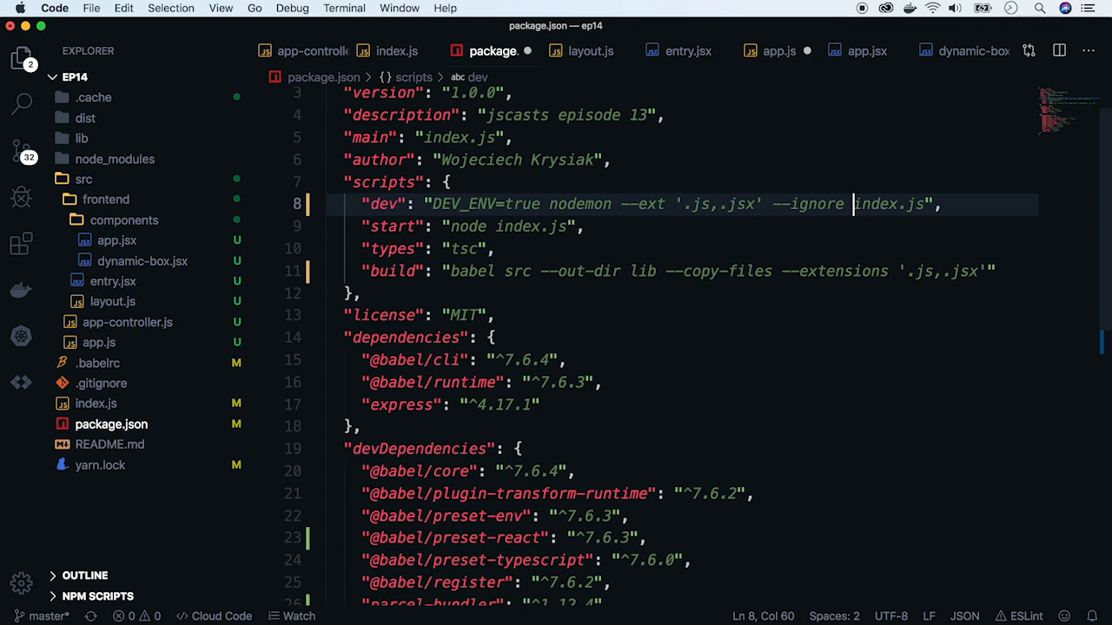
type("'dist'")
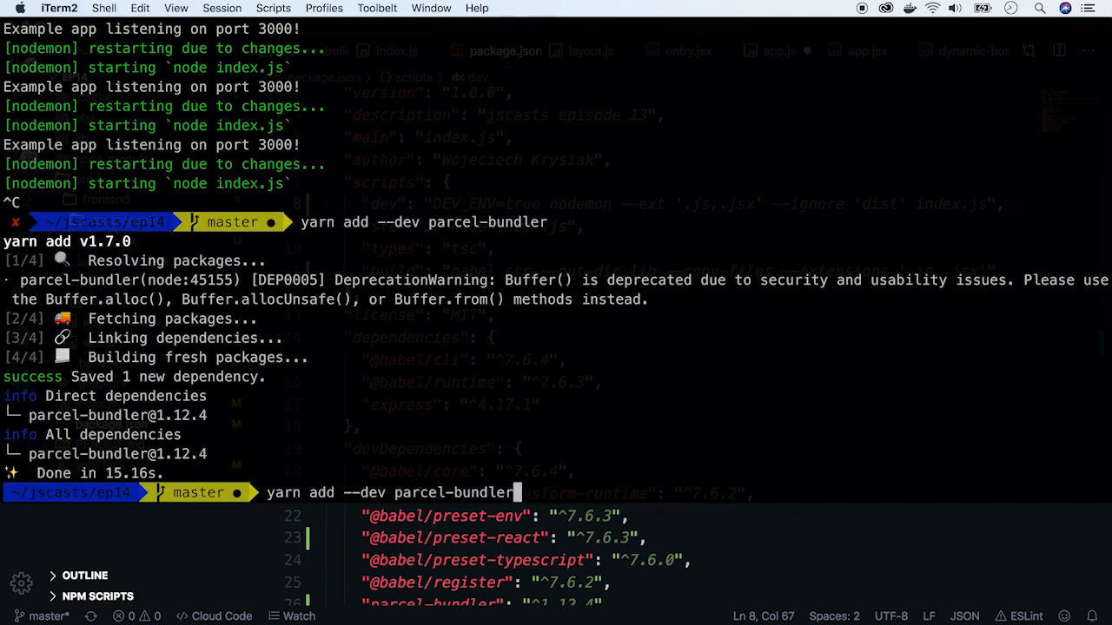
type("yarn run dev")
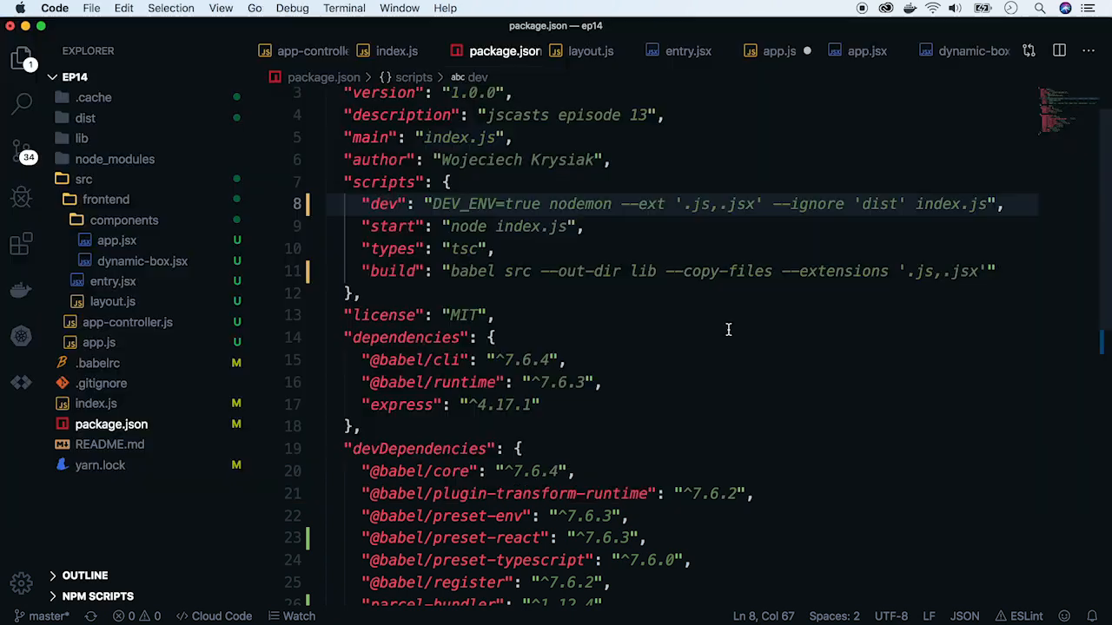
mouse_move(827, 122)
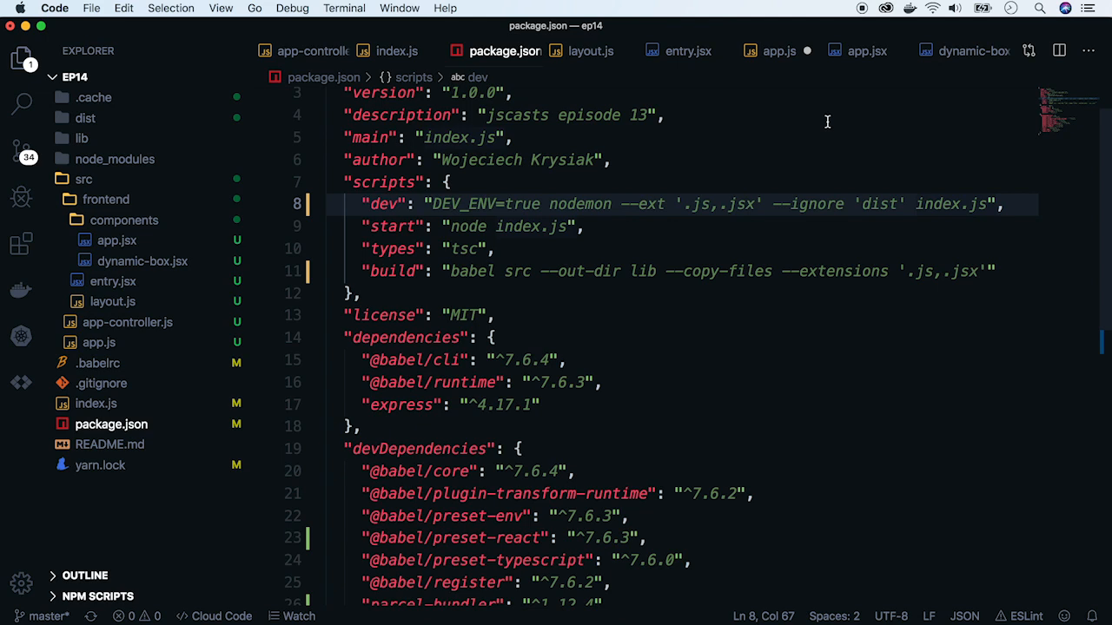
Add <script src="./entry.js"> below the root div in layout.js.
left_click(591, 50)
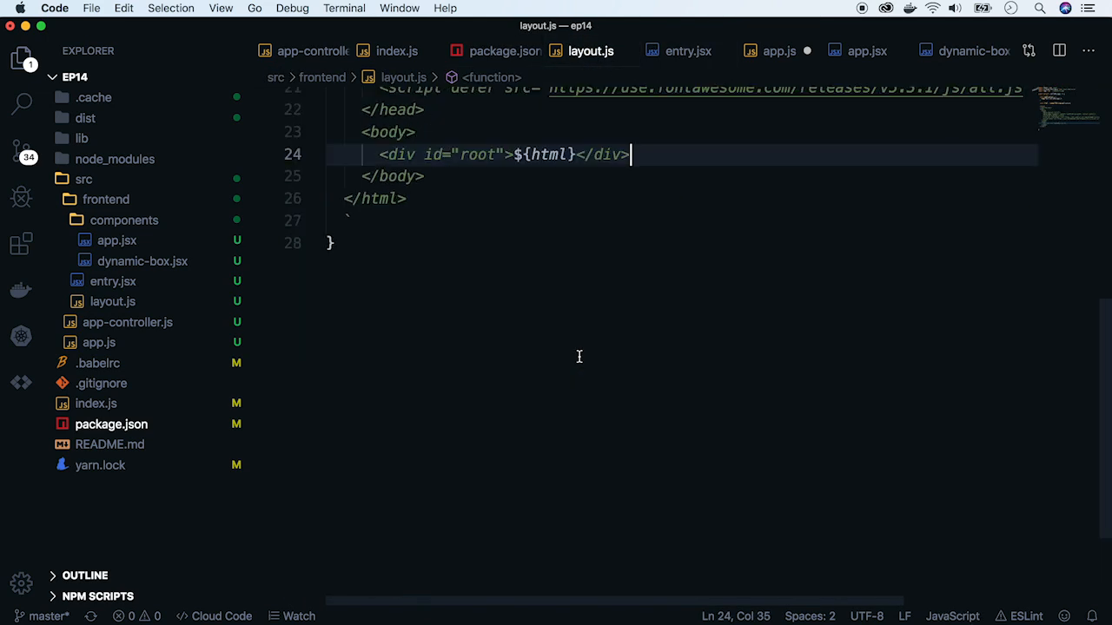
type("<script")
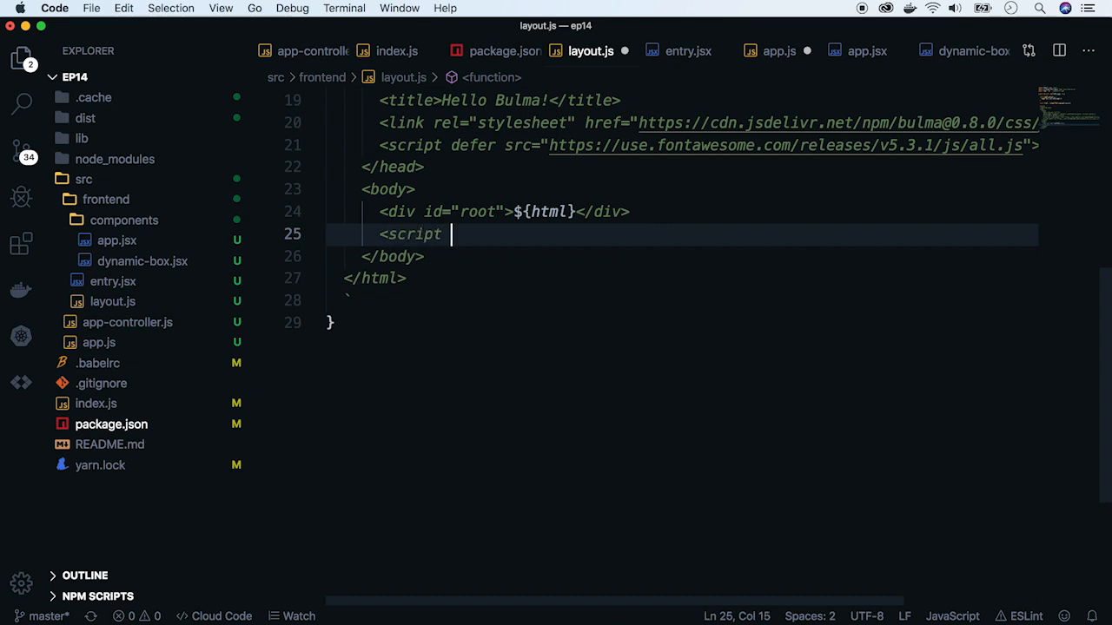
type("src=\"./entry")
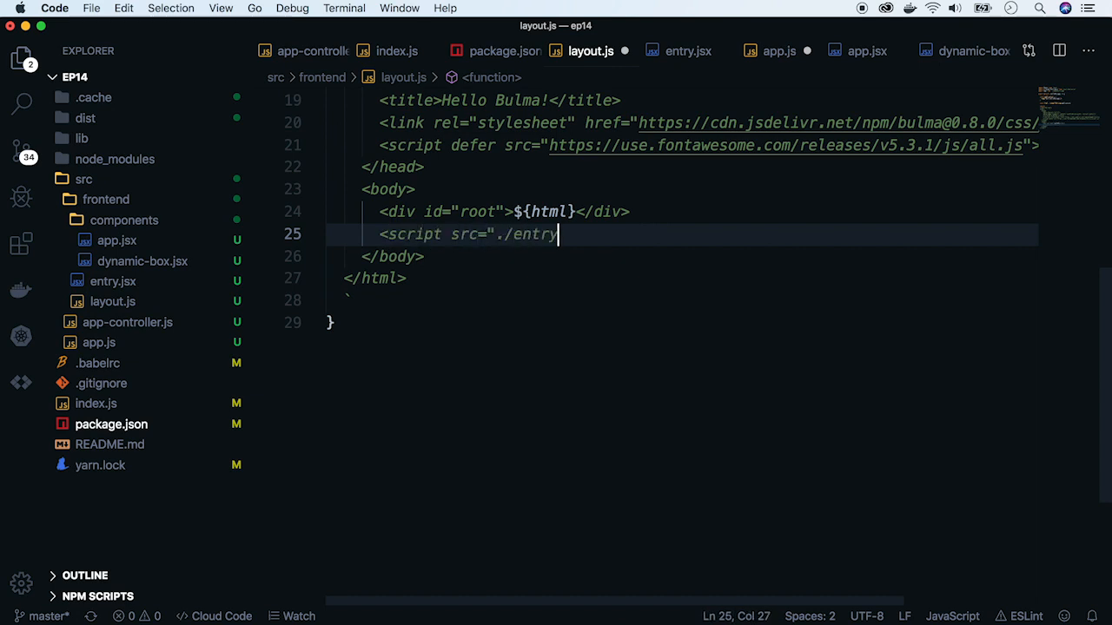
type(".js\">")
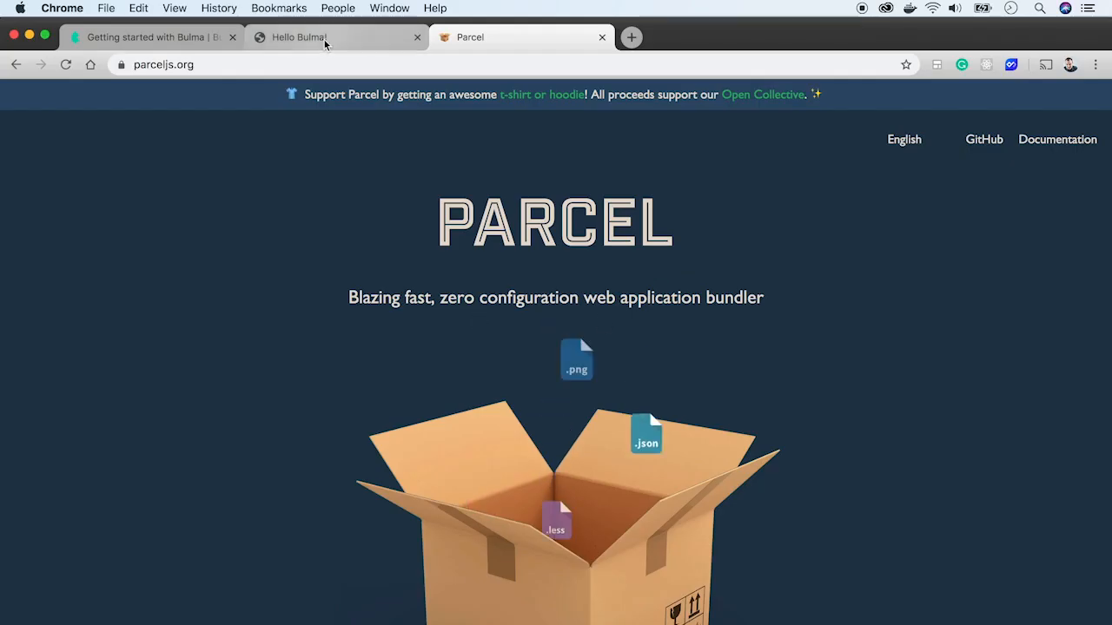
On the localhost:3000 tab, press 'it is awesome' repeatedly to raise AwesomeMeter to 9.
left_click(334, 37)
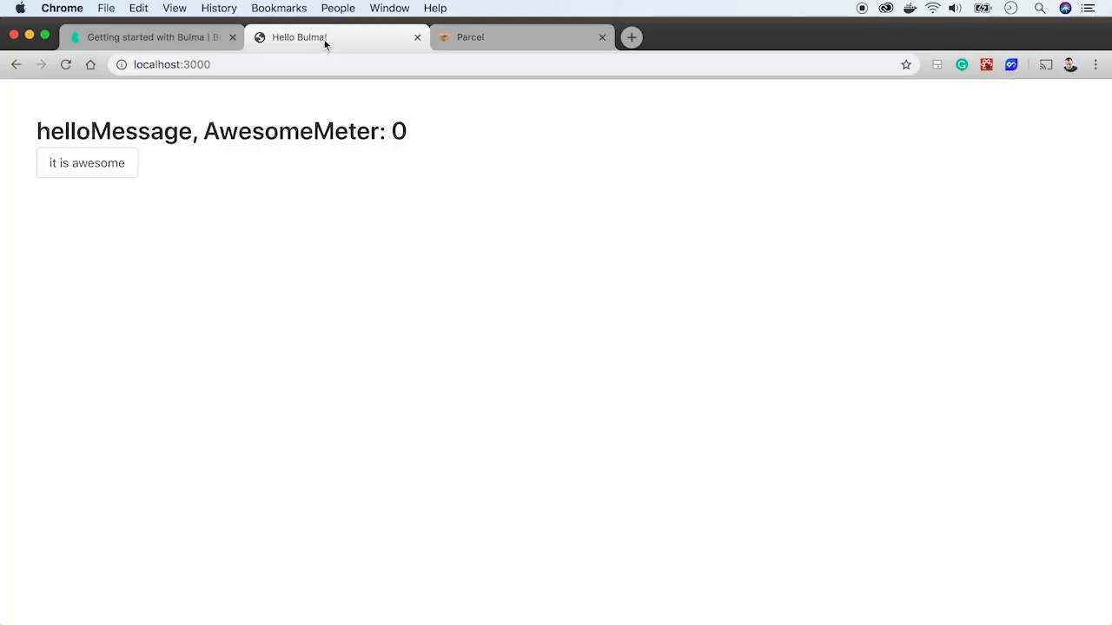
left_click(87, 163)
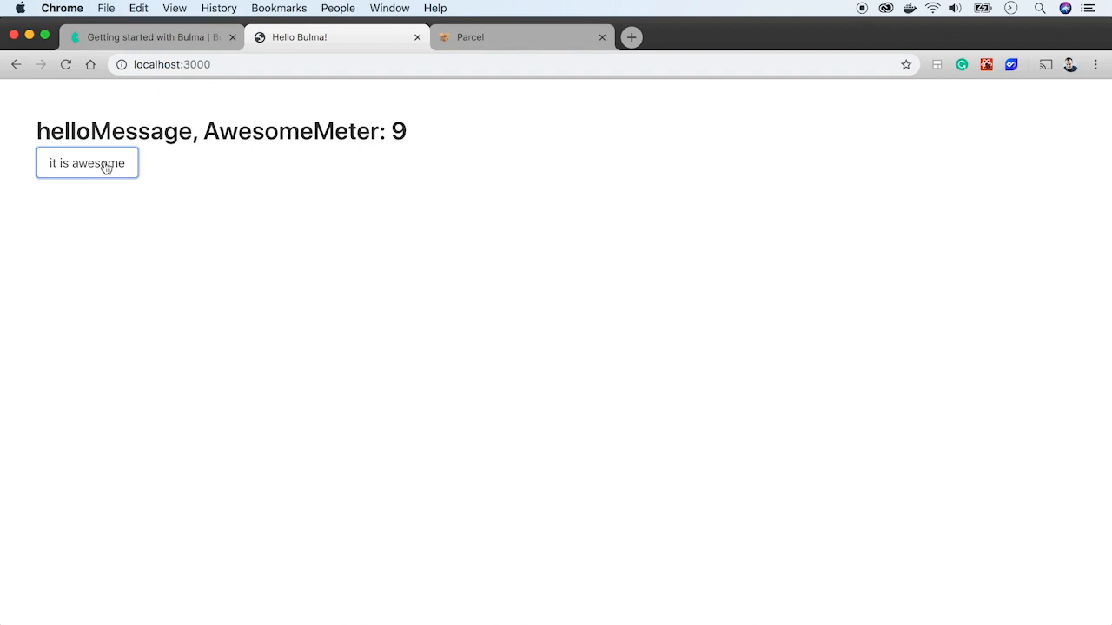
double_click(113, 131)
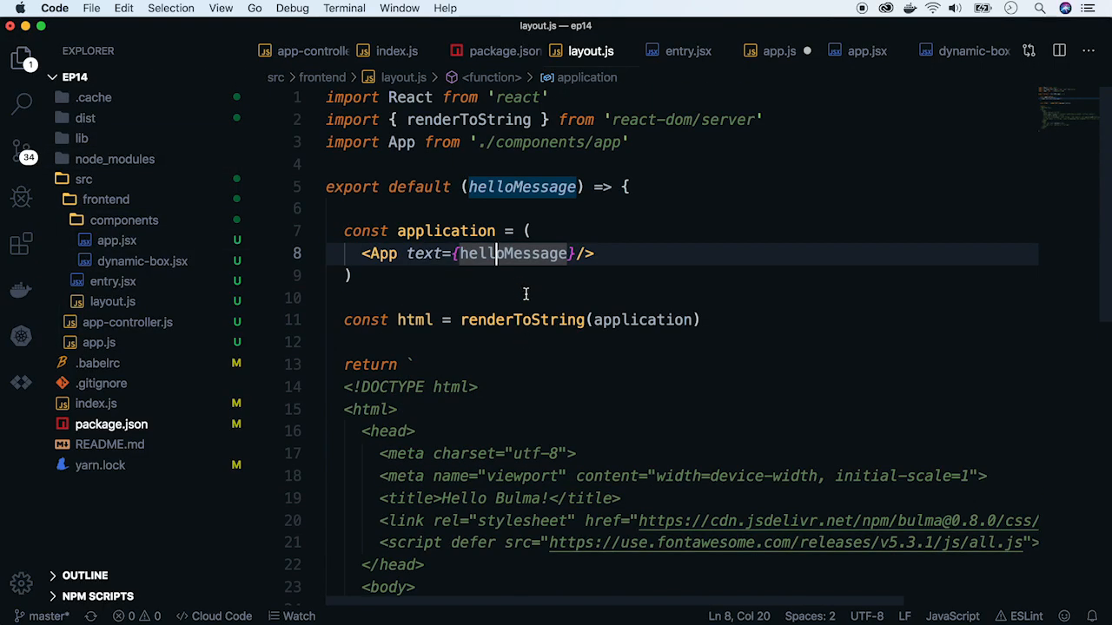
In layout.js, define GLOBAL_STATE = { text: helloMessage } and pass it to App as globalState.
left_click(431, 186)
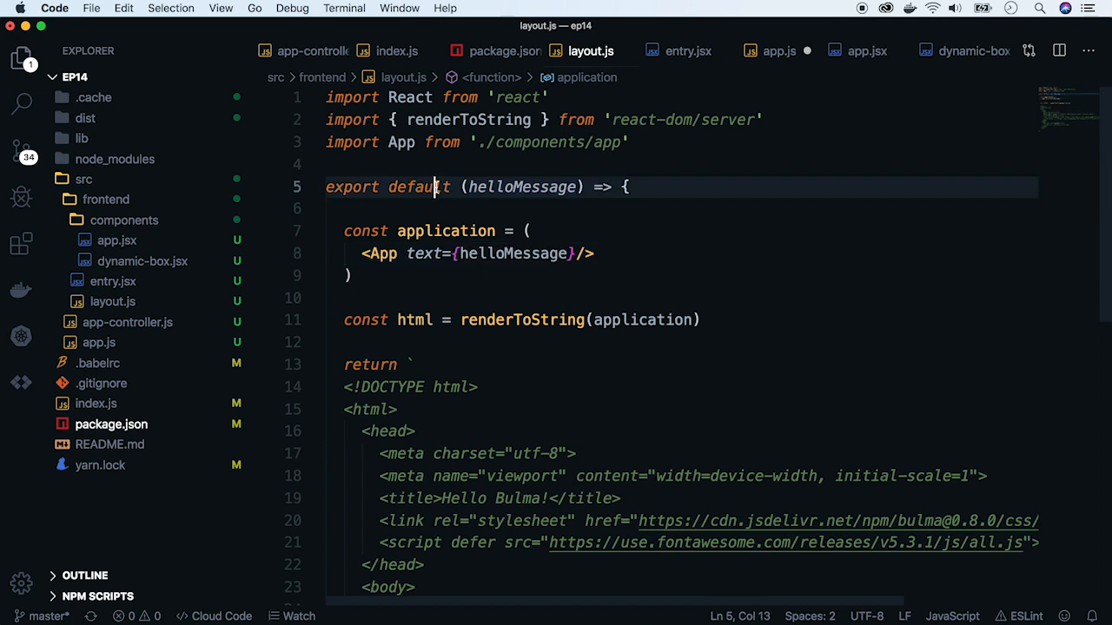
type("const GLO")
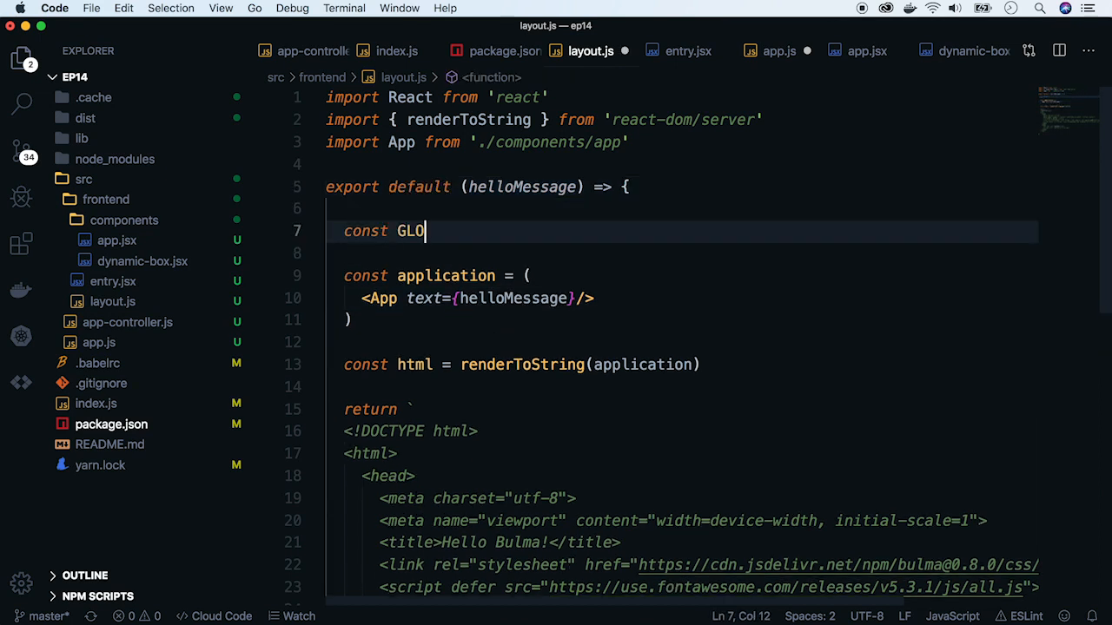
type("BAL_STATE = {")
type("text:")
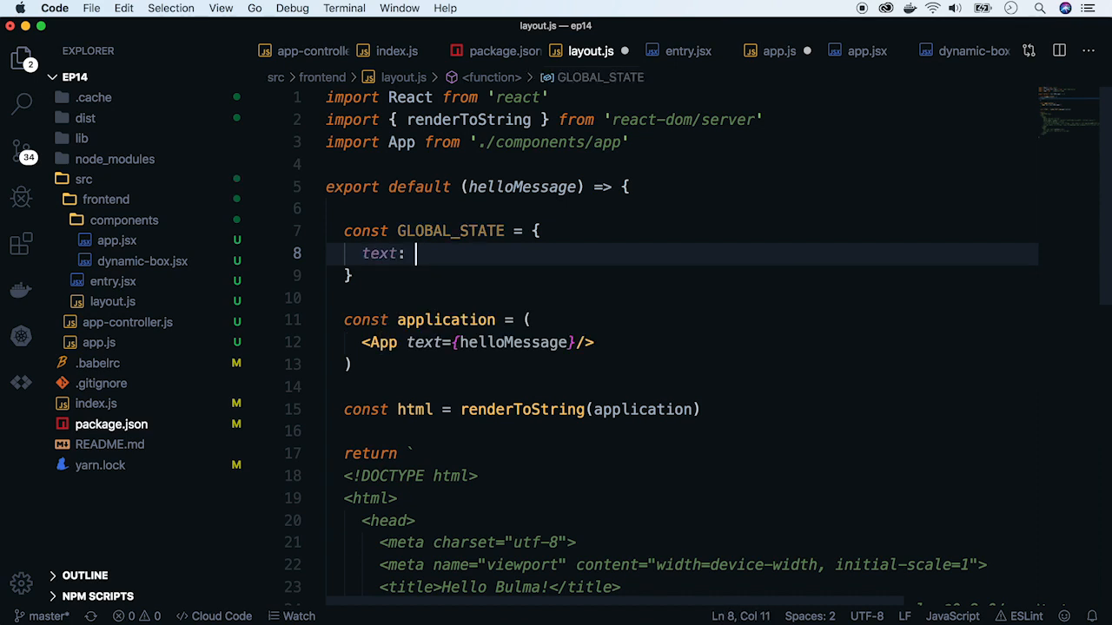
type("helloMessage")
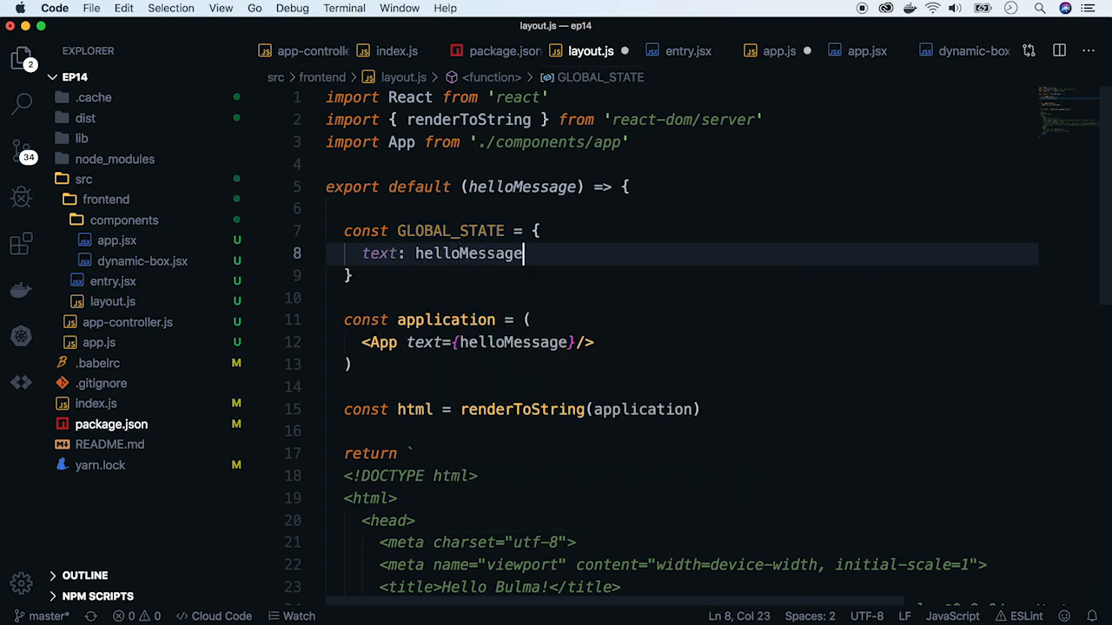
type(",")
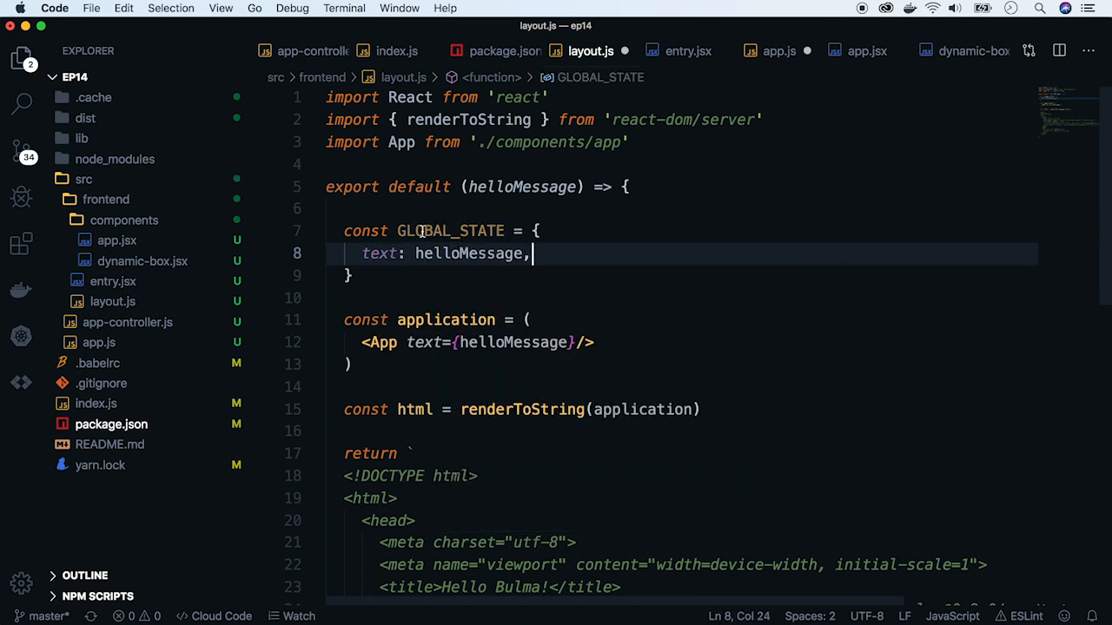
double_click(423, 342)
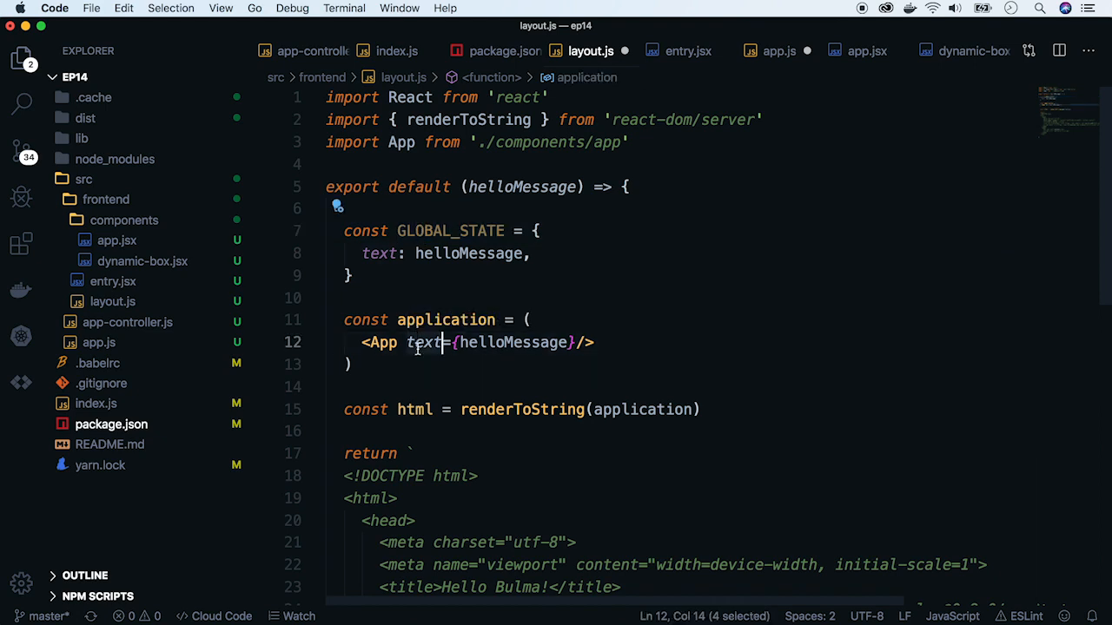
type("globalState={GLOBAL_STATE}/>")
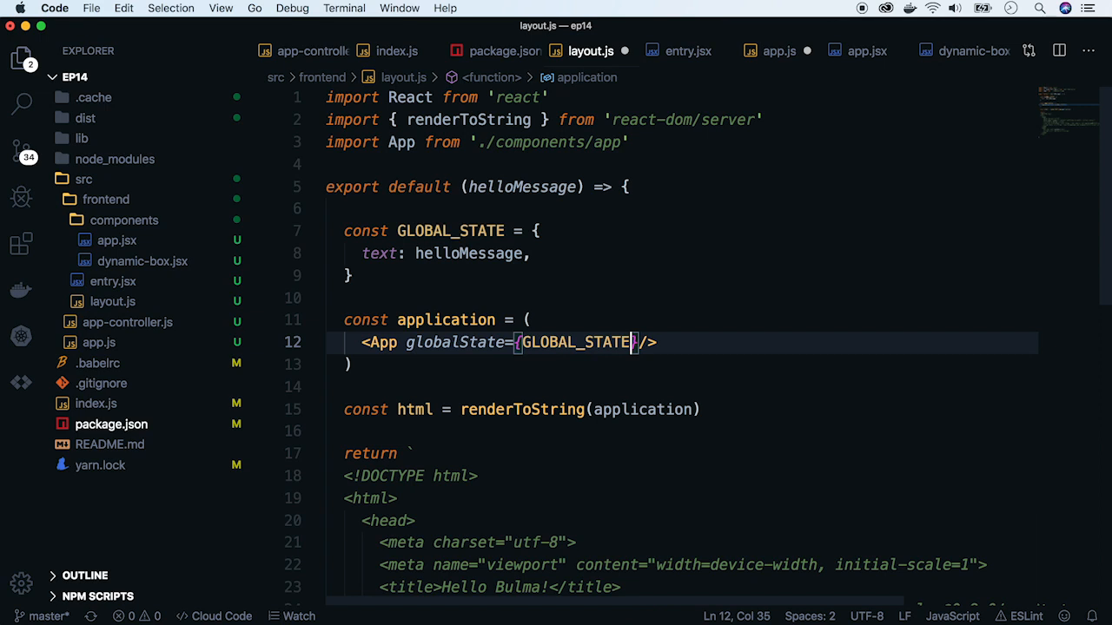
Add a head script setting GLOBAL_STATE = ${JSON.stringify(GLOBAL_STATE)}.
scroll("down", 3)
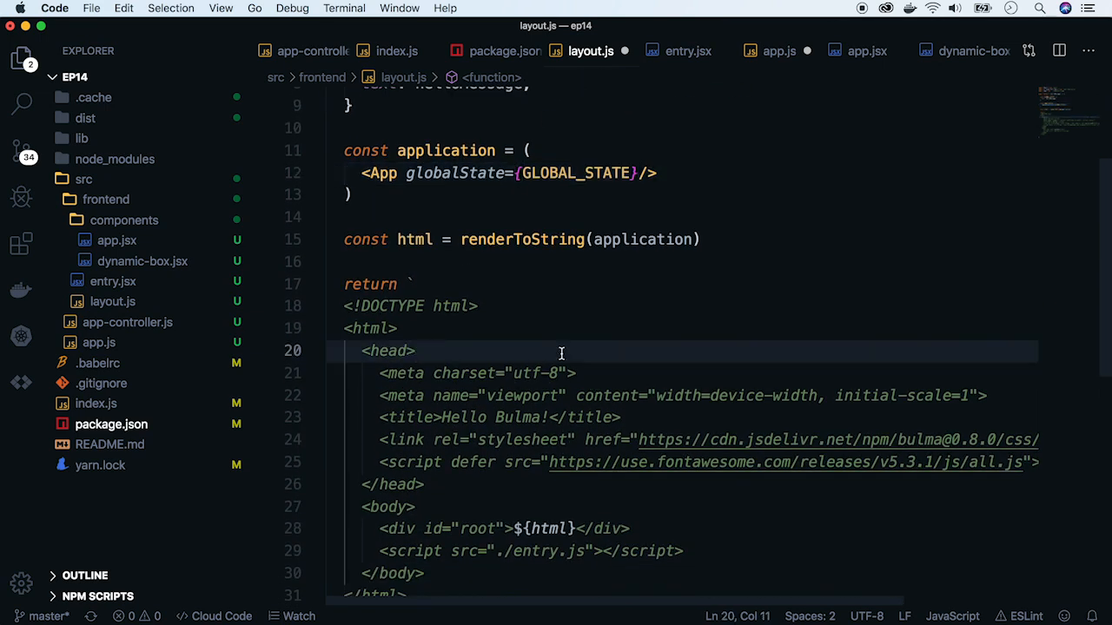
type("<scri")
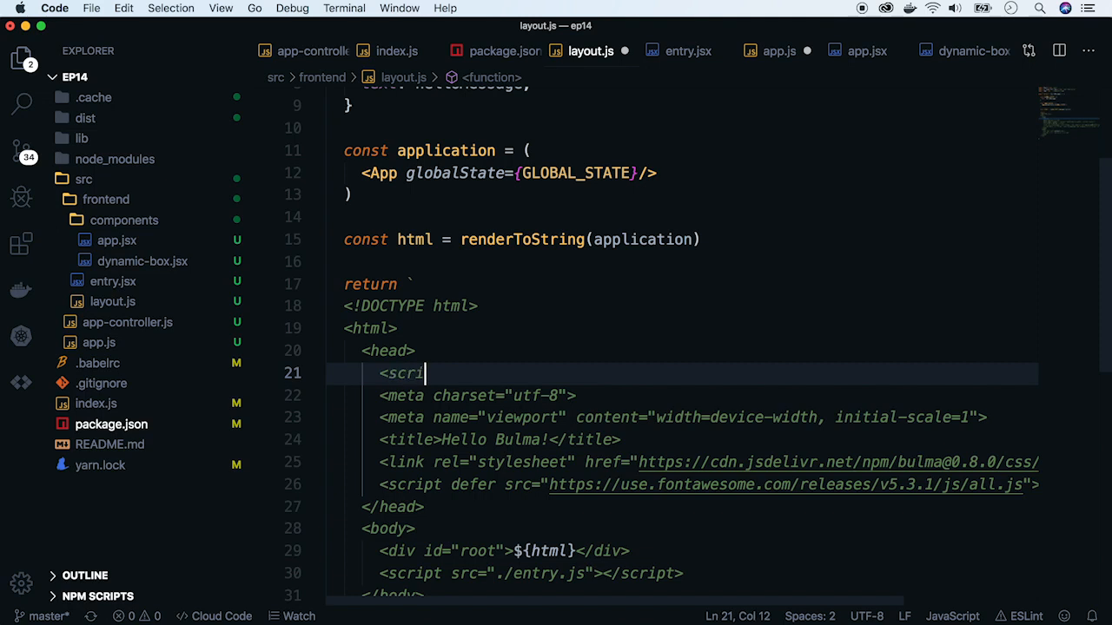
type("pt></script>")
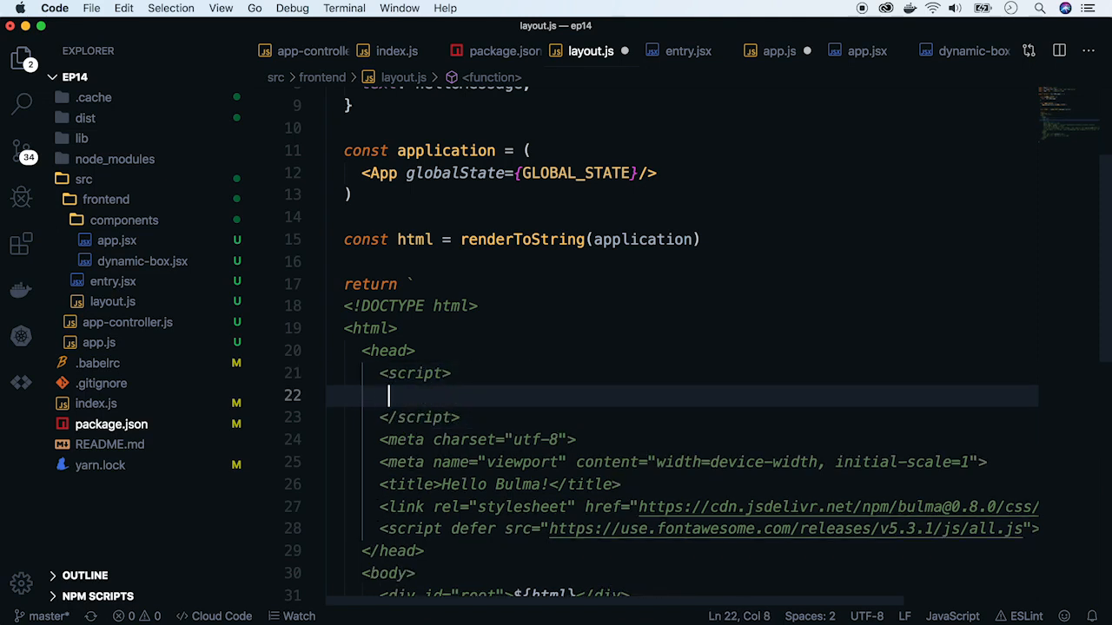
type("GLOBAL_STATE = ${}")
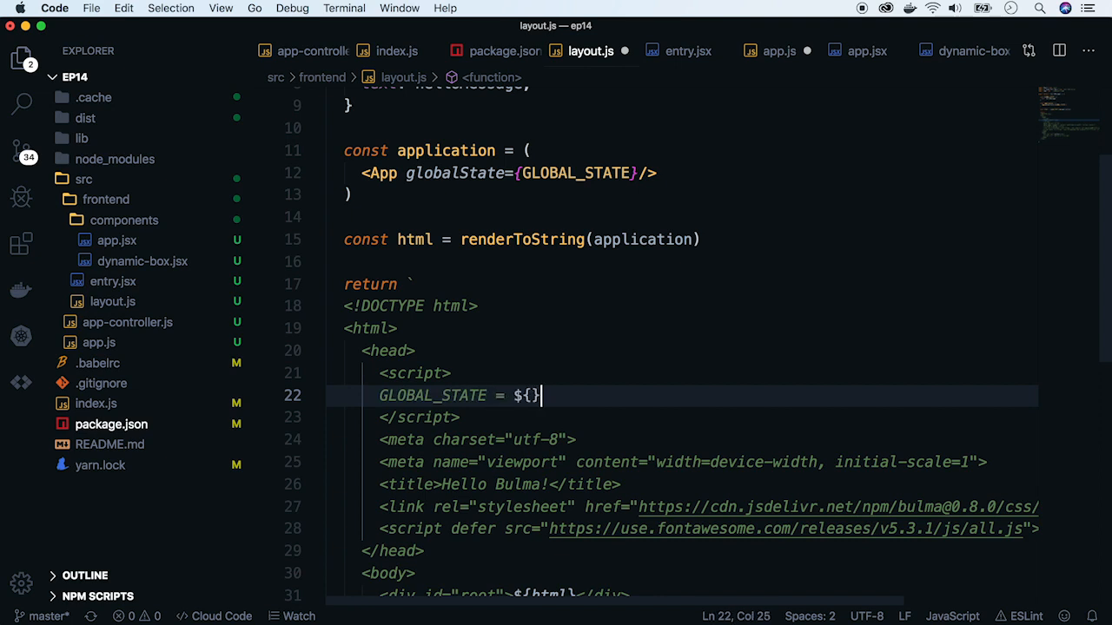
type("JSON.stringify(GLOBAL_STATE")
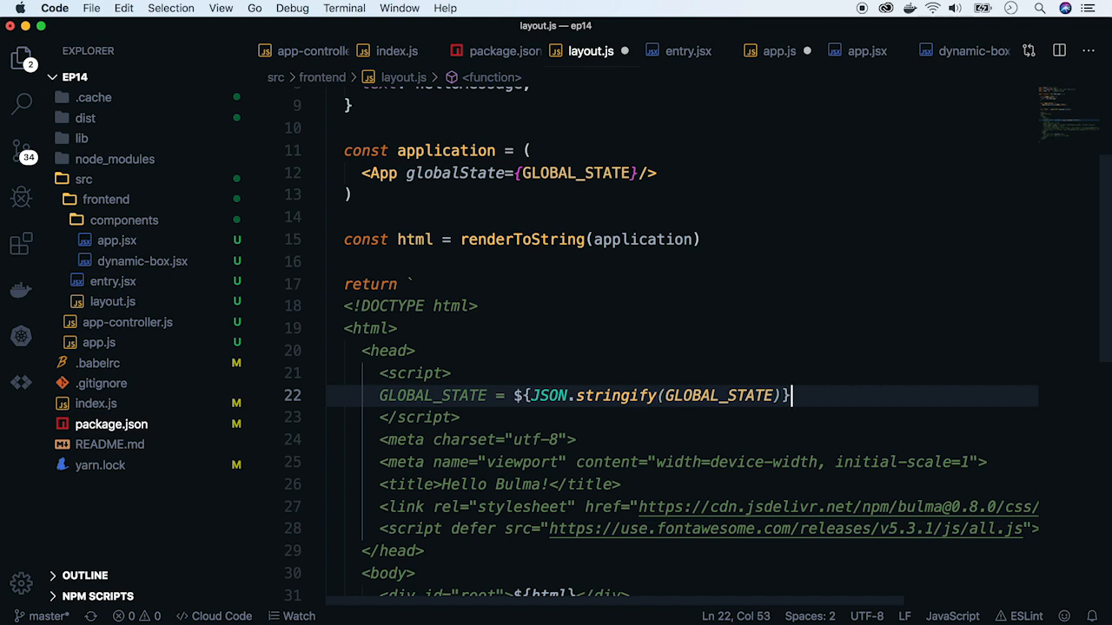
double_click(432, 395)
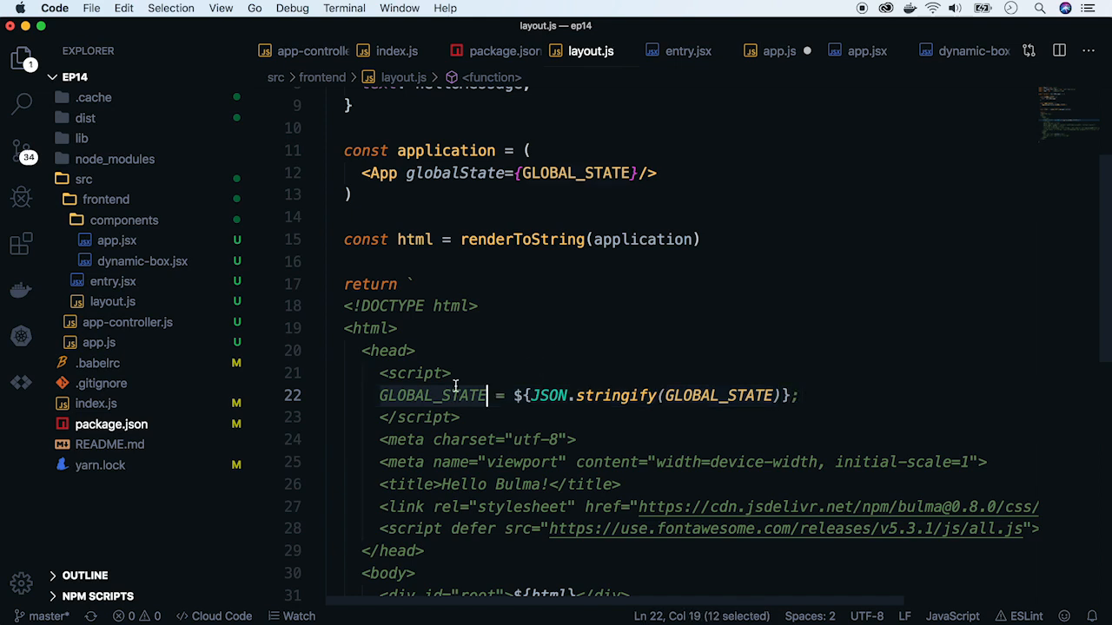
In entry.jsx, rename App's text prop to globalState and set it to GLOBAL_STATE.
left_click(687, 50)
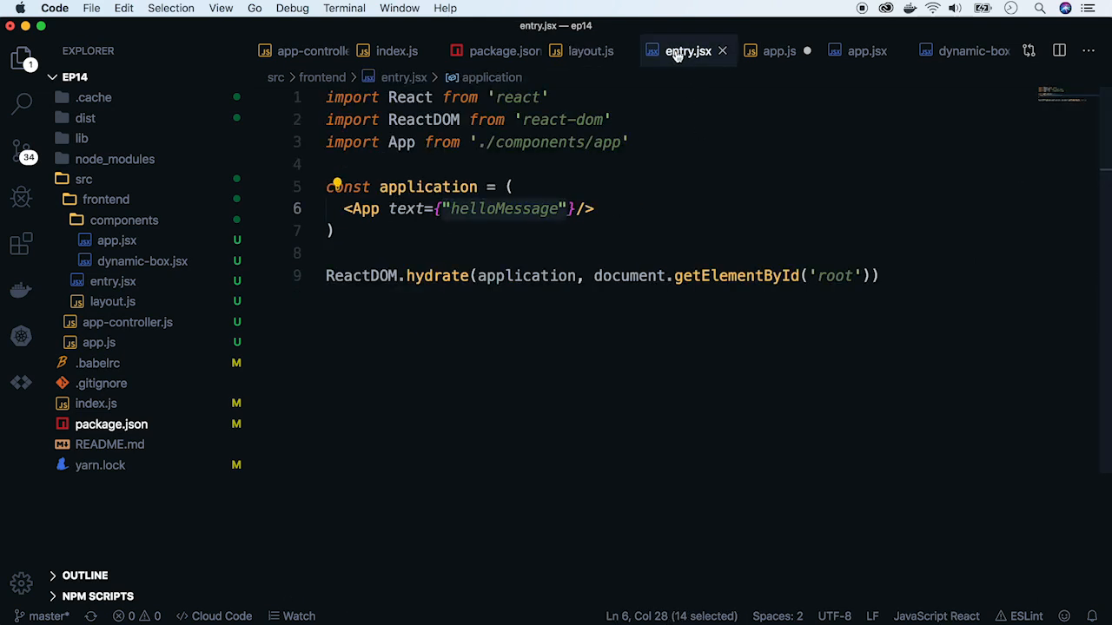
type("glo")
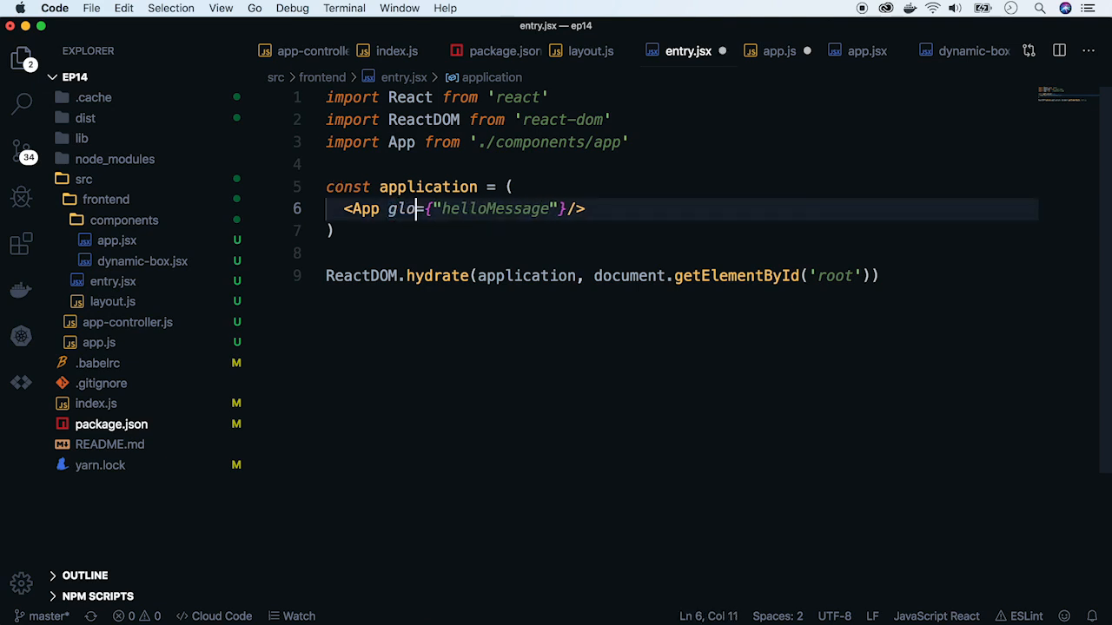
type("balState")
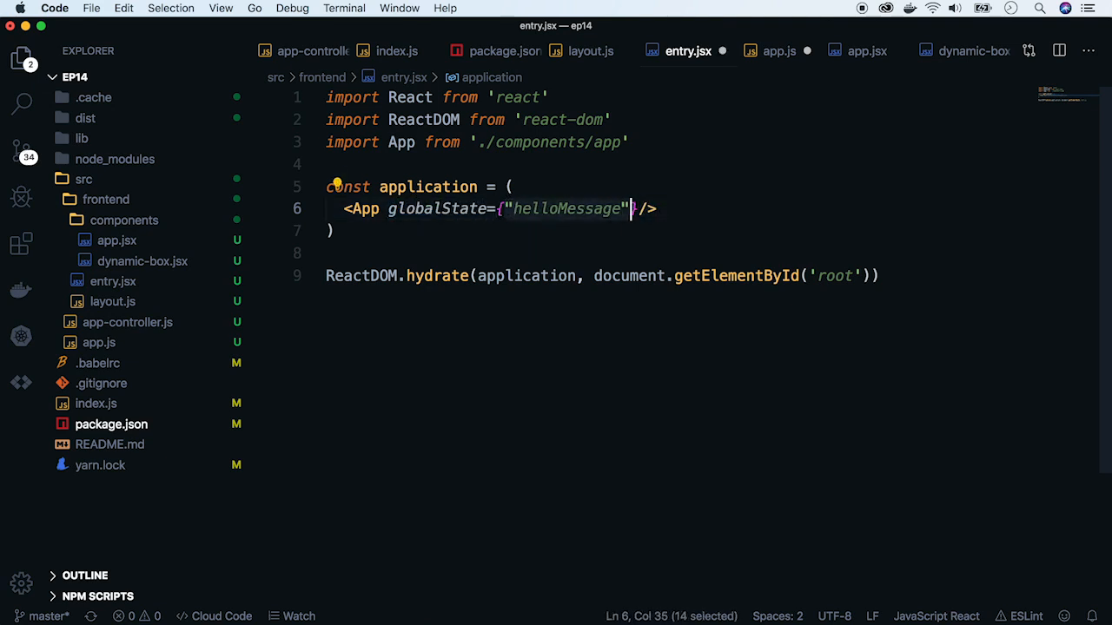
type("GLOBAL_STATE")
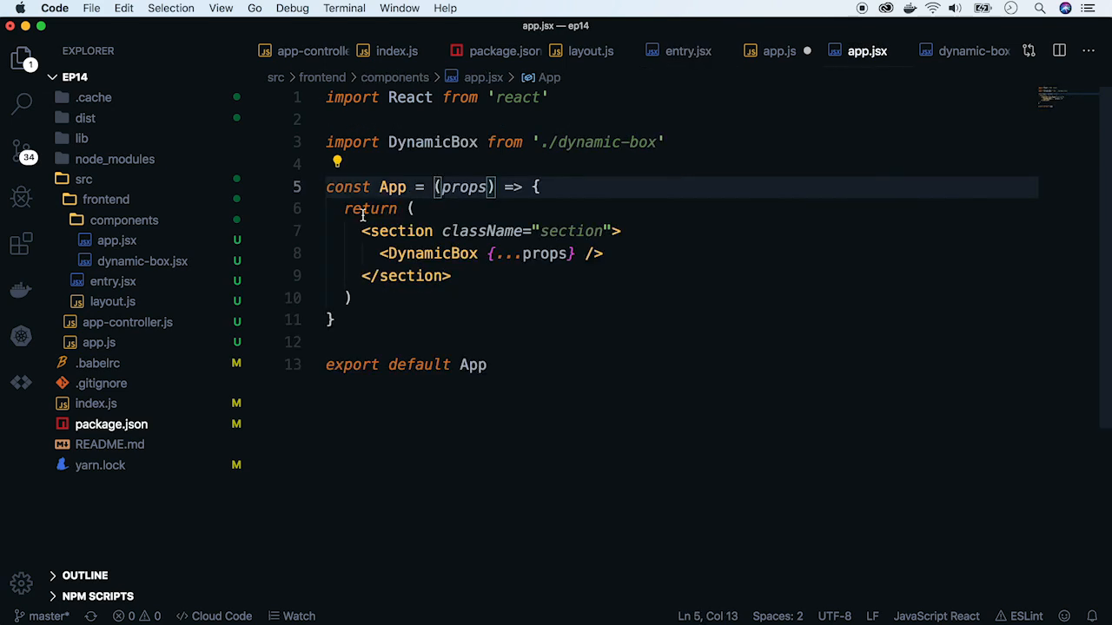
In app.jsx, destructure globalState from props and text from globalState, passing text={text} to DynamicBox.
key("enter")
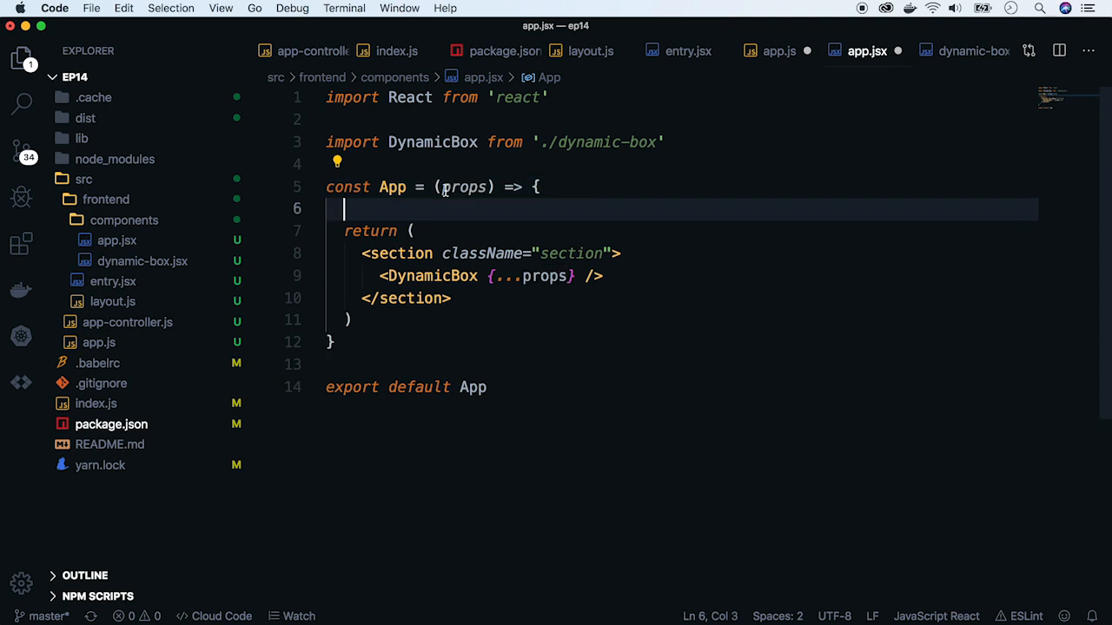
type("const {}")
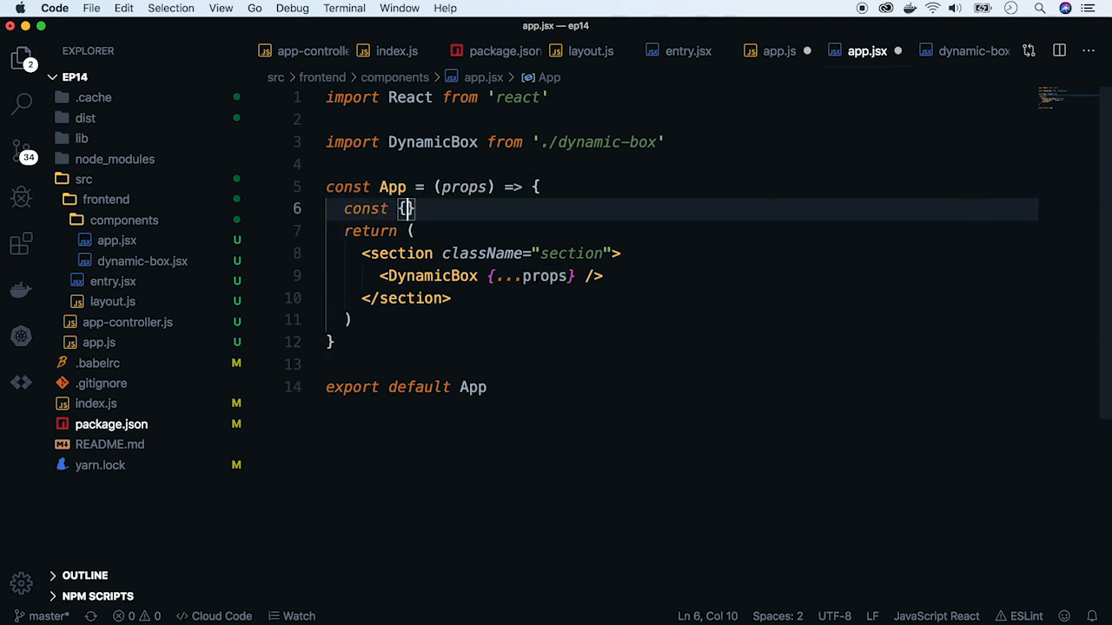
type("globalState")
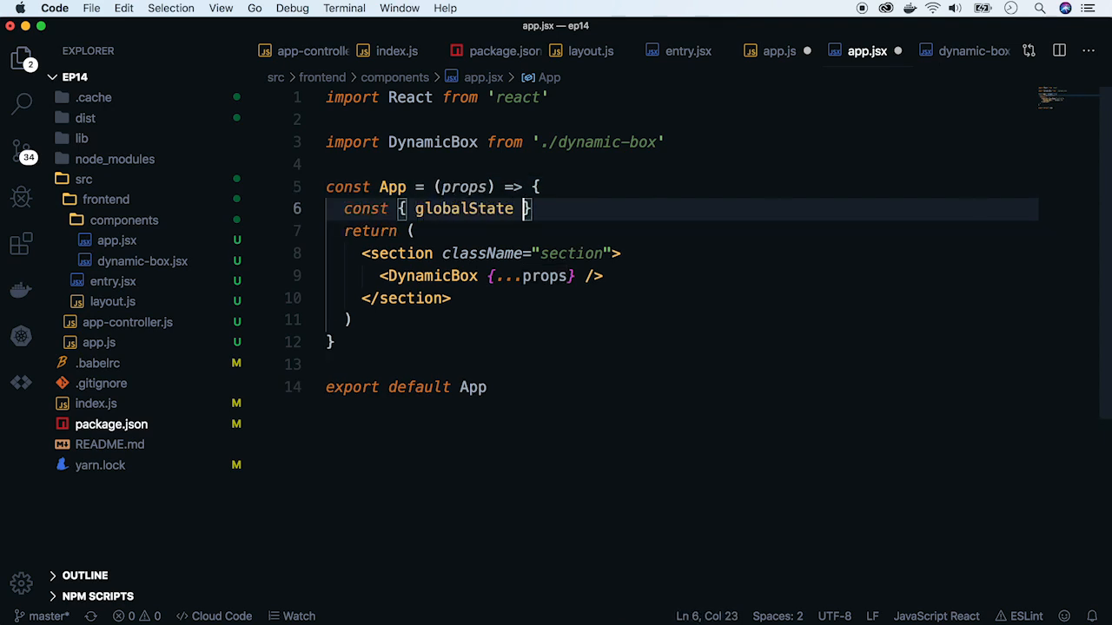
type("= props")
type("const { text ")
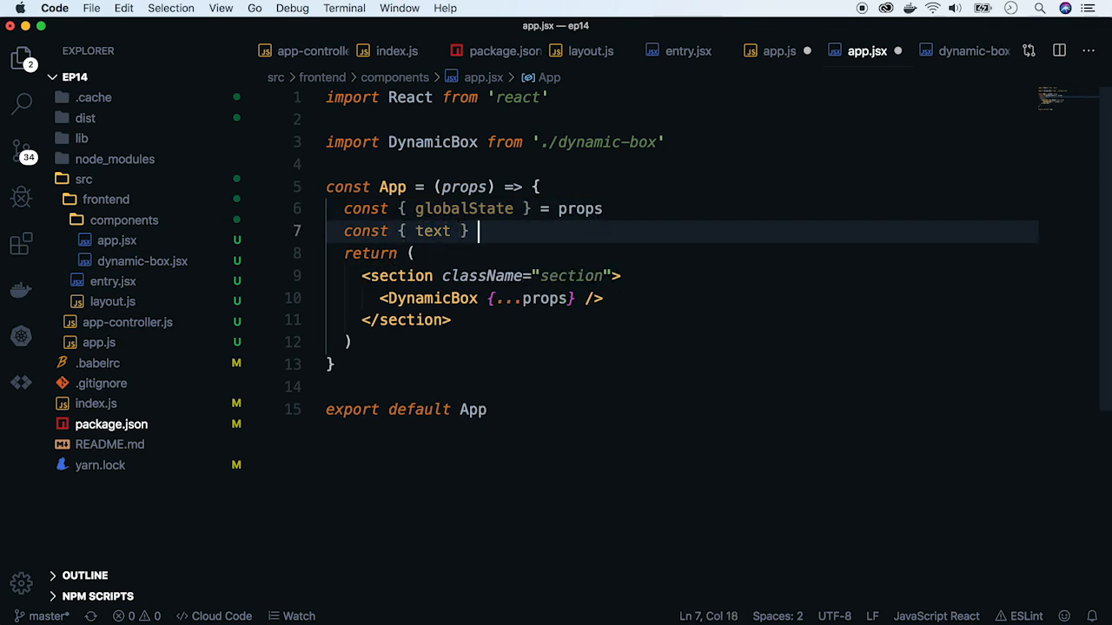
type("= globalSta")
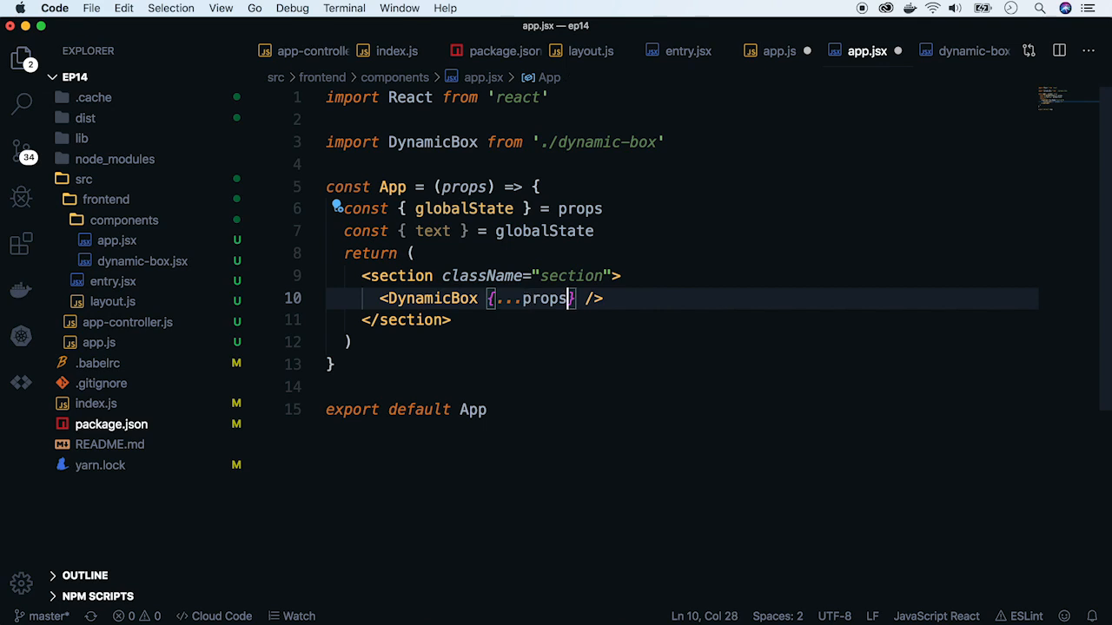
type("text{}")
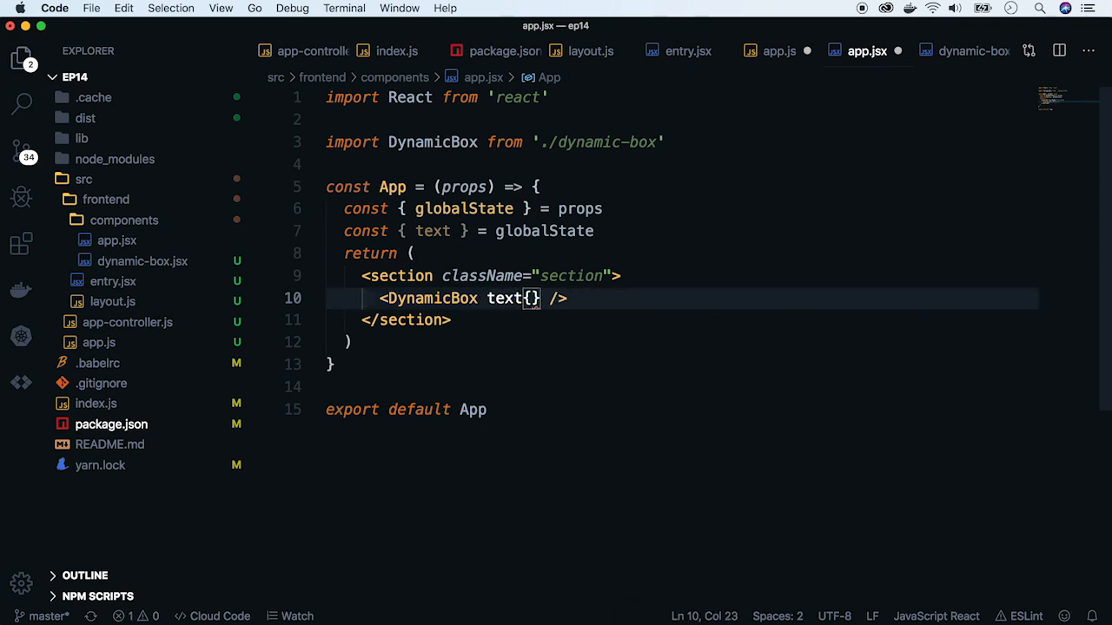
type("=text")
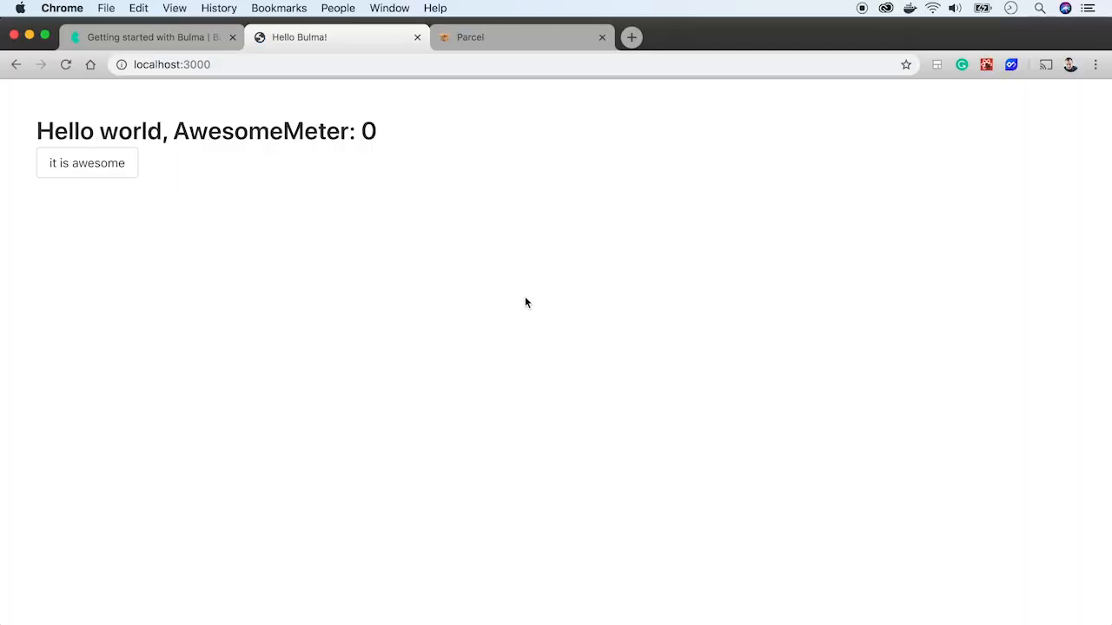
double_click(100, 131)
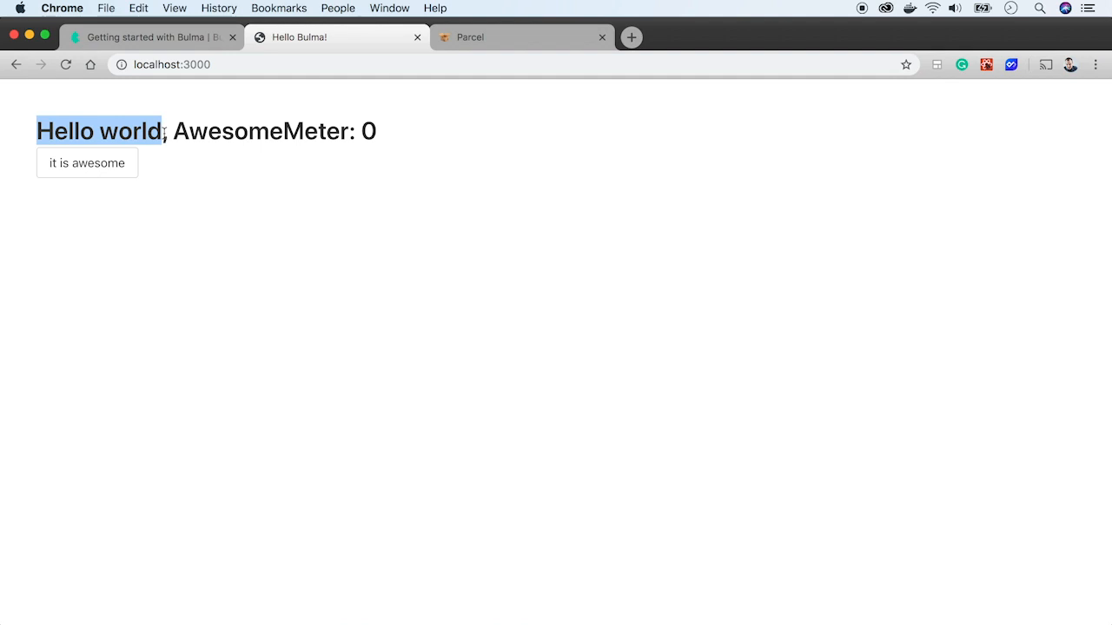
mouse_move(486, 293)
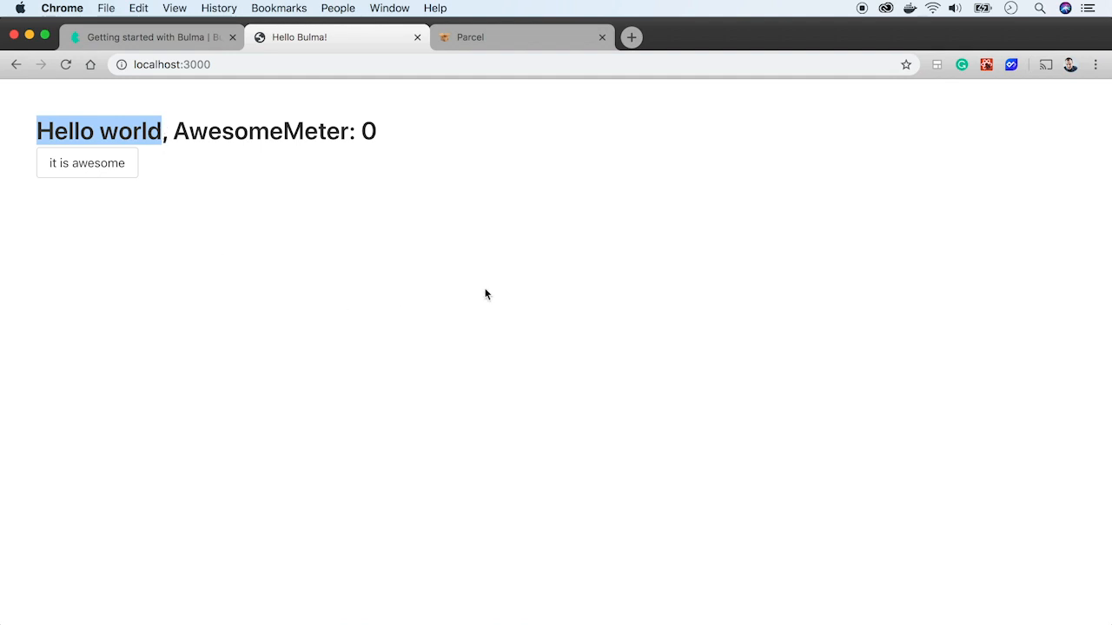